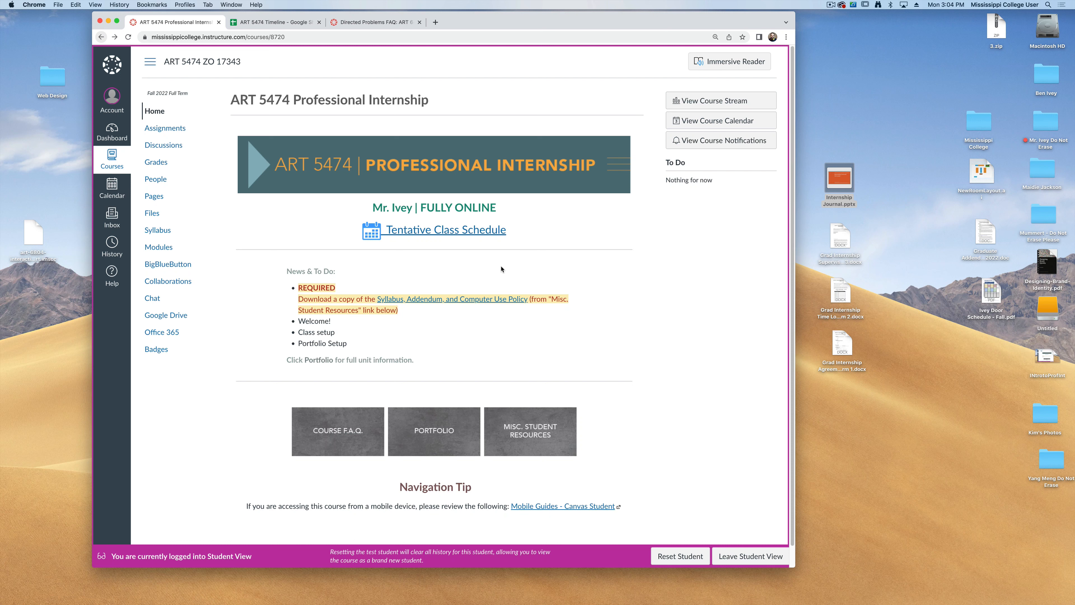
mouse_move(367, 307)
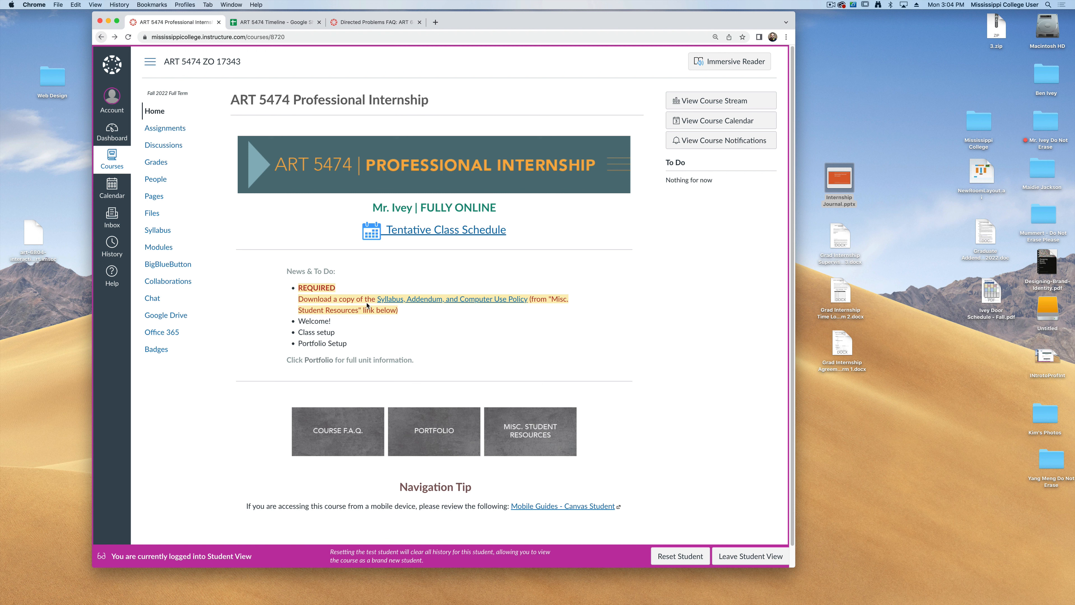
mouse_move(394, 309)
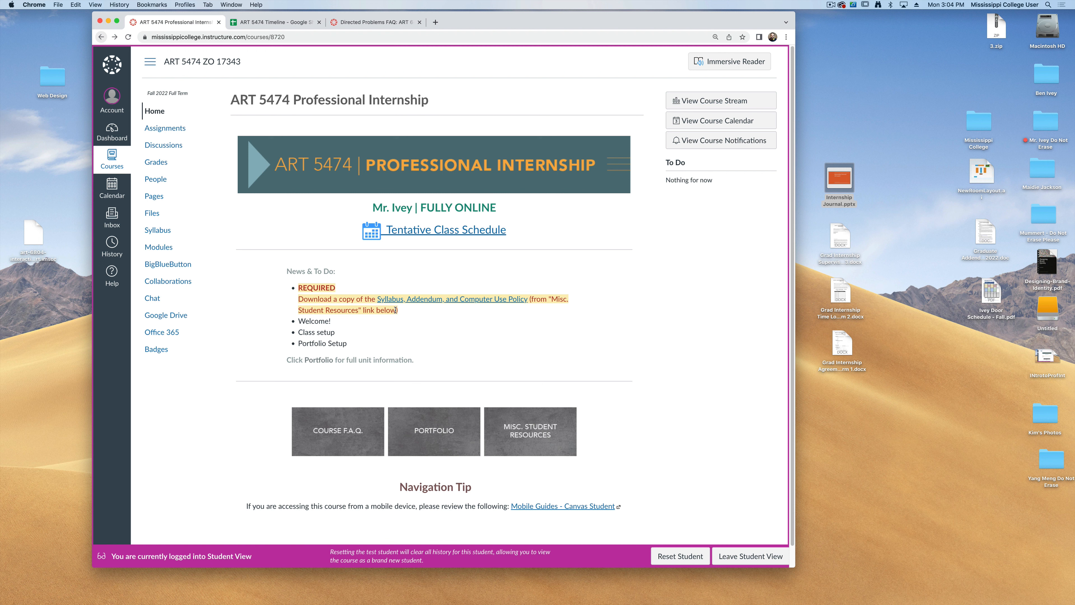
mouse_move(512, 356)
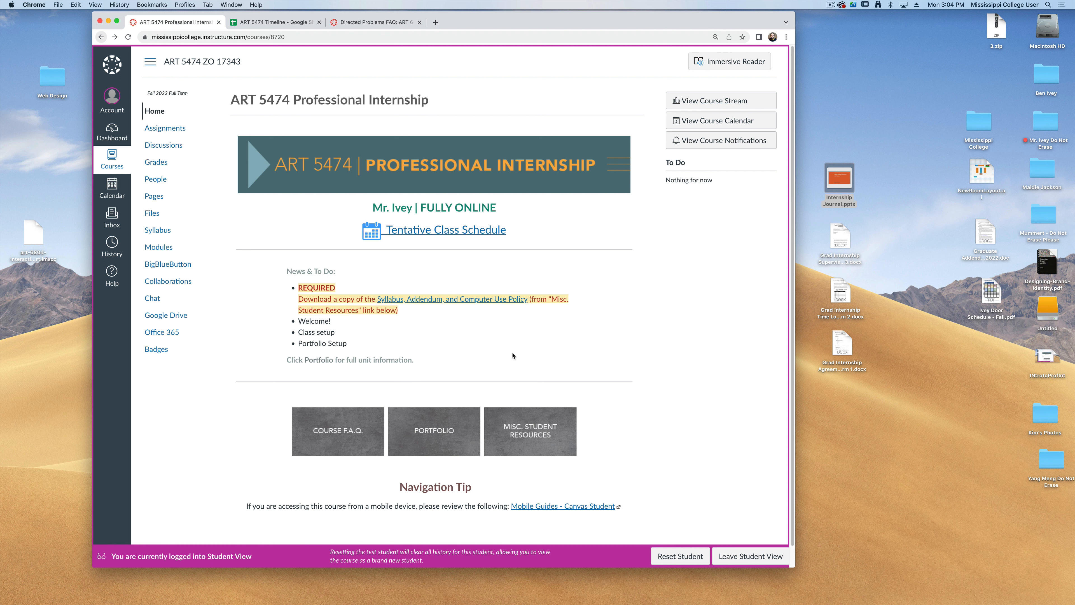
mouse_move(538, 413)
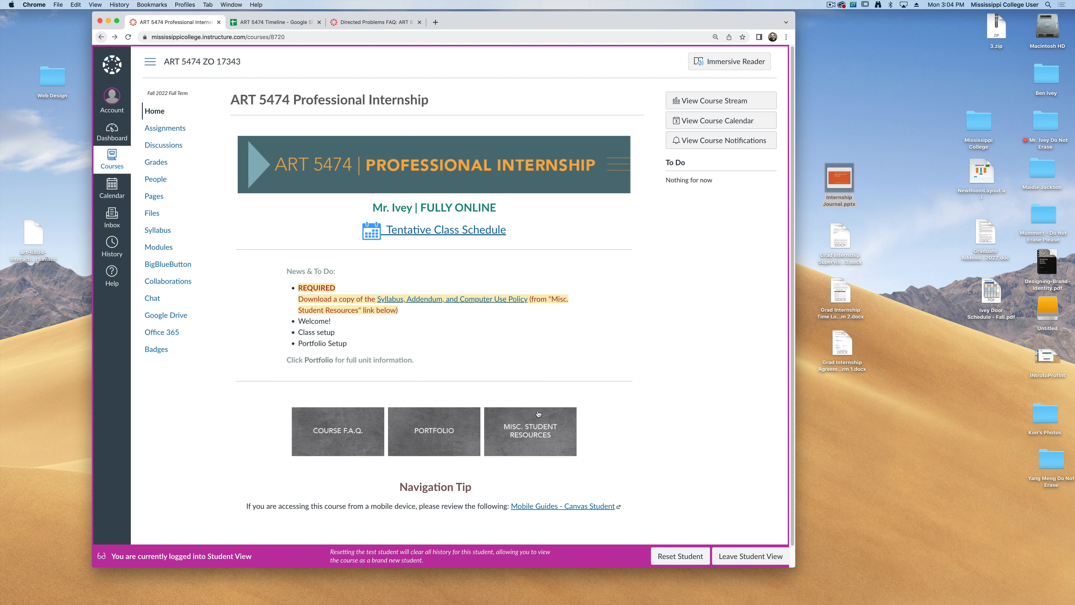
mouse_move(525, 444)
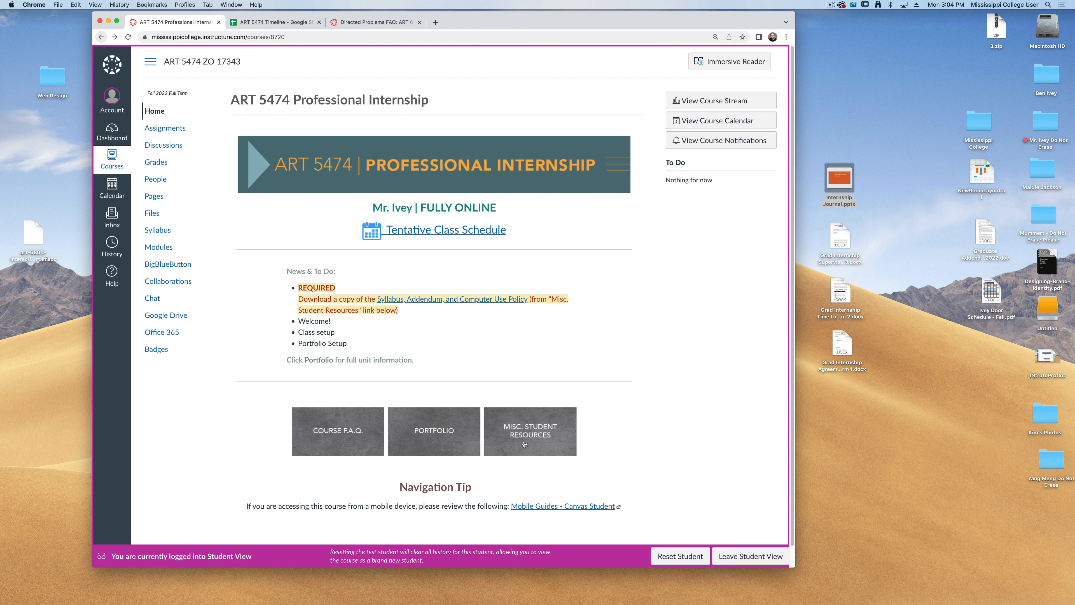
Visit the miscellaneous student resources and return to the course home page
click(531, 430)
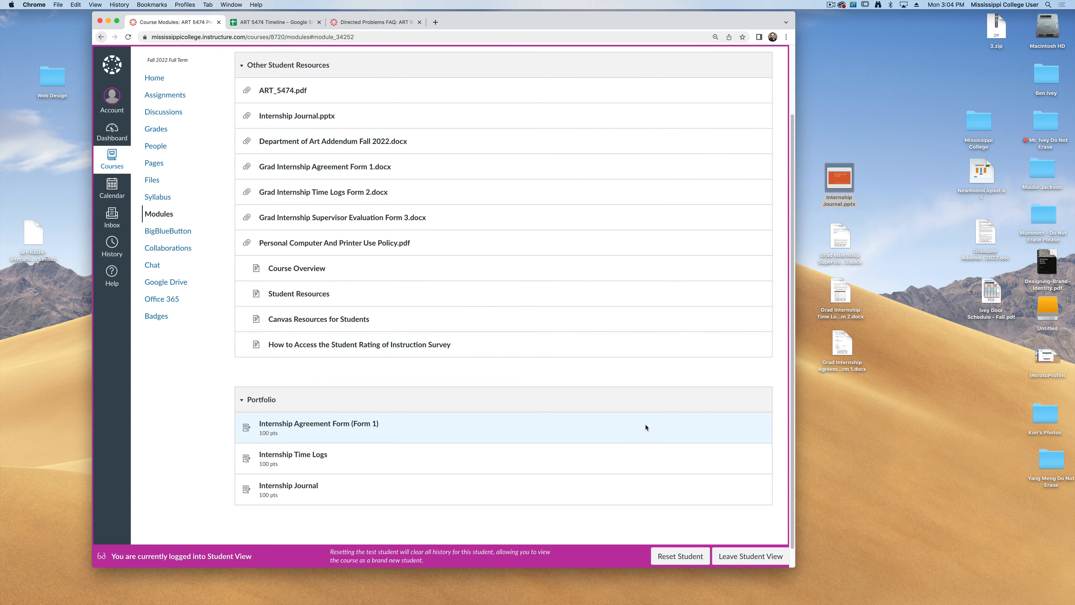
mouse_move(642, 421)
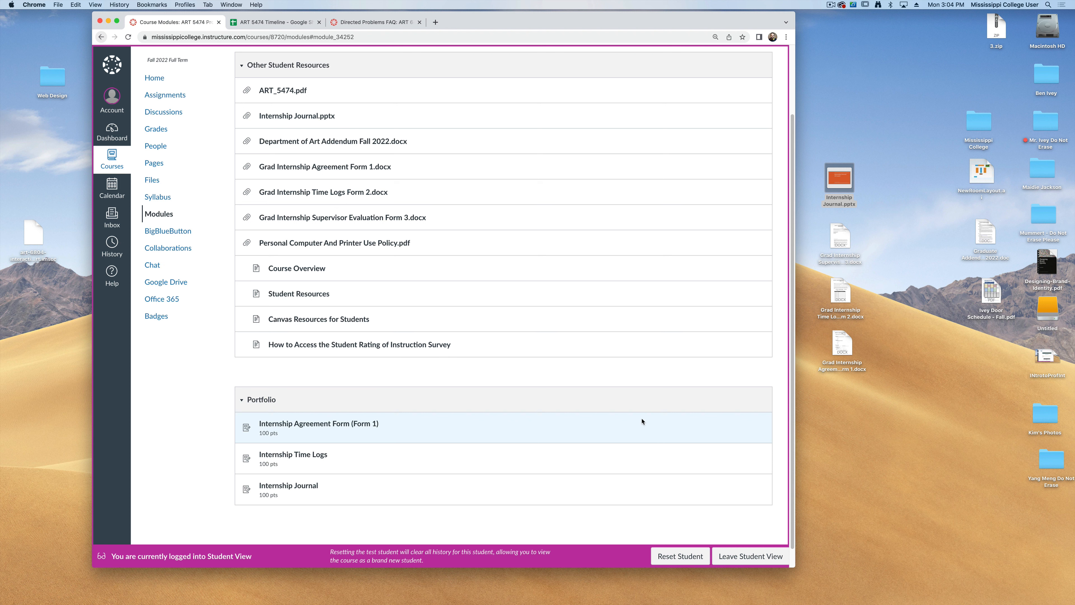
mouse_move(317, 94)
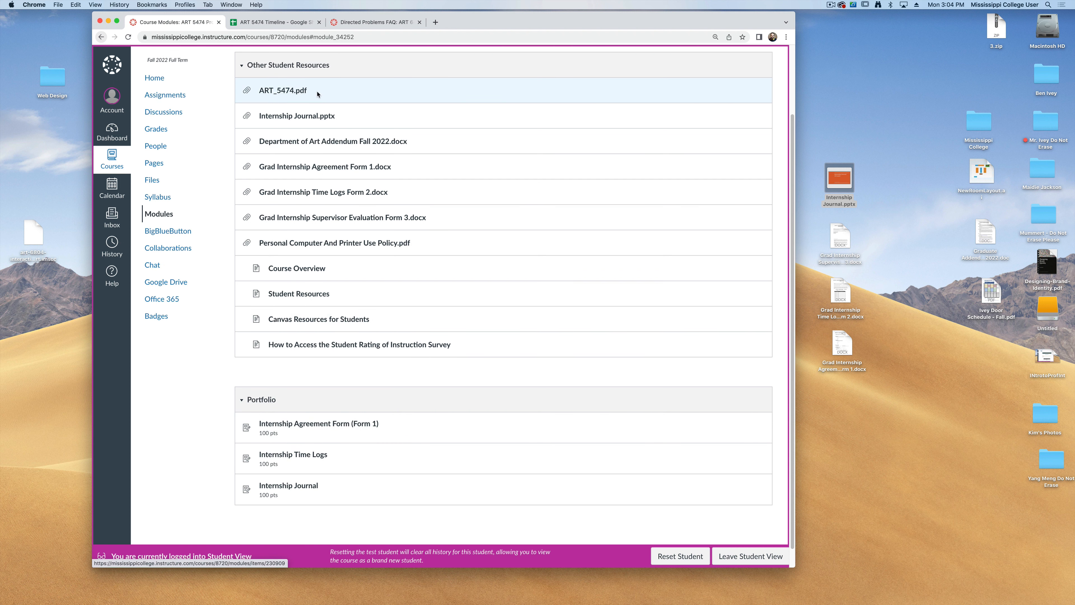
mouse_move(332, 141)
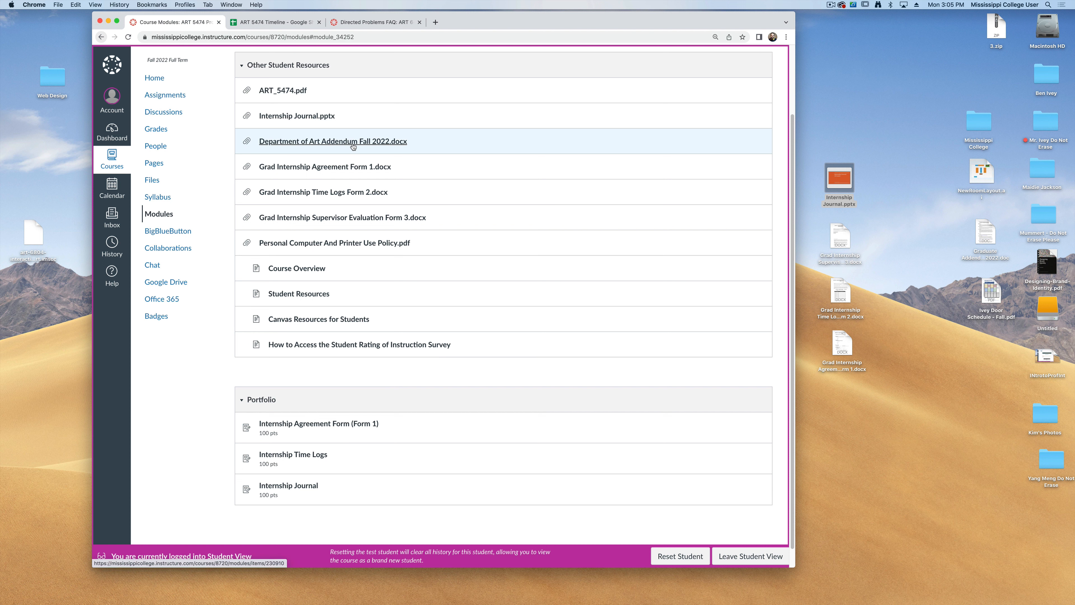
mouse_move(477, 245)
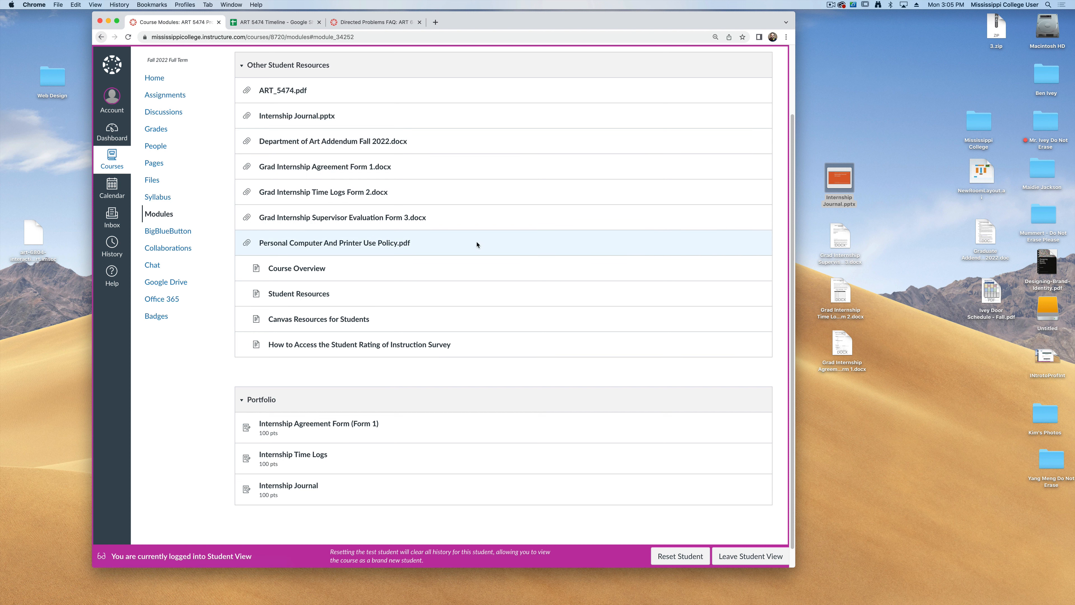
mouse_move(495, 253)
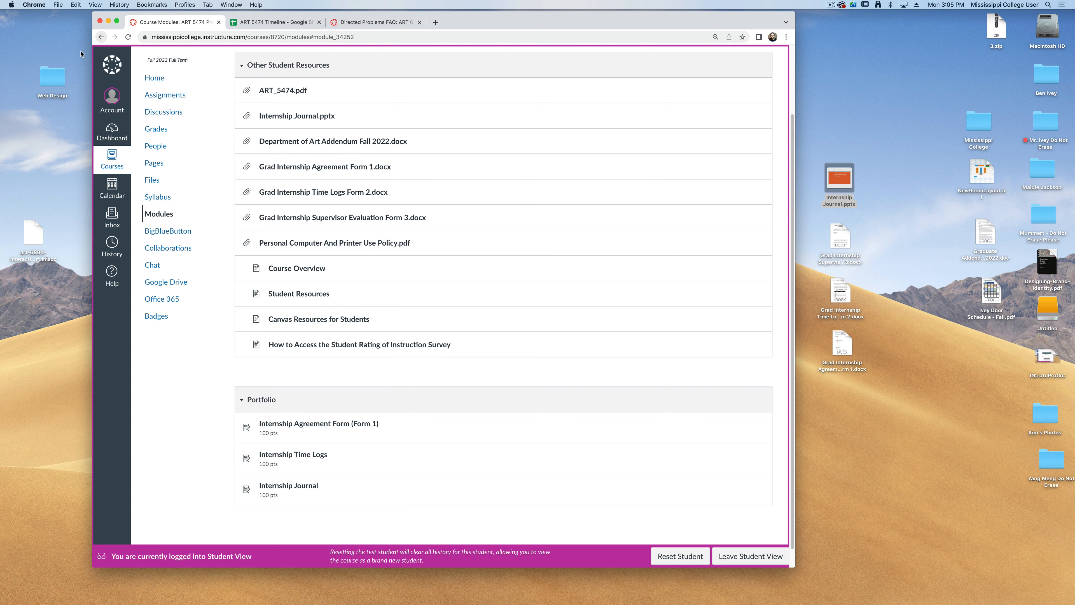
mouse_move(101, 37)
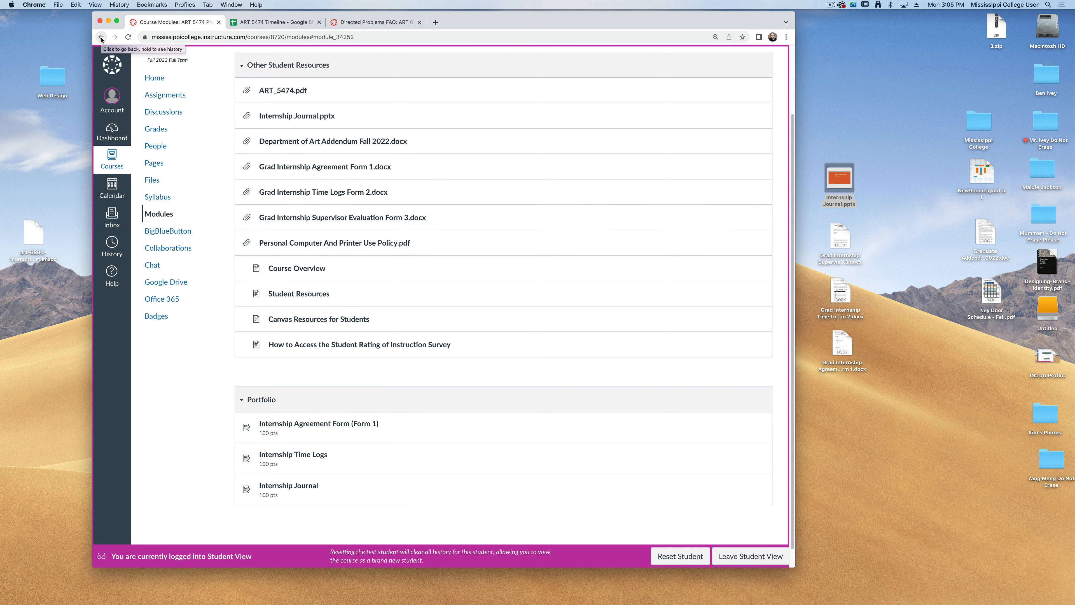
click(101, 37)
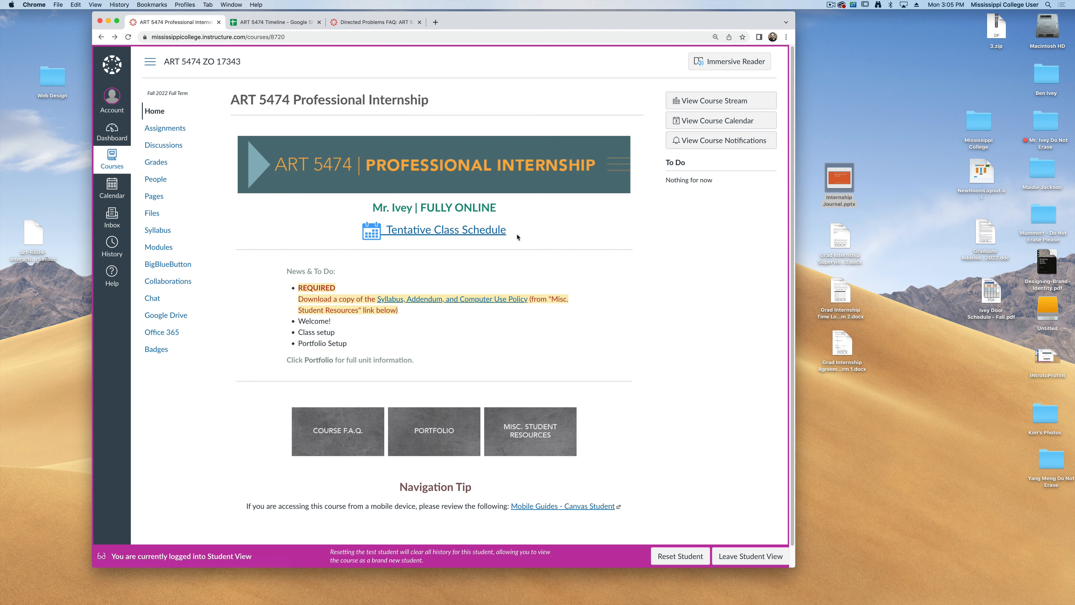
mouse_move(349, 421)
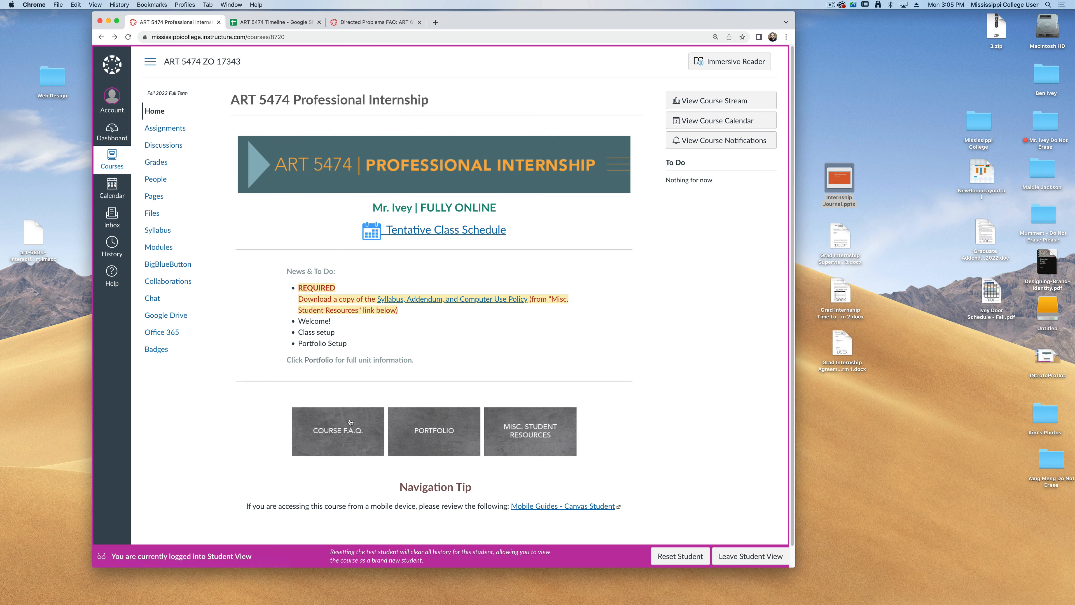
Go to the Course F.A.Q. page and highlight the line stating there is no textbook
click(336, 431)
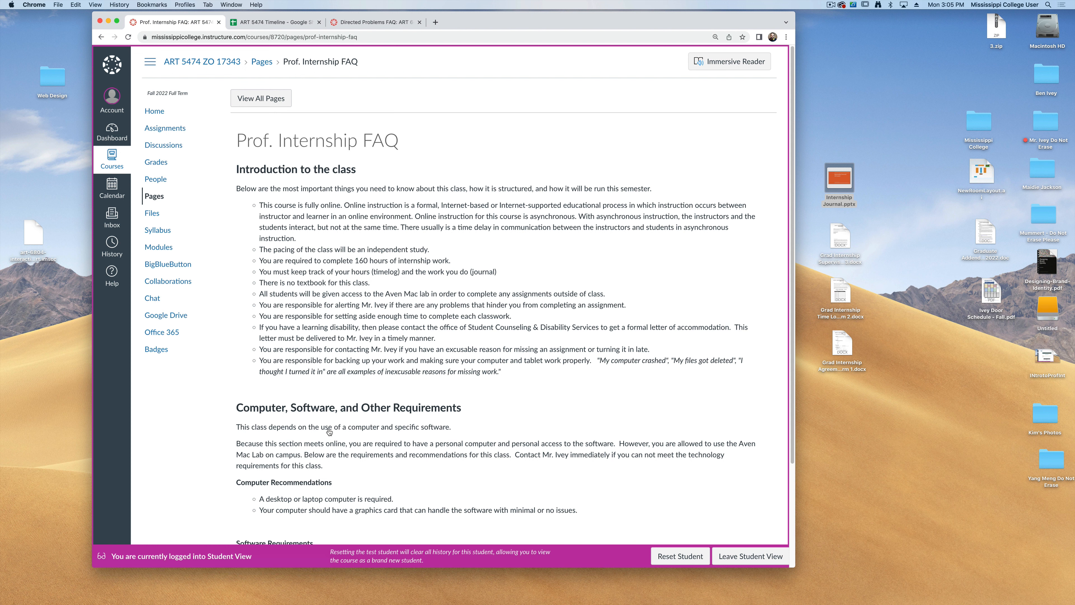
mouse_move(400, 342)
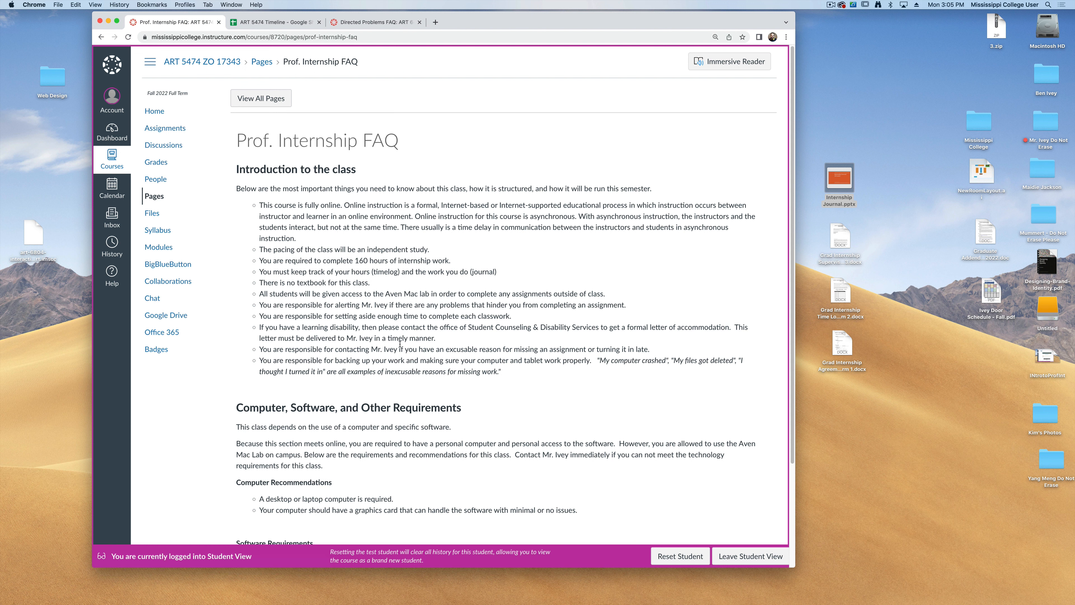
mouse_move(314, 215)
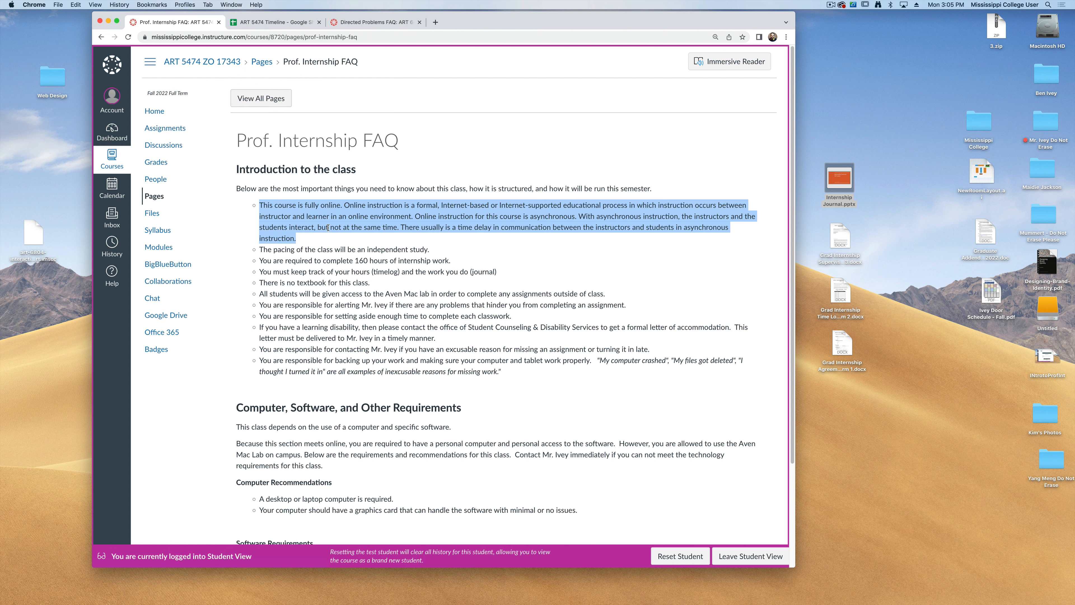
mouse_move(272, 249)
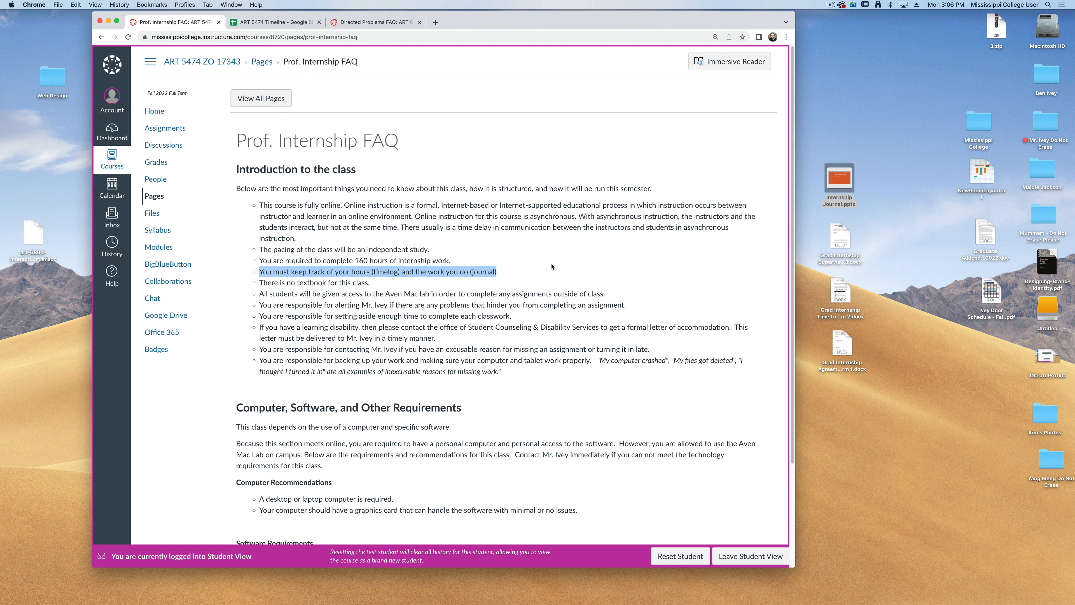
mouse_move(486, 284)
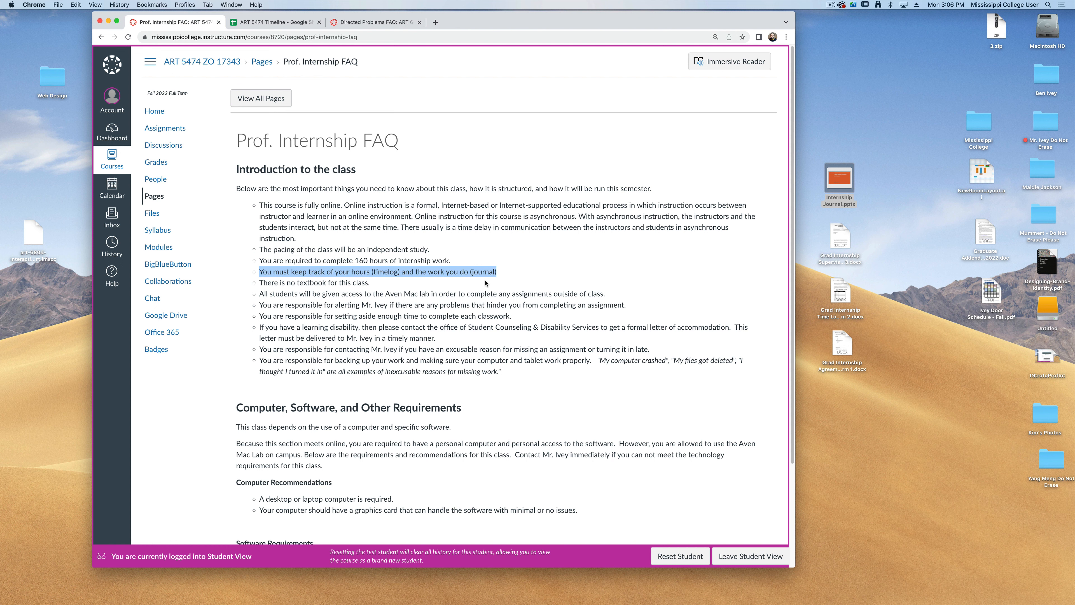
mouse_move(486, 282)
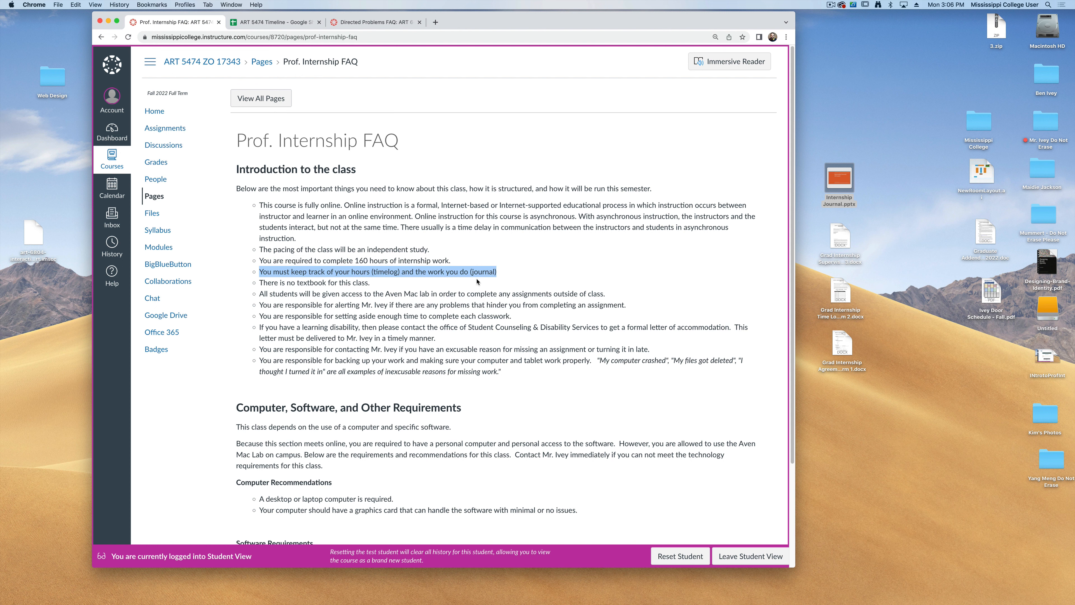
mouse_move(493, 286)
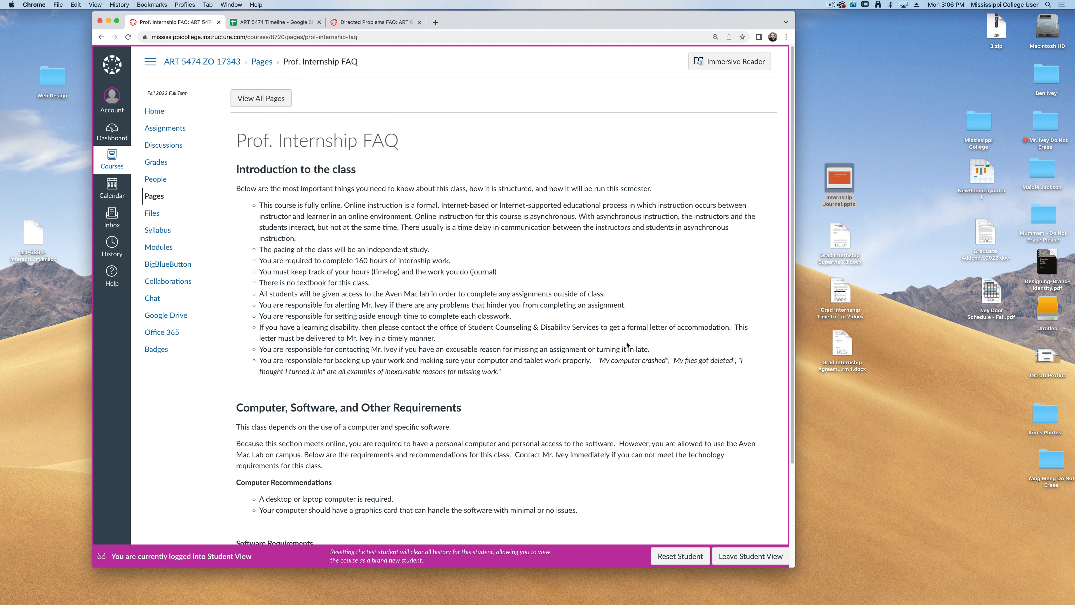
double_click(312, 282)
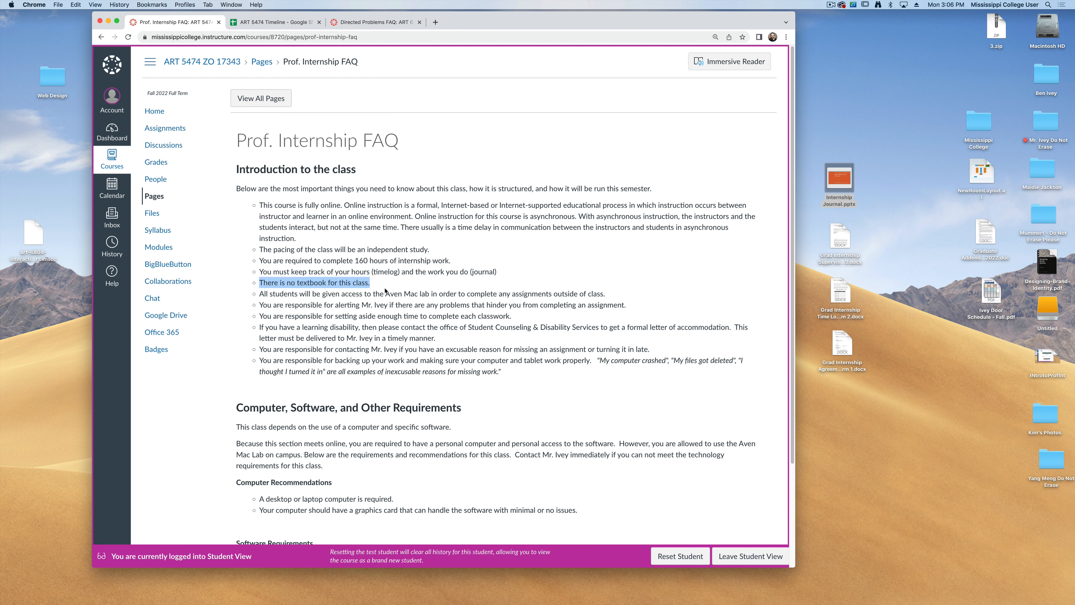
mouse_move(409, 283)
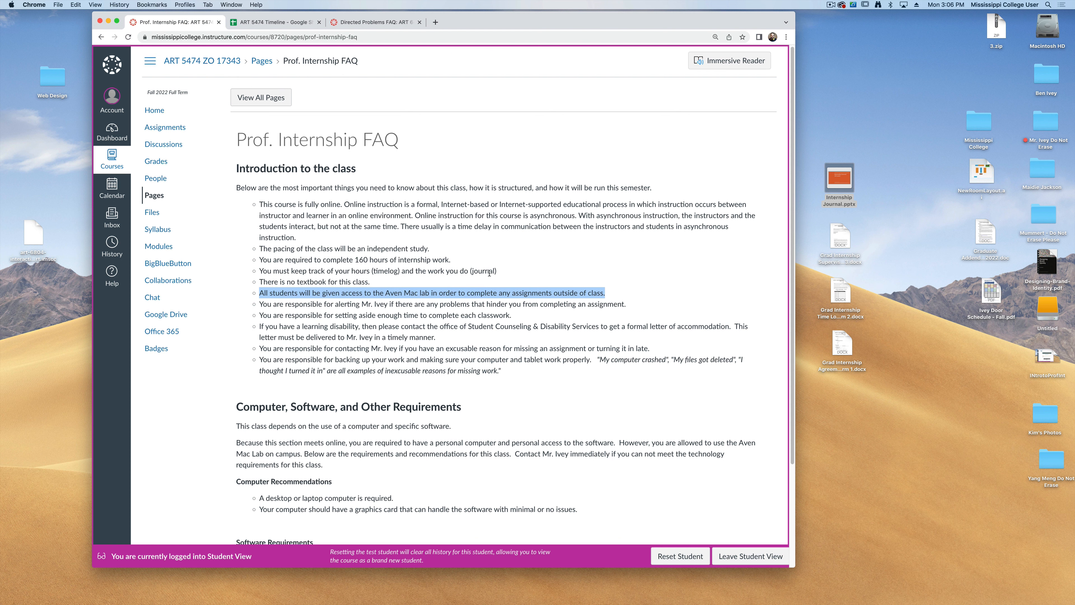
Read the requirements section, highlighting the Google Docs and flatbed scanner recommendations
scroll(down, 3)
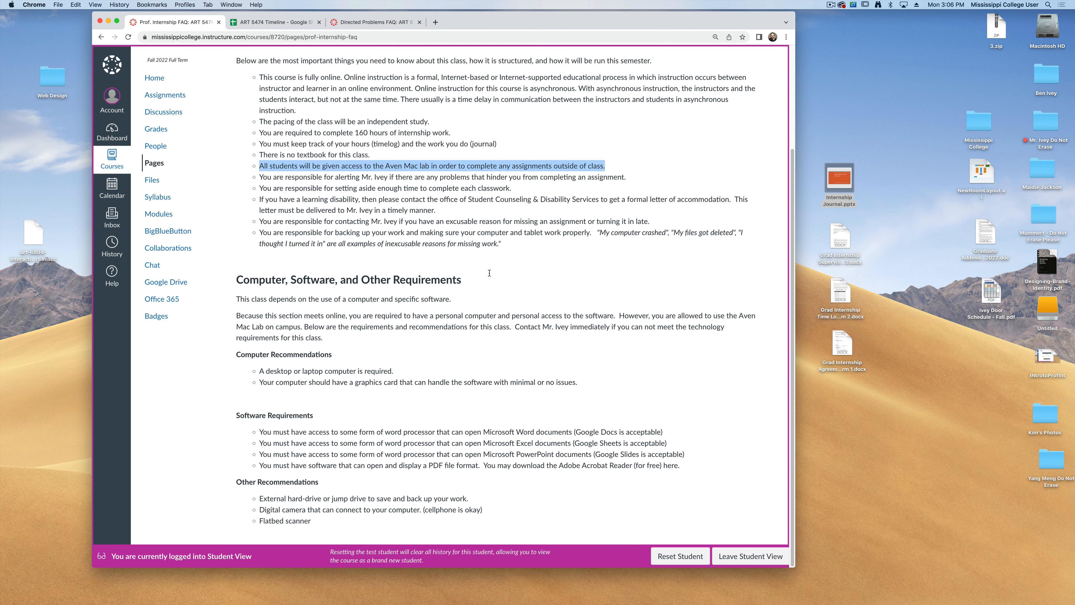
mouse_move(366, 282)
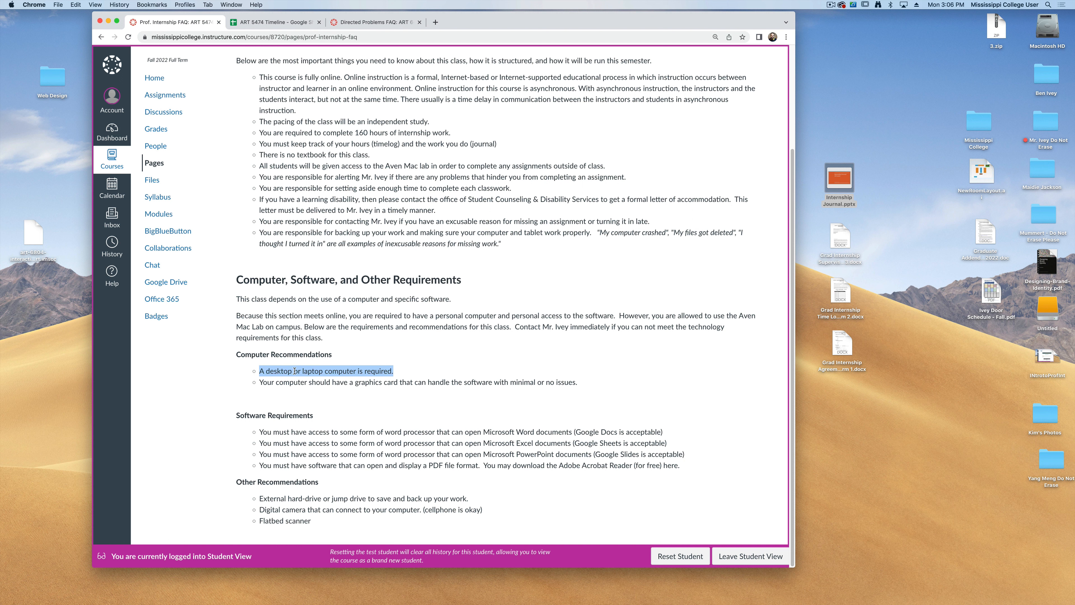
click(417, 382)
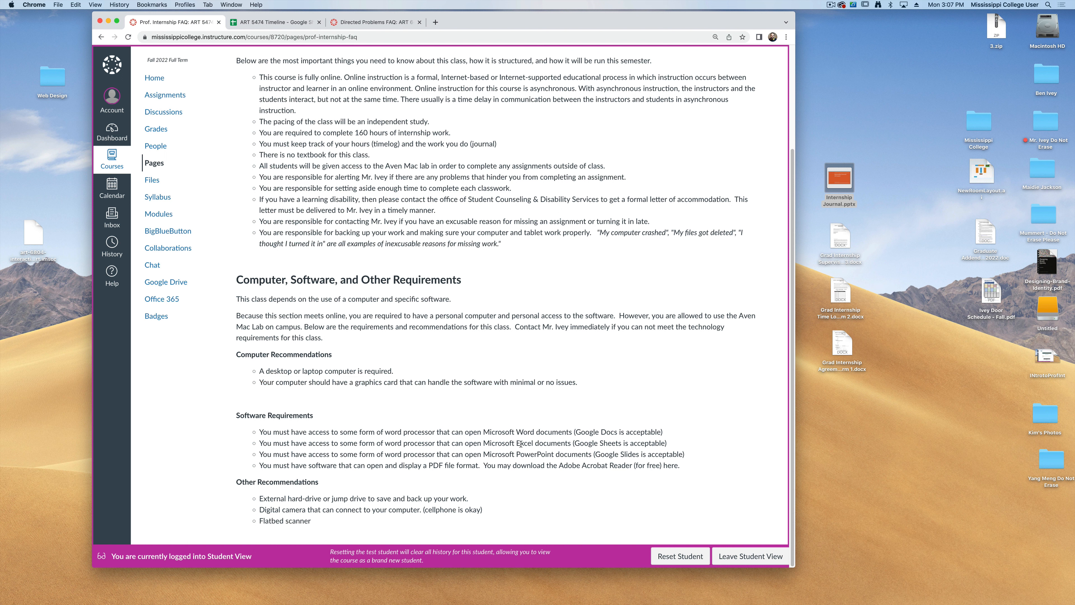
double_click(534, 454)
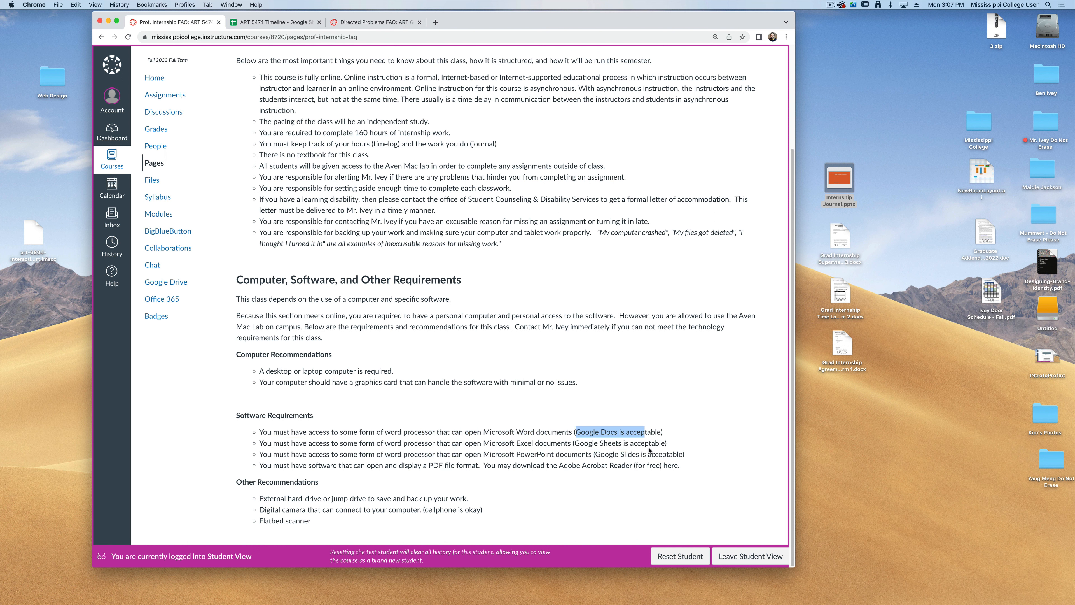
mouse_move(647, 451)
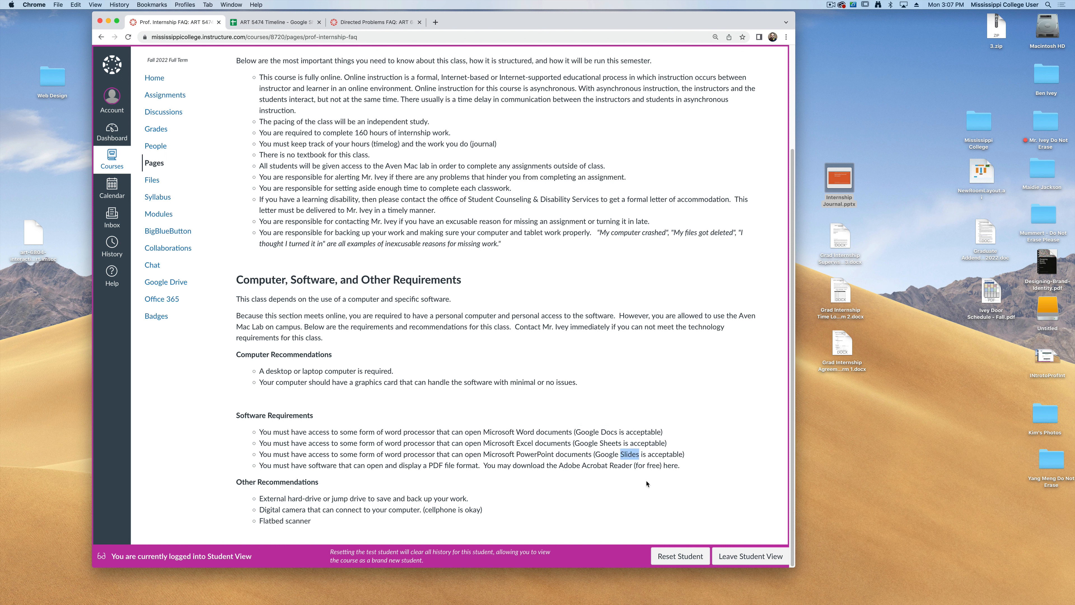
mouse_move(363, 473)
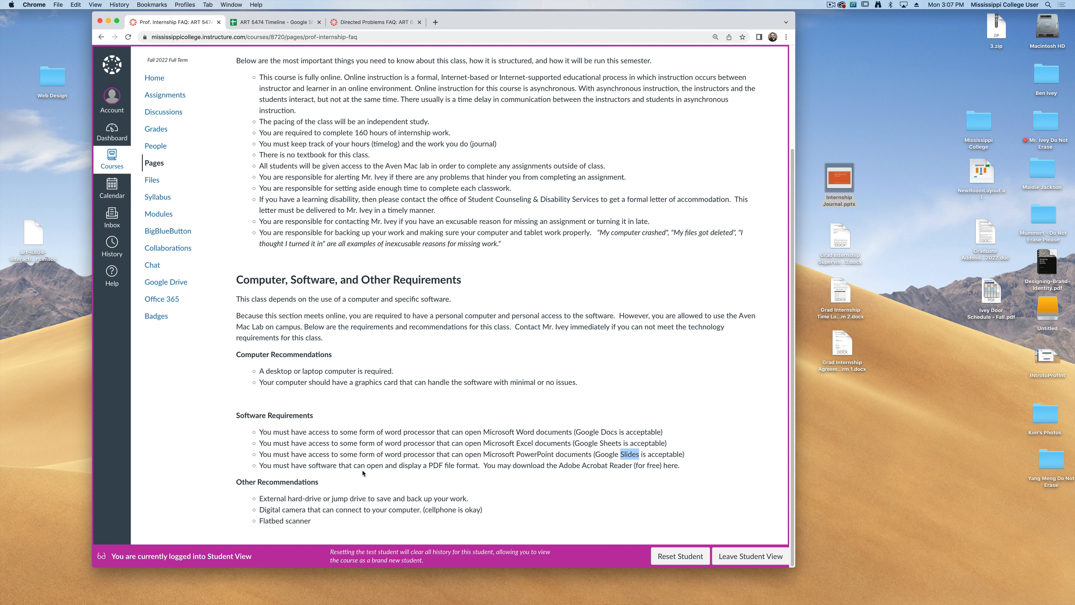
mouse_move(435, 463)
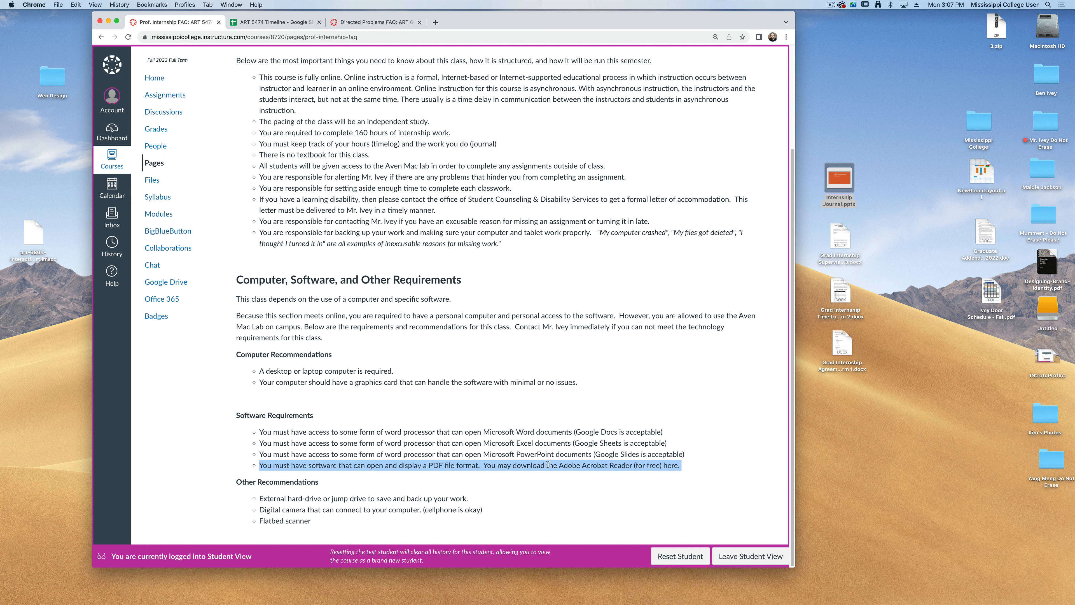
mouse_move(354, 444)
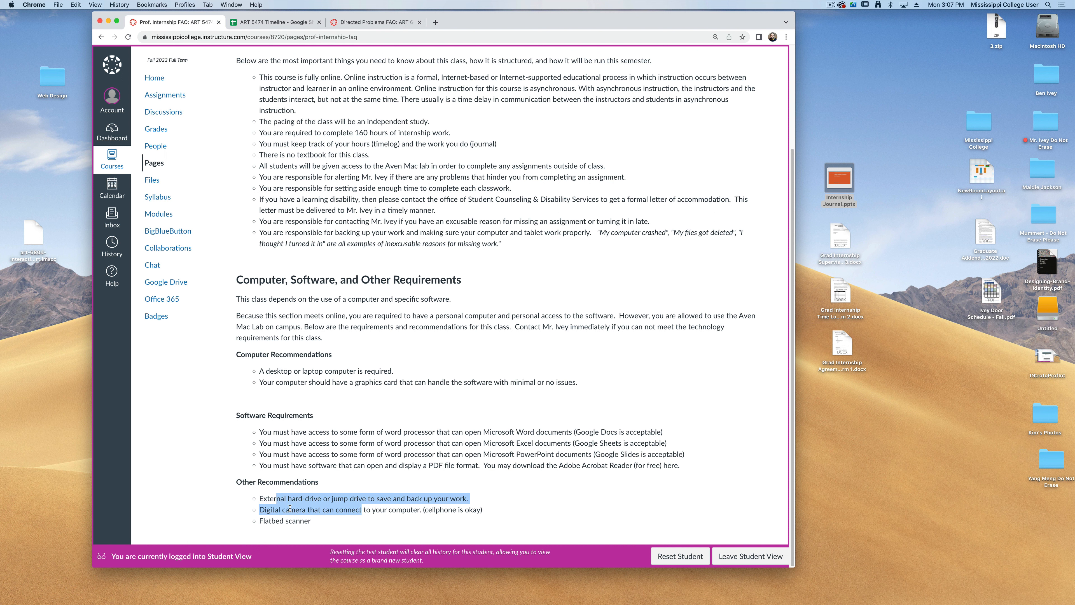
click(273, 520)
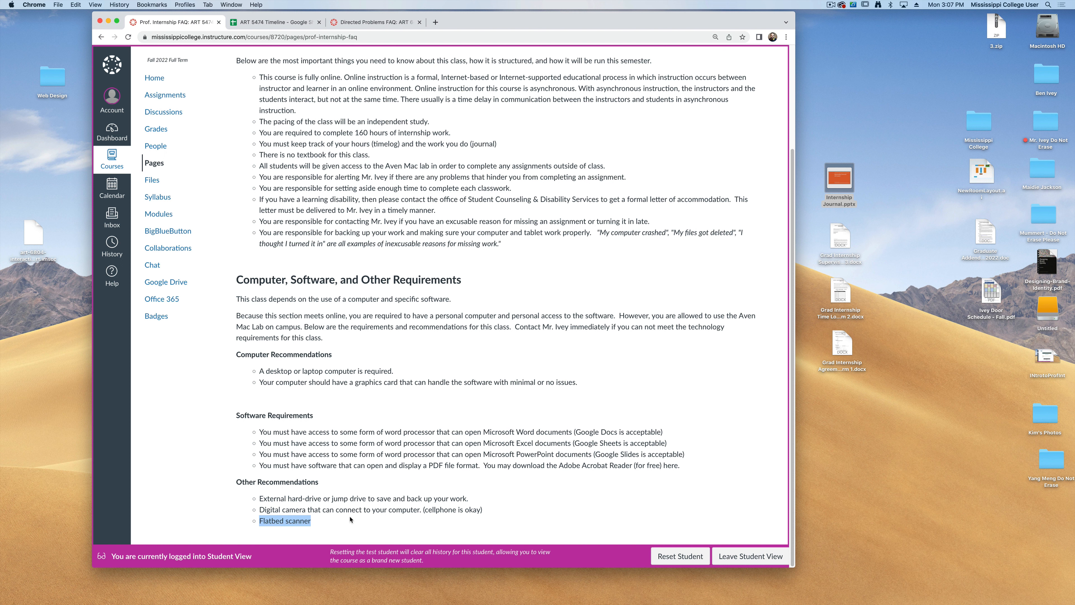
Scroll the FAQ page back toward its top
scroll(up, 3)
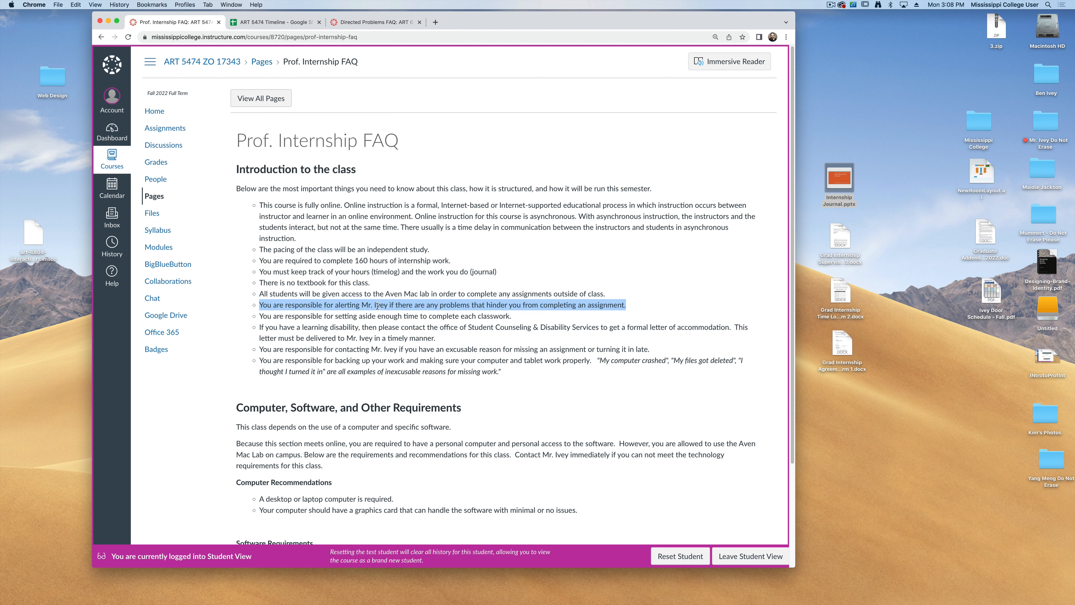
mouse_move(341, 326)
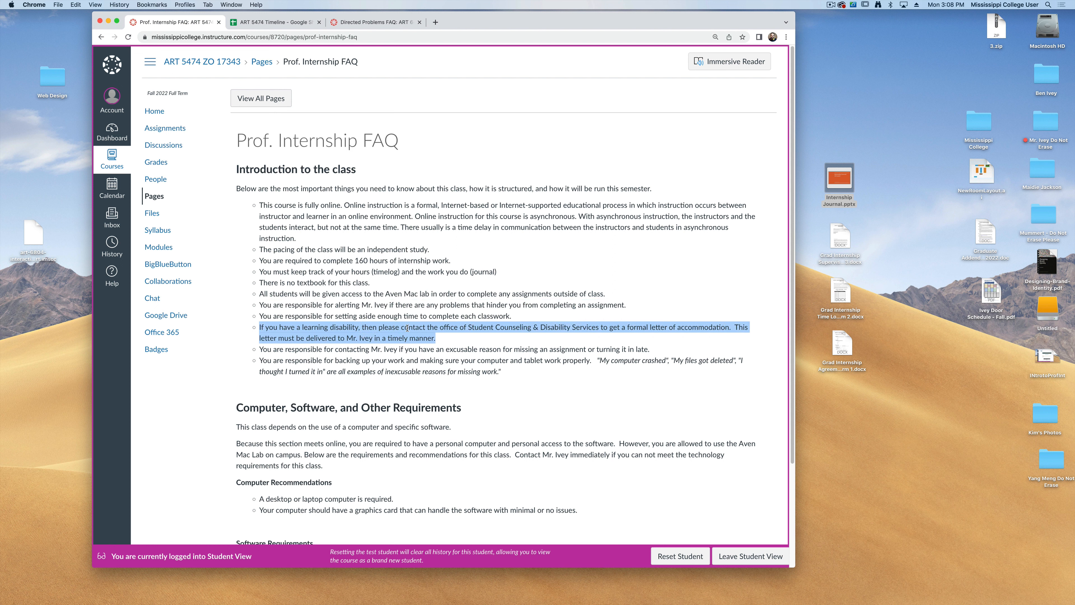
mouse_move(535, 357)
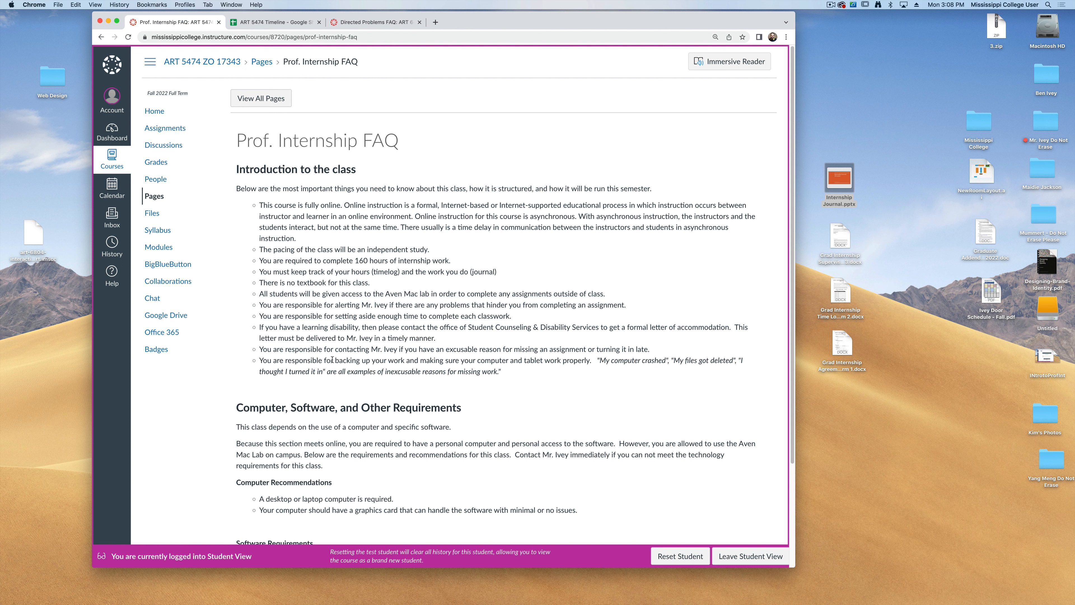
mouse_move(183, 92)
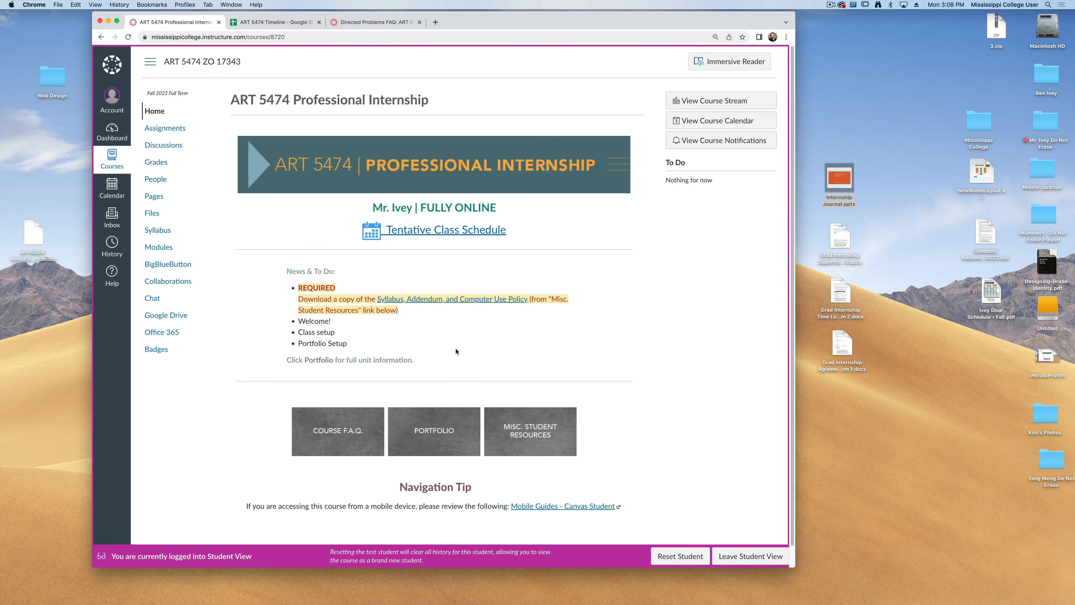
mouse_move(476, 389)
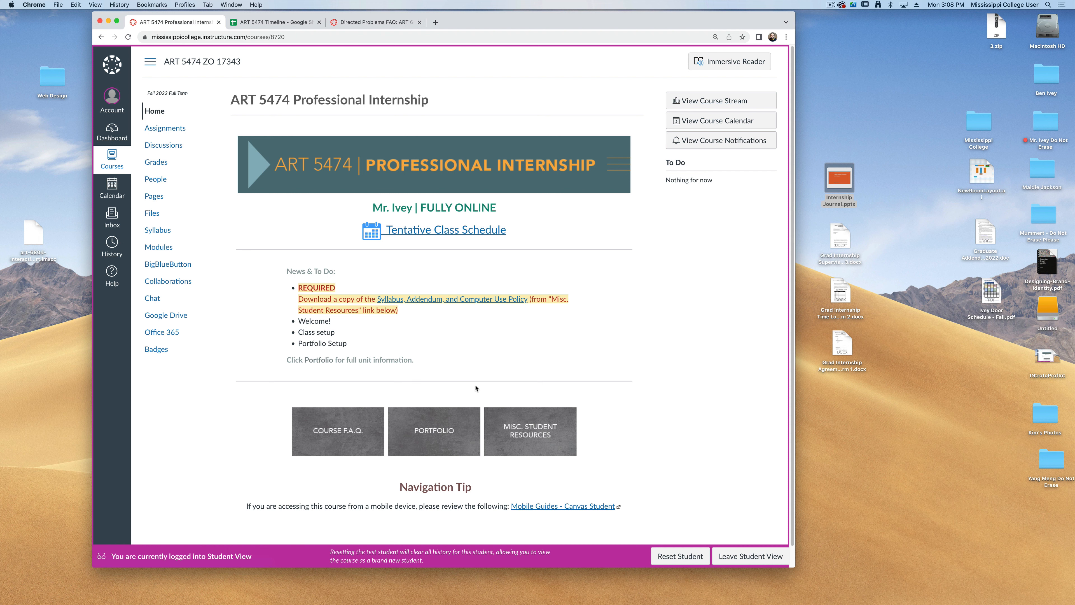
Enter the Portfolio module and pick the internship agreement form under Other Student Resources
click(434, 431)
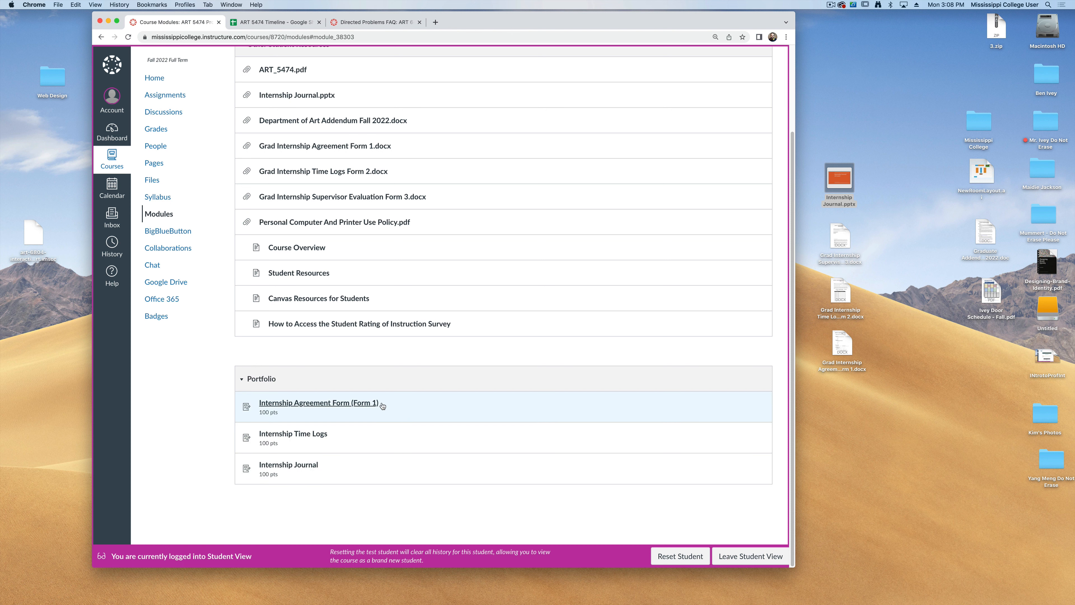
mouse_move(372, 465)
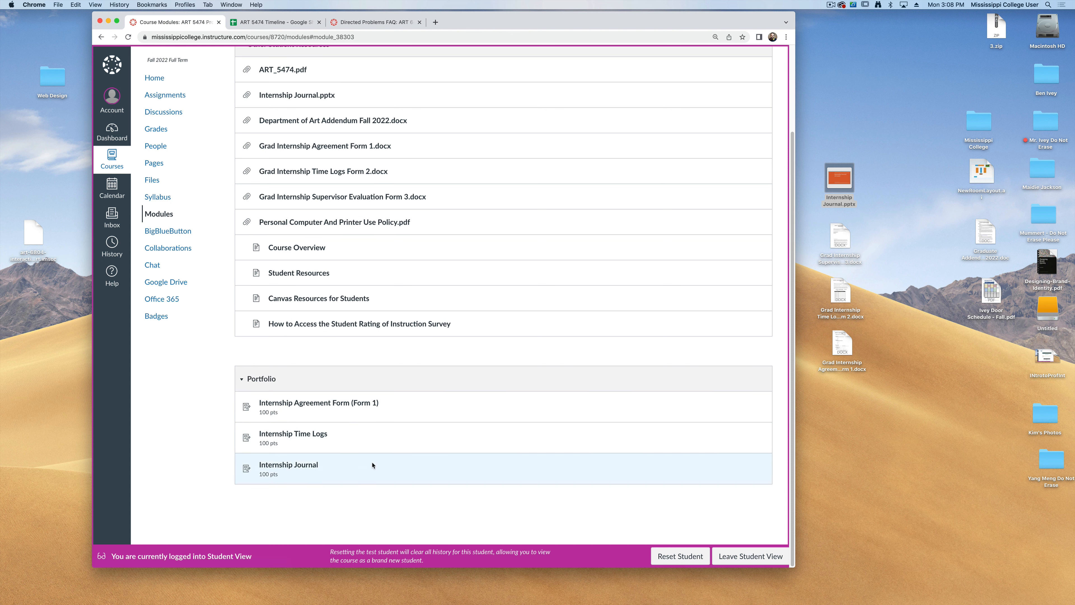
mouse_move(318, 403)
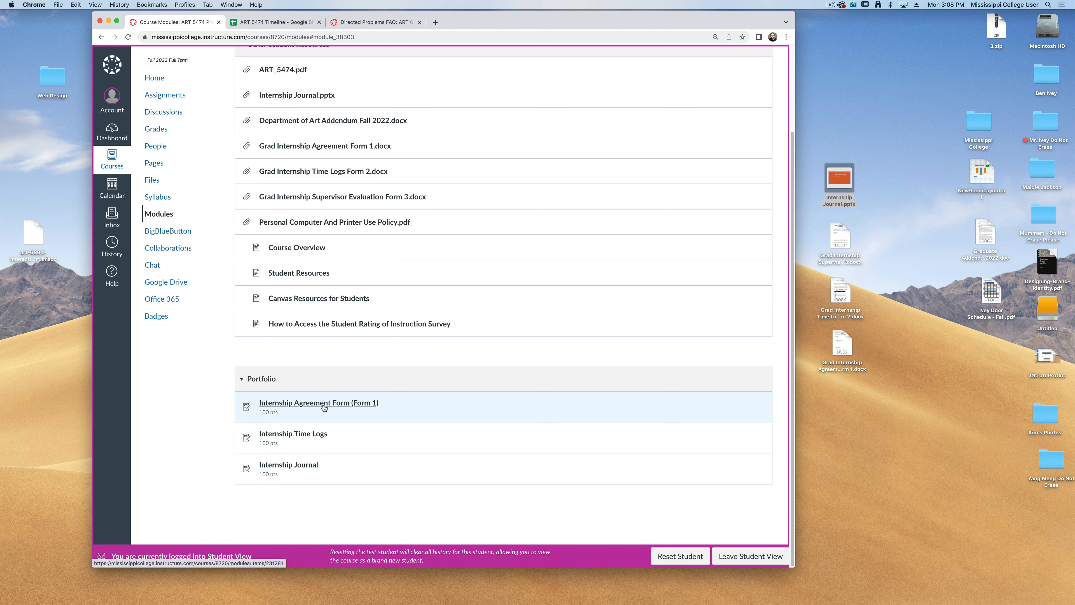
mouse_move(315, 439)
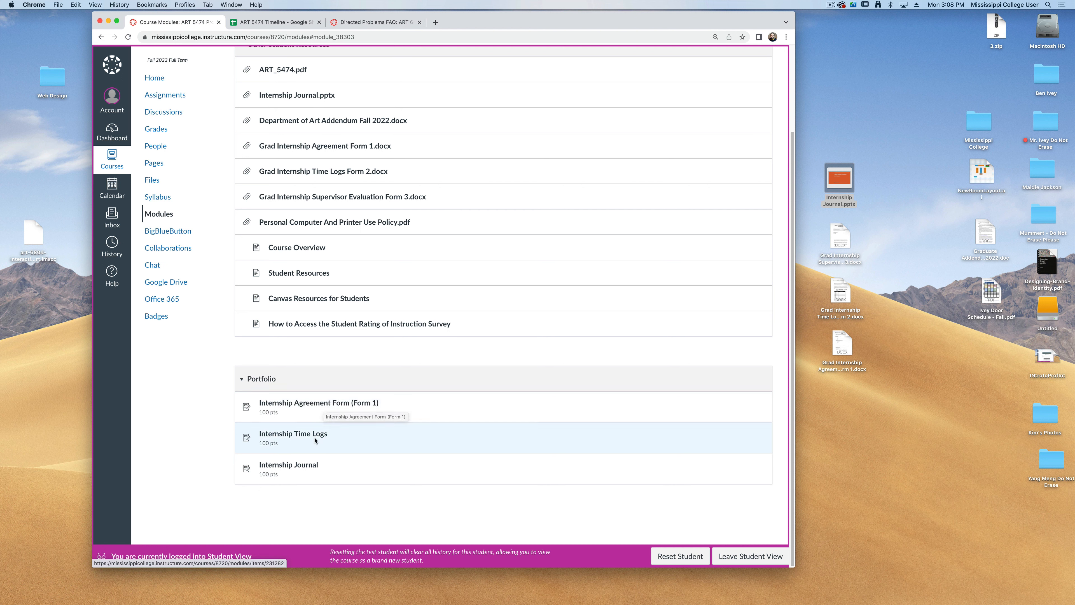
mouse_move(289, 470)
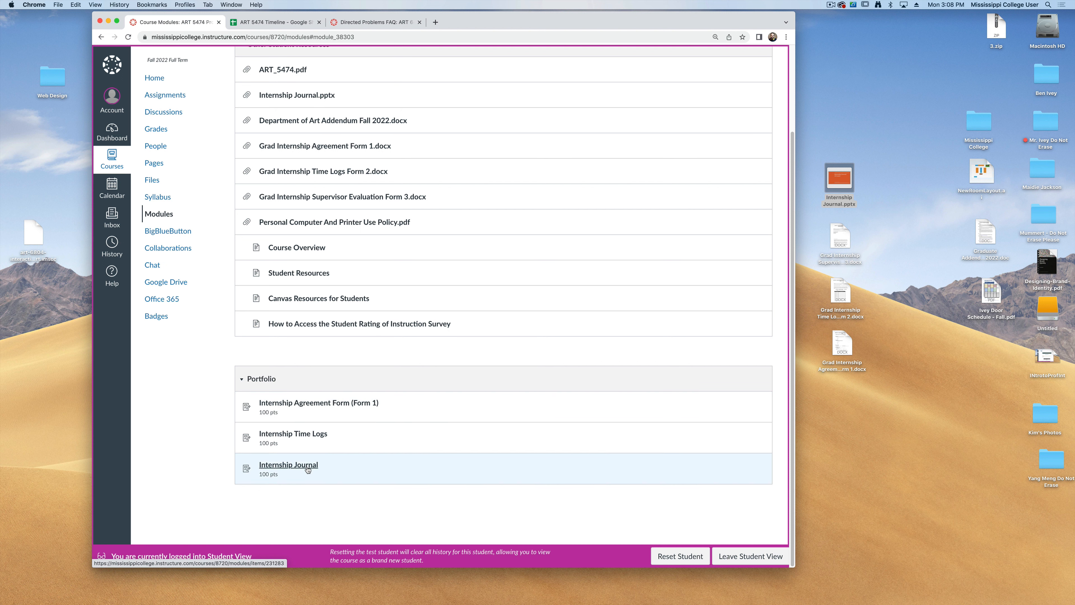
mouse_move(342, 471)
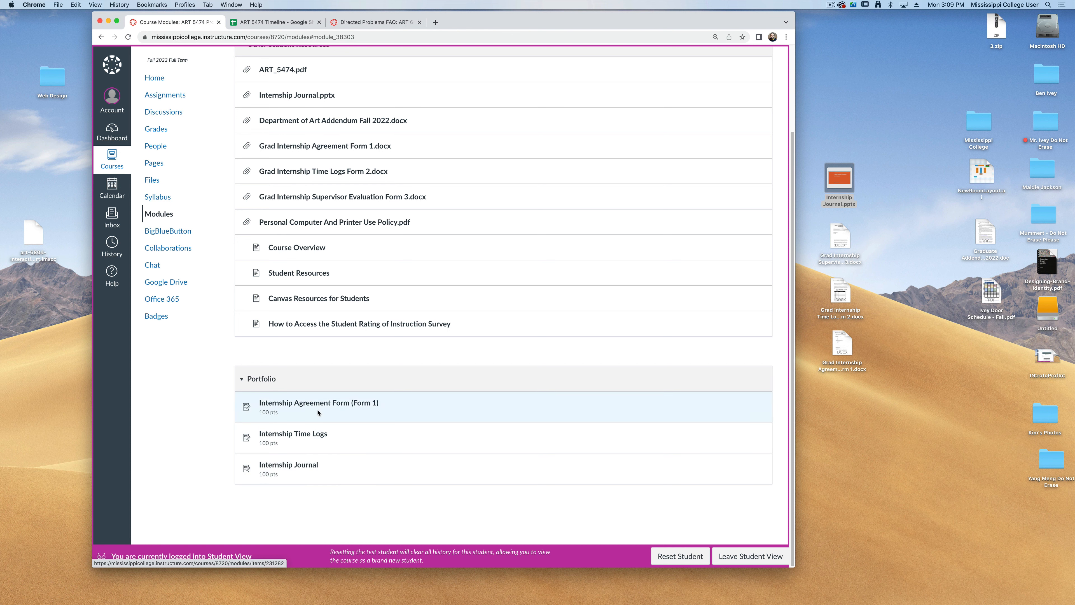
scroll(up, 3)
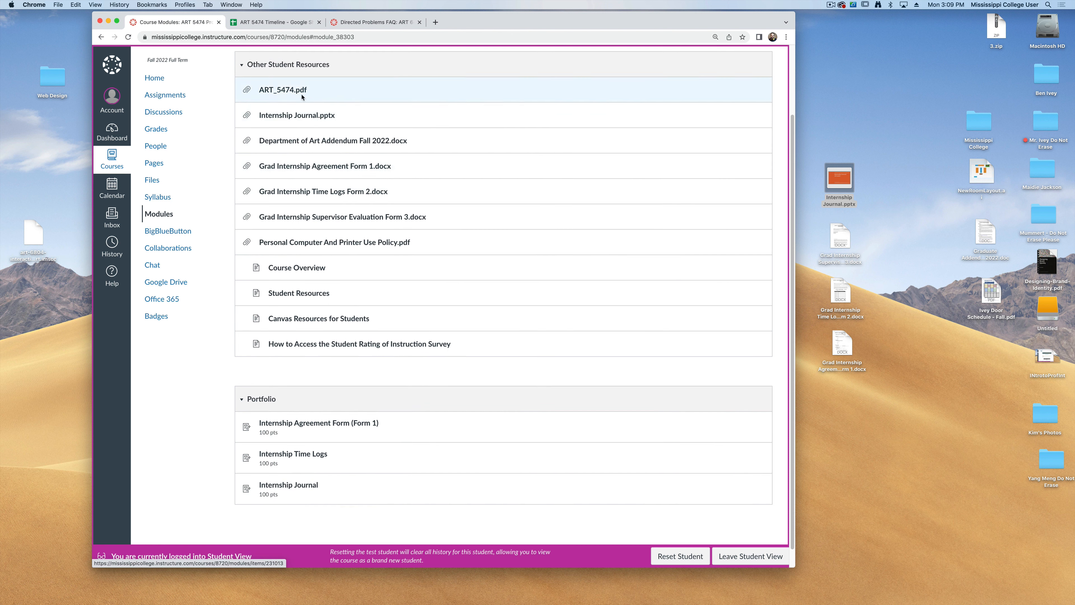
mouse_move(406, 263)
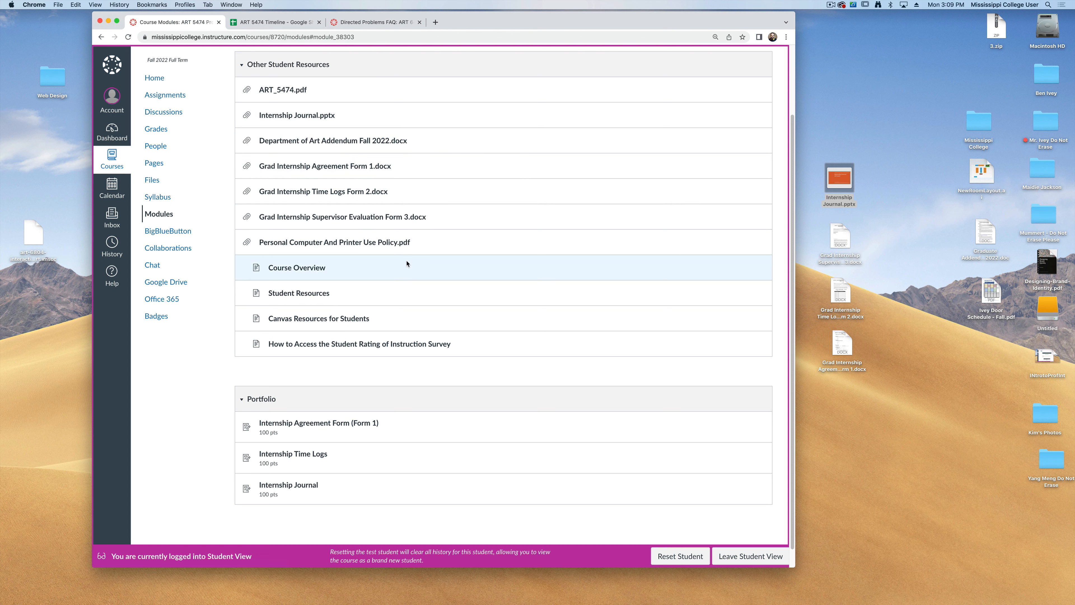
mouse_move(799, 255)
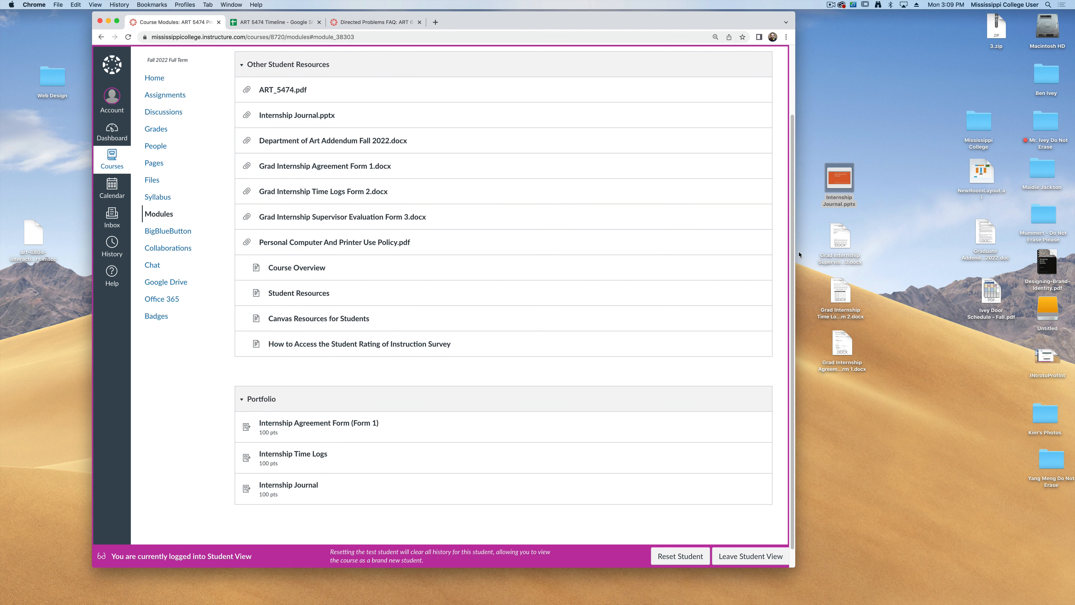
click(841, 346)
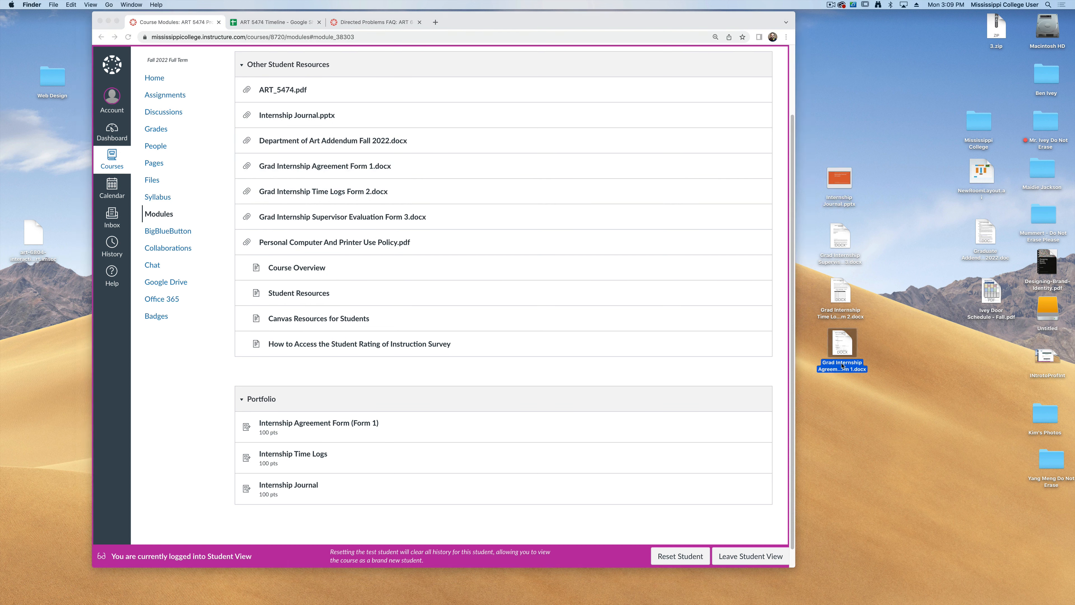
Review the Grad Internship Agreement Form 1 in Word, from its title to the company contact block
double_click(841, 343)
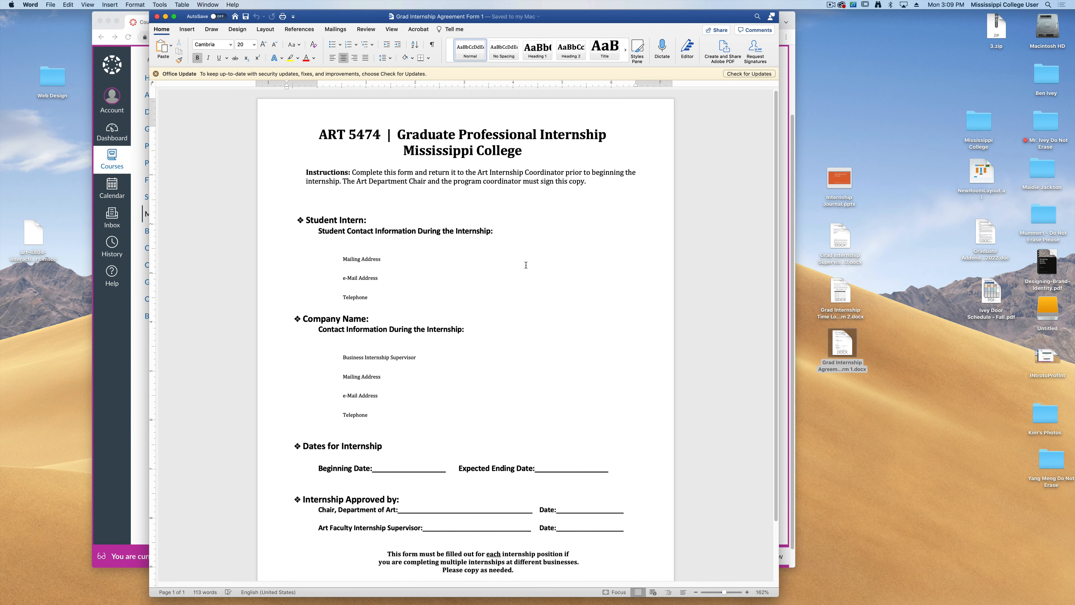
click(318, 135)
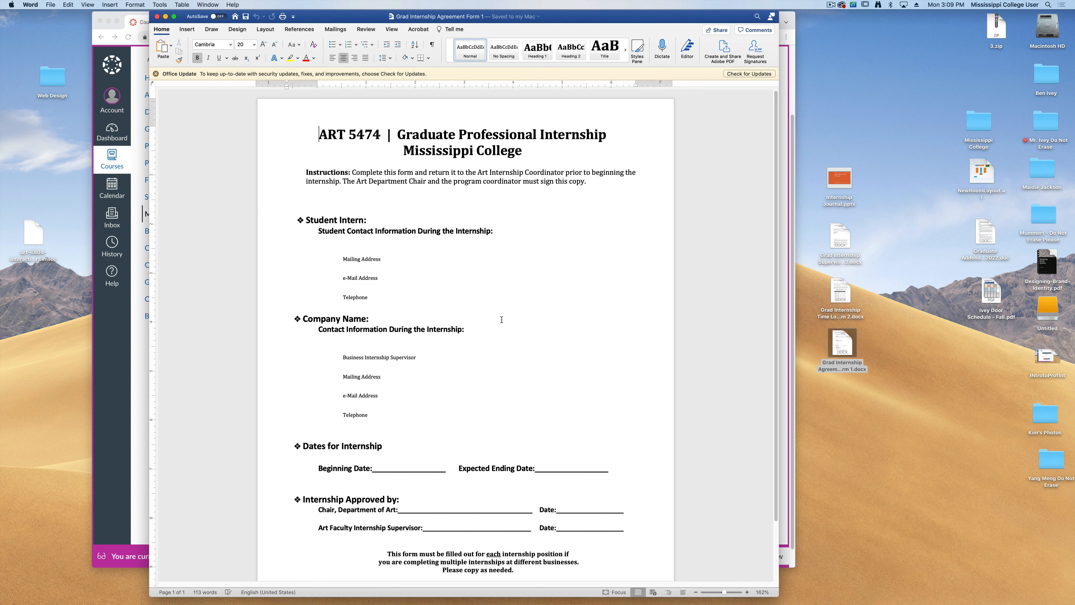
scroll(up, 3)
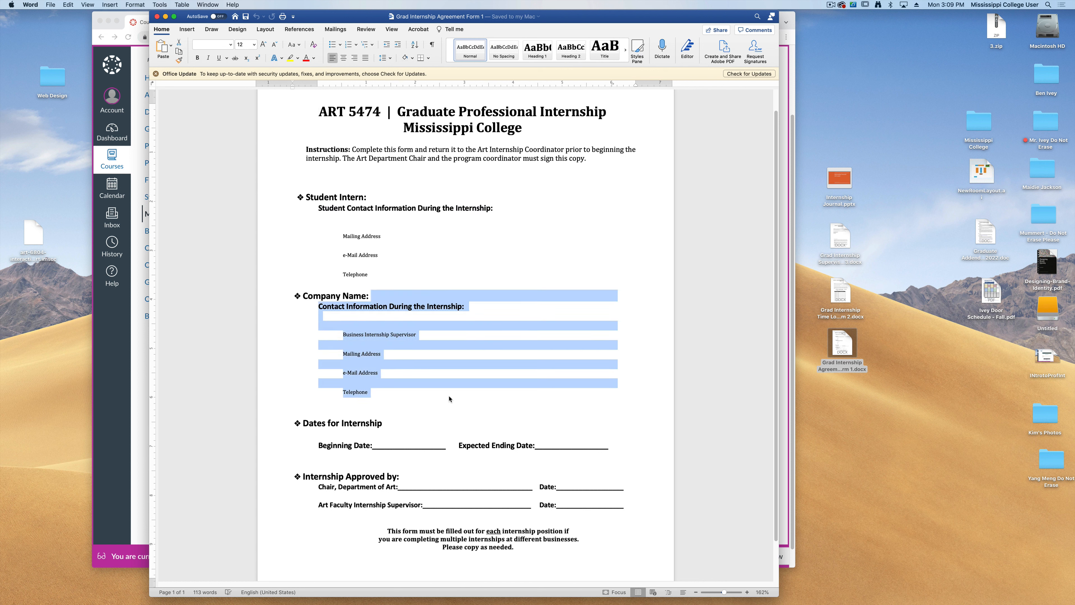
click(405, 449)
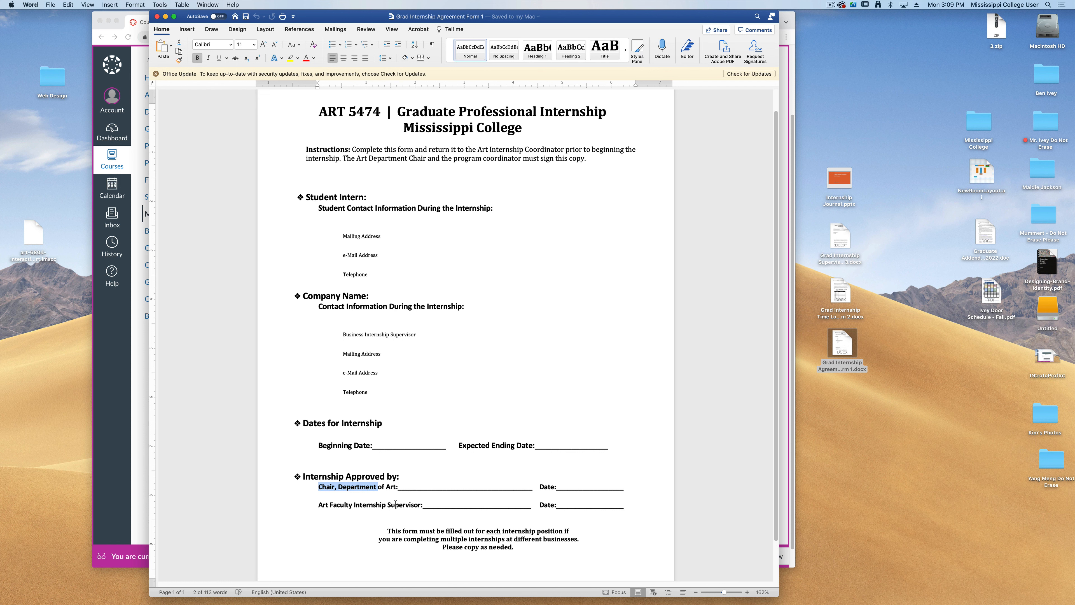
mouse_move(495, 364)
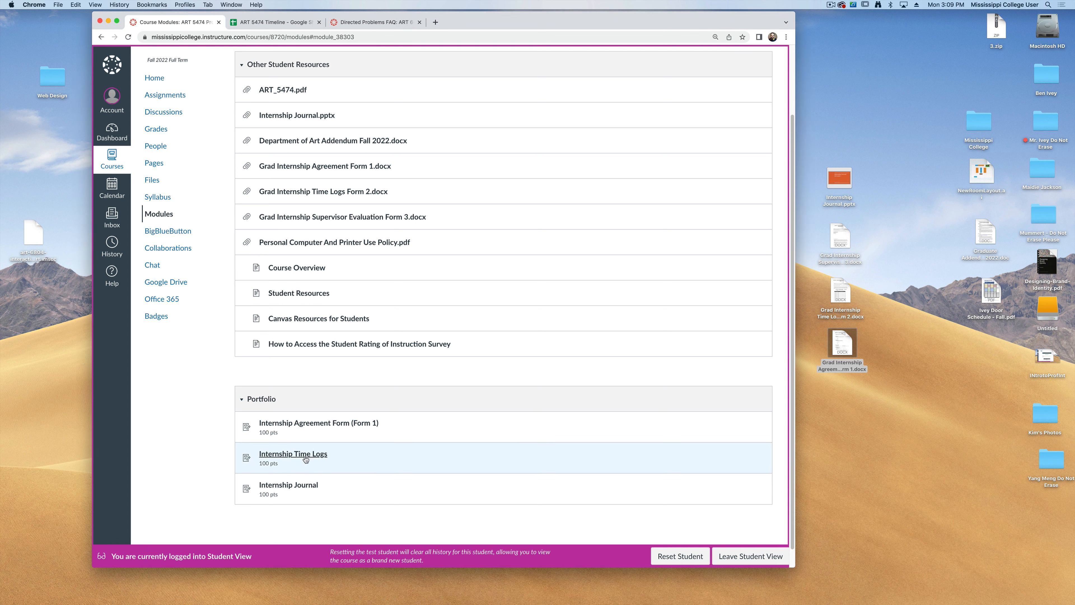
mouse_move(299, 460)
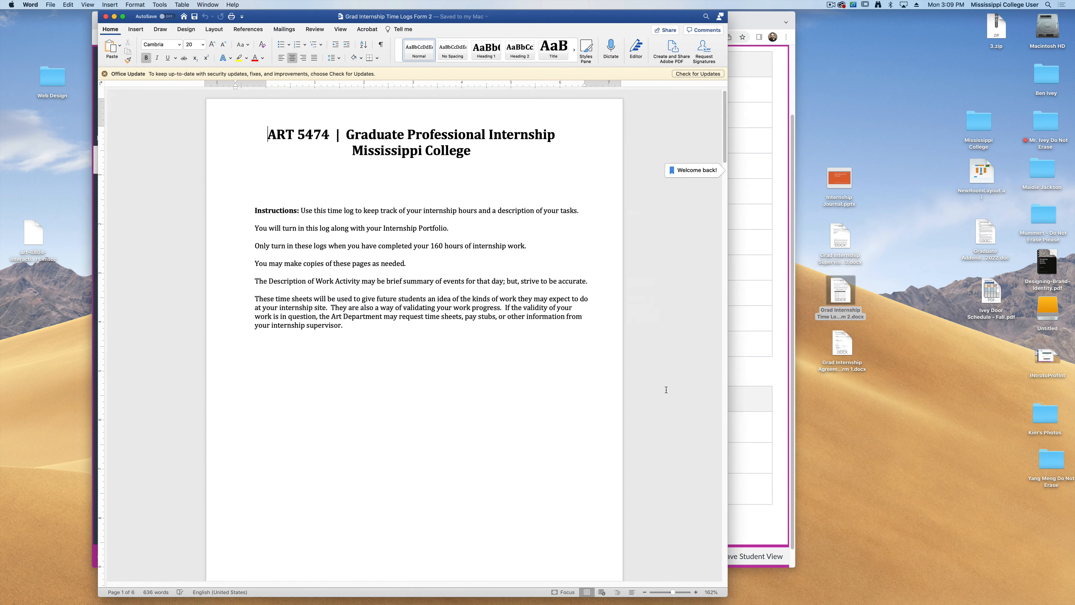
mouse_move(346, 236)
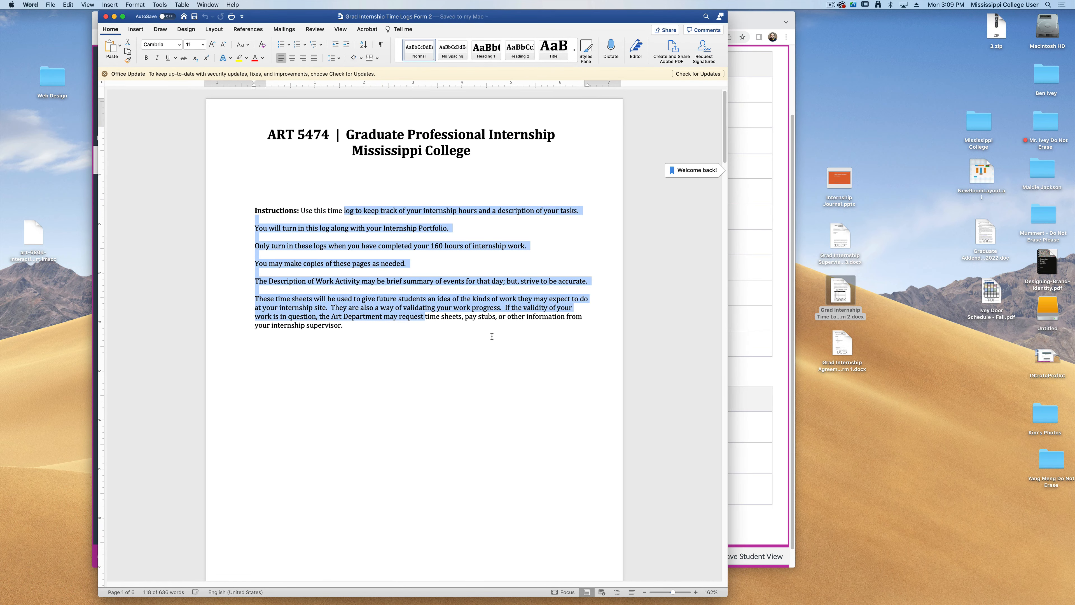
Scroll the Time Logs Form 2 from its instructions down to the Time Log table
scroll(down, 3)
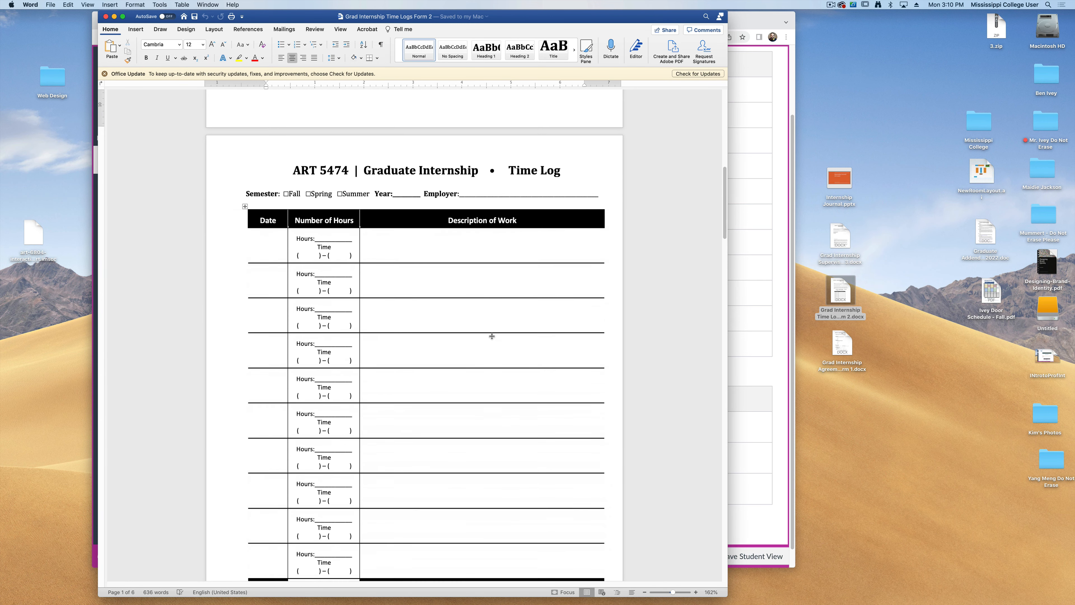
scroll(down, 3)
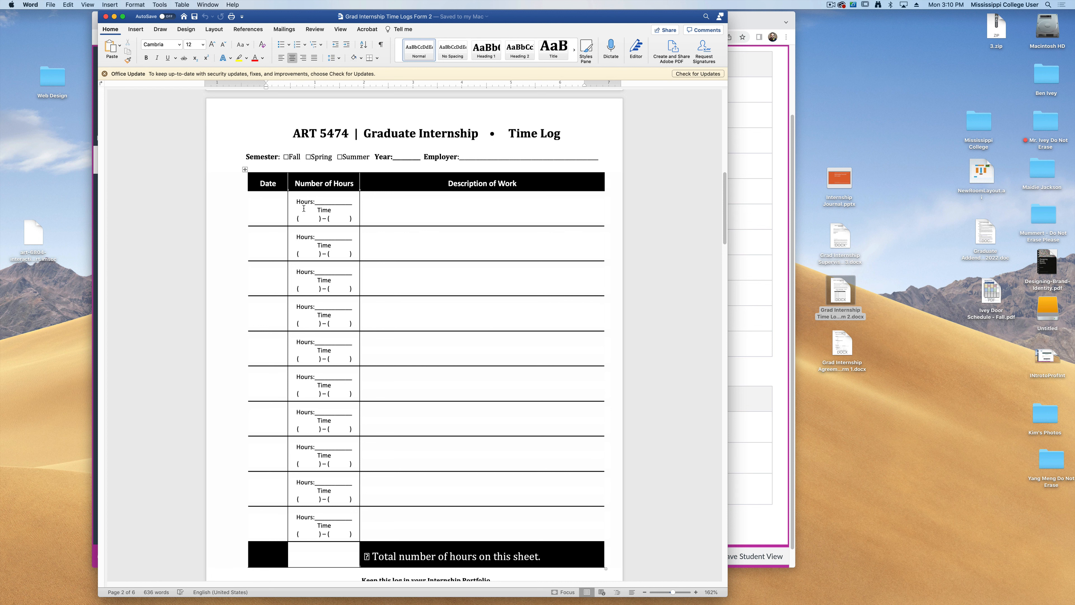
mouse_move(484, 209)
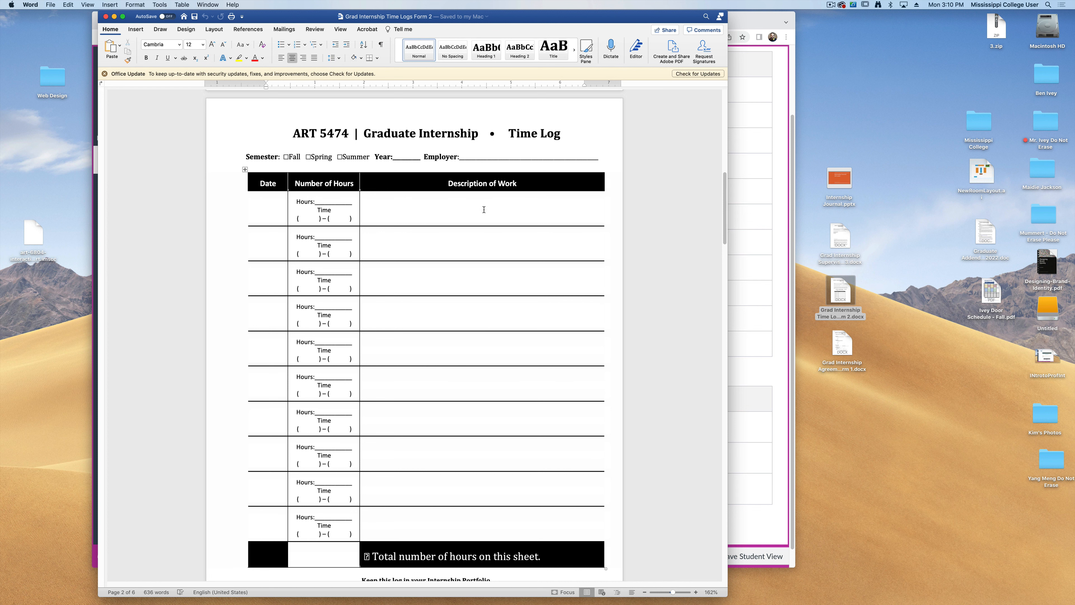
mouse_move(493, 231)
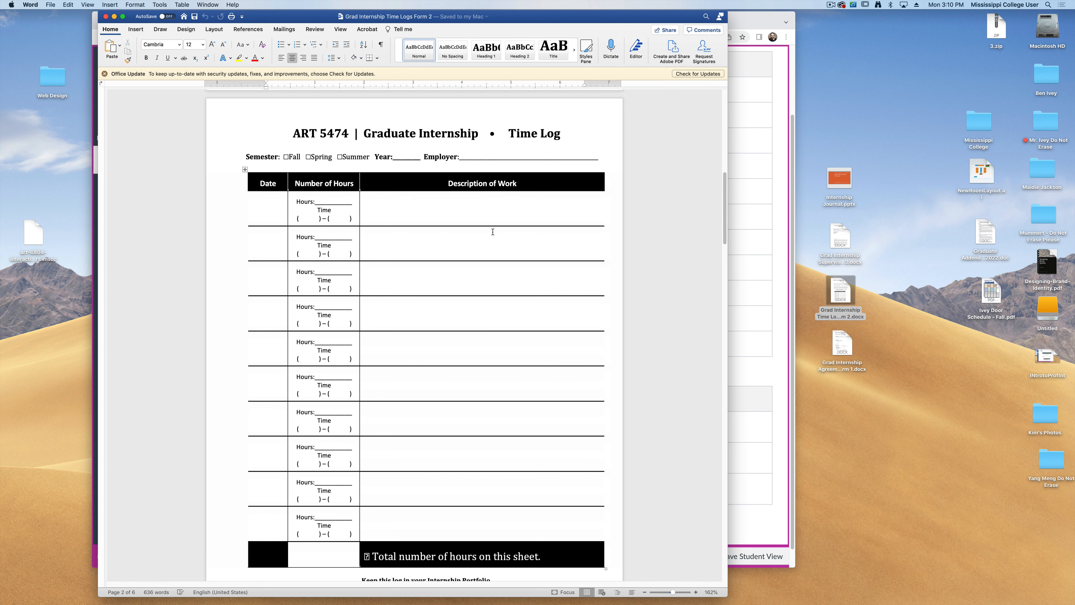
scroll(down, 3)
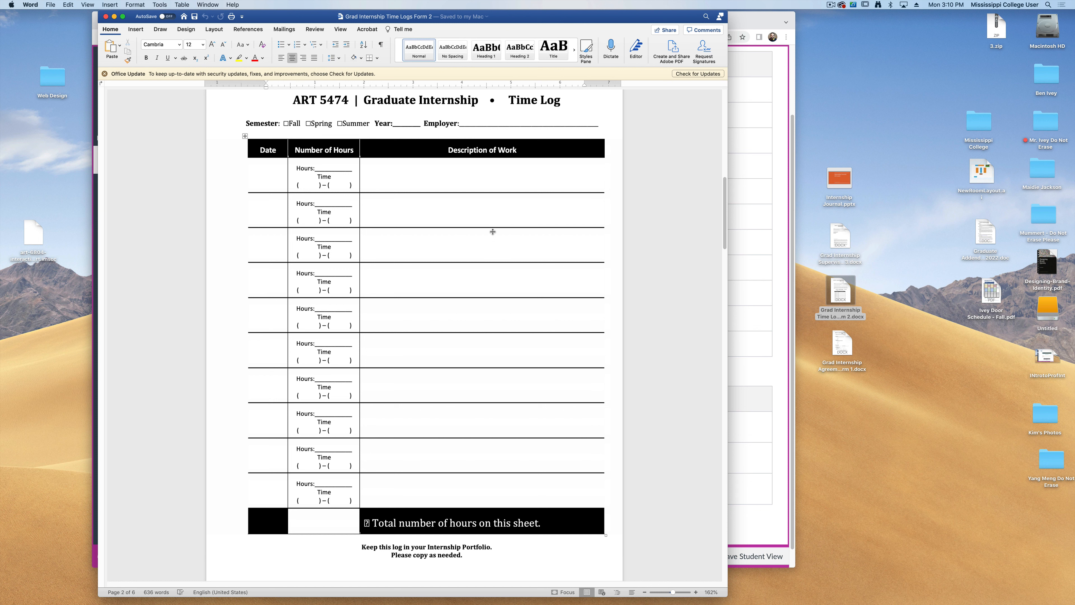
mouse_move(459, 207)
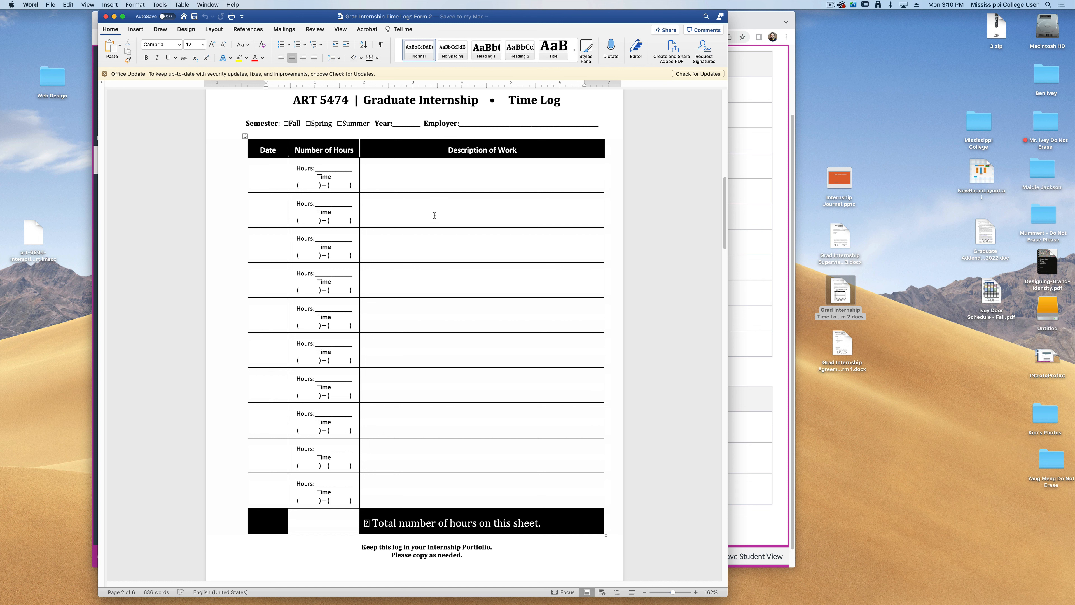
mouse_move(412, 263)
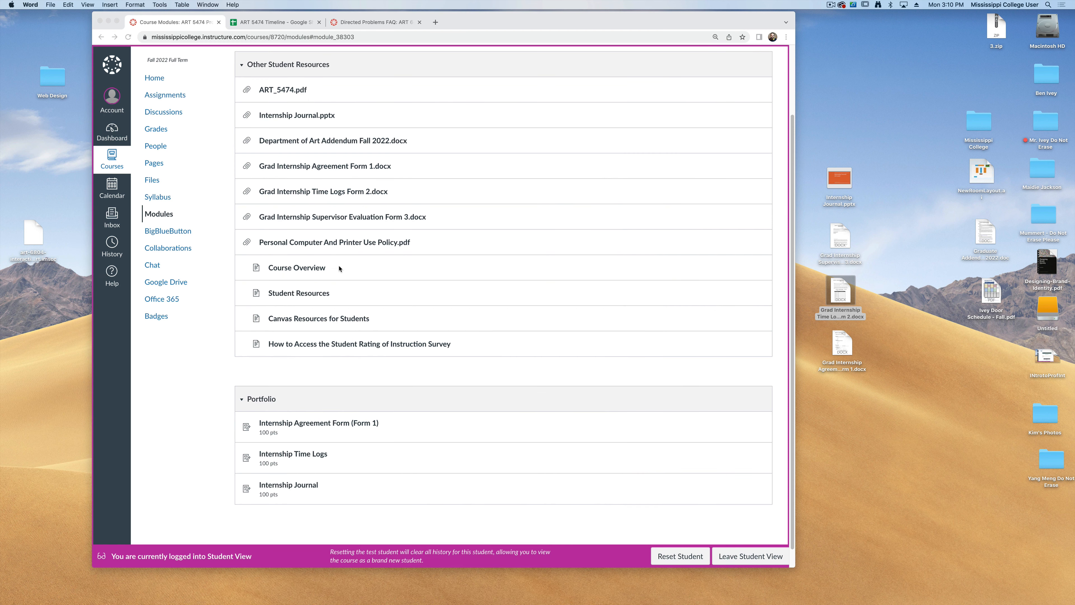
mouse_move(275, 481)
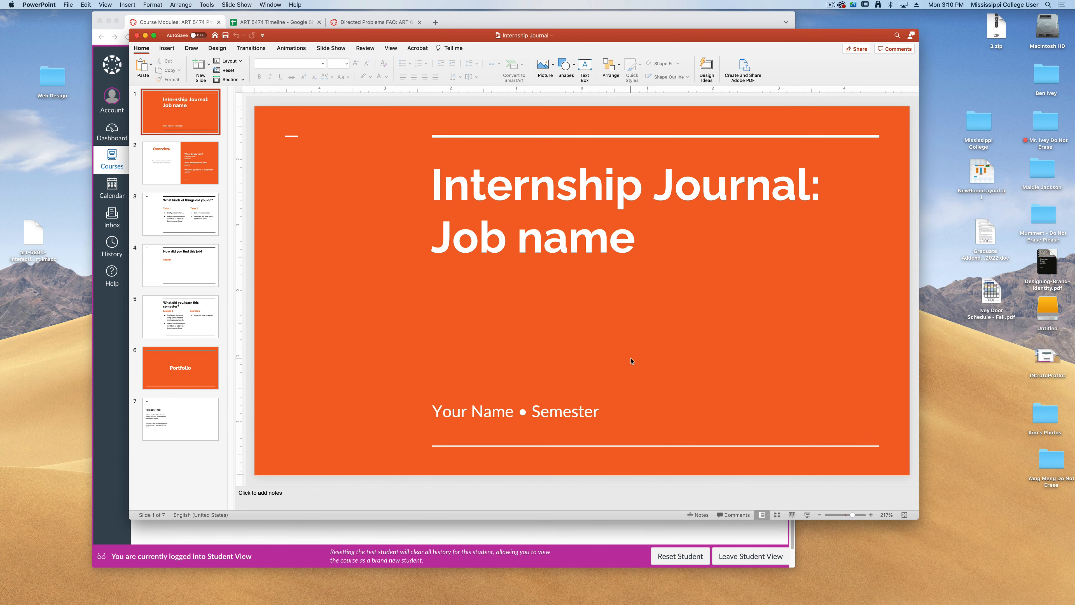
mouse_move(729, 366)
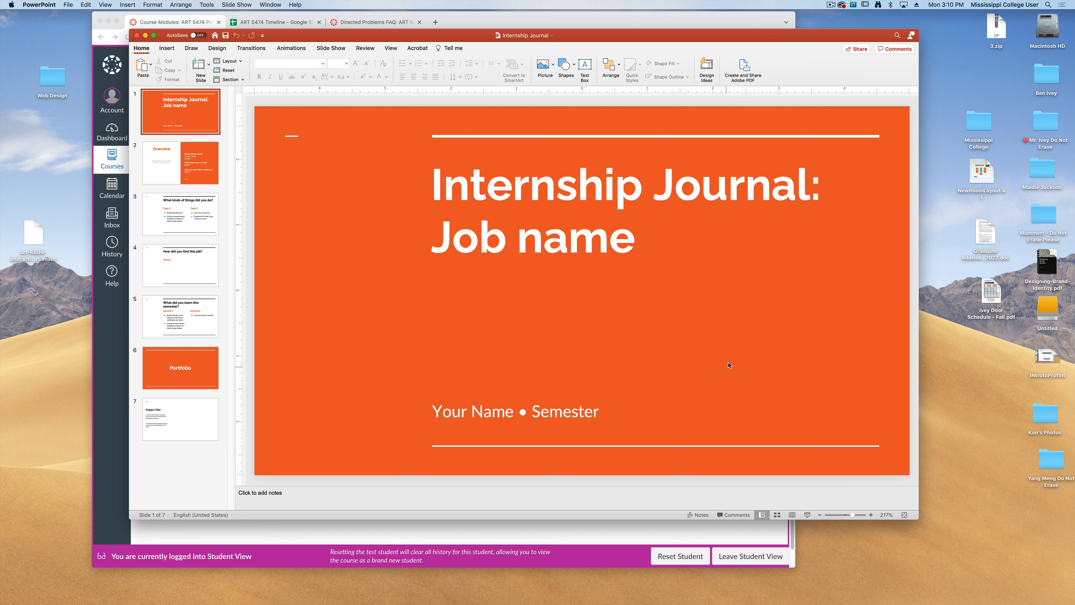
mouse_move(480, 175)
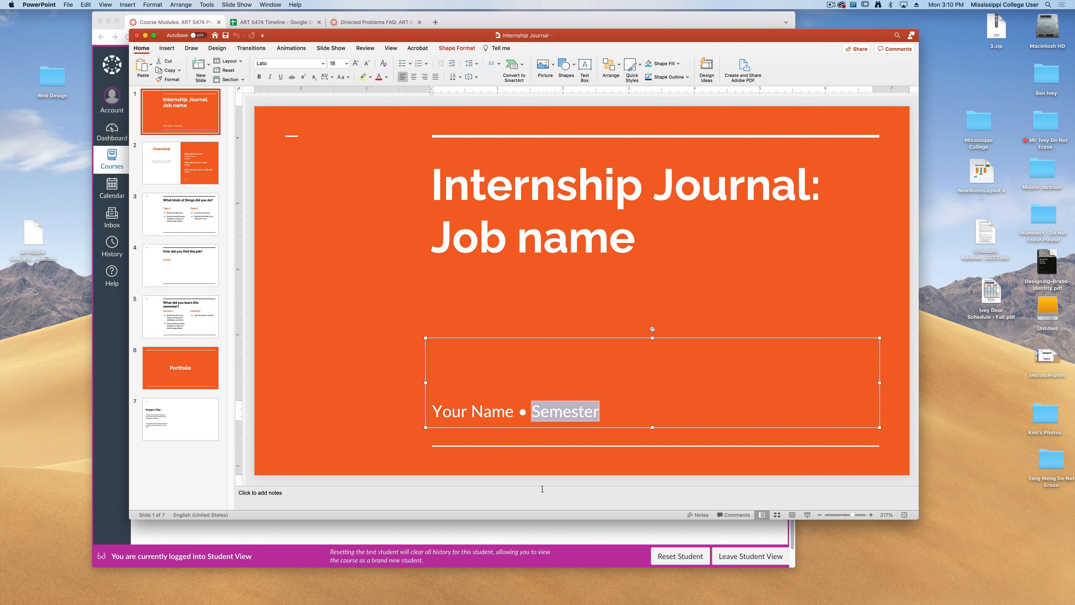
Show the Overview slide and select its department and supervisor Answer placeholders
click(180, 162)
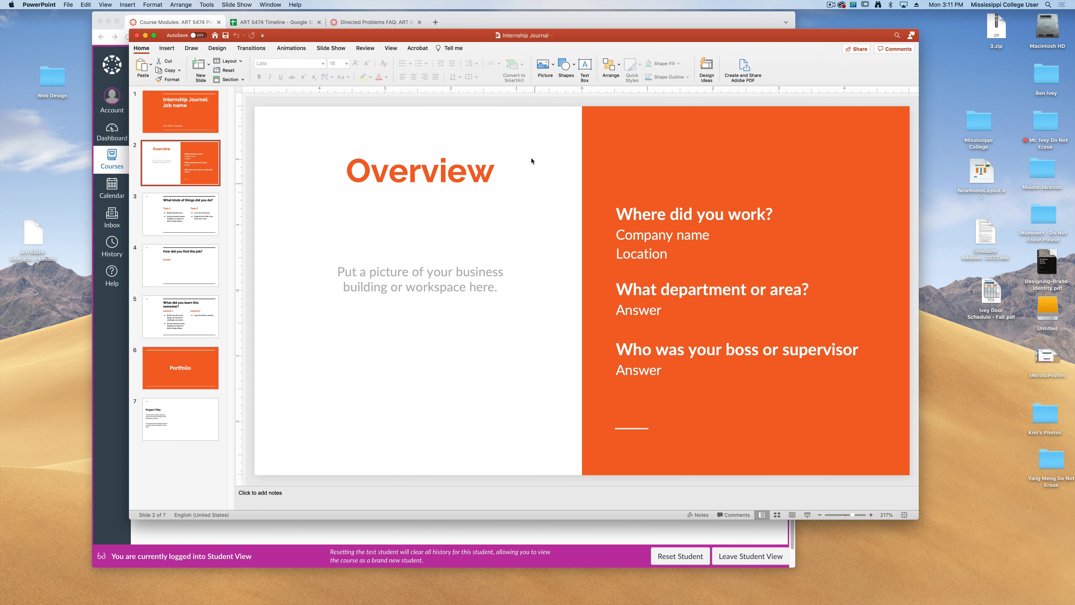
mouse_move(336, 269)
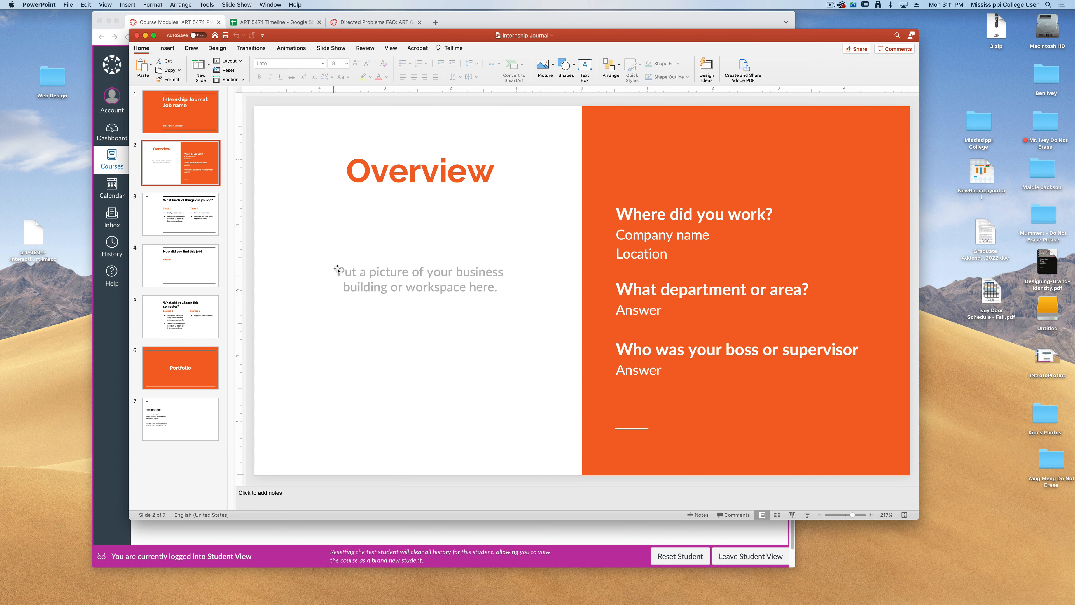
mouse_move(405, 311)
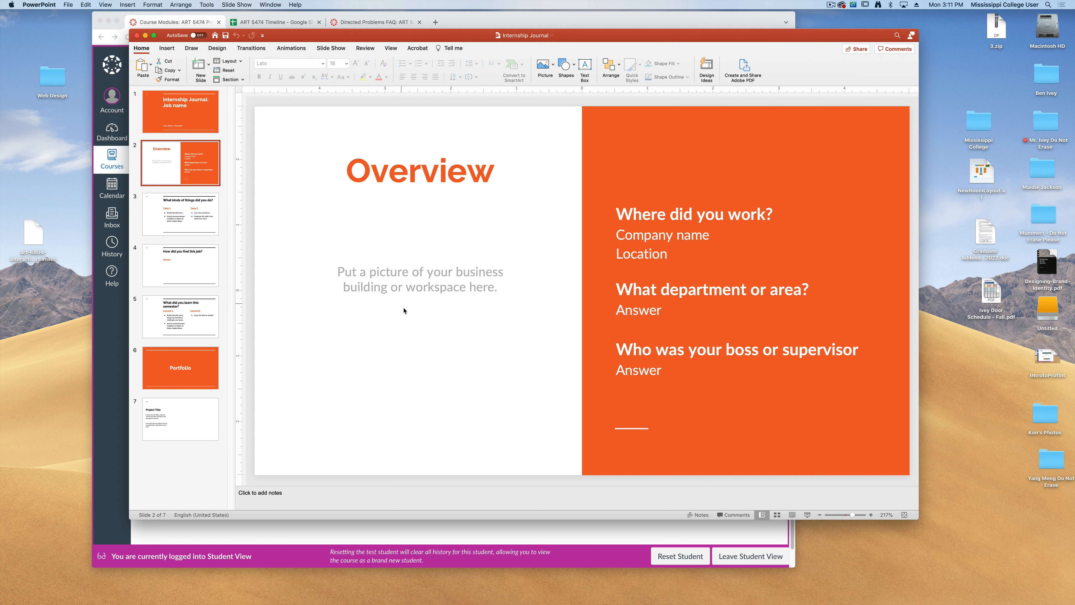
mouse_move(610, 231)
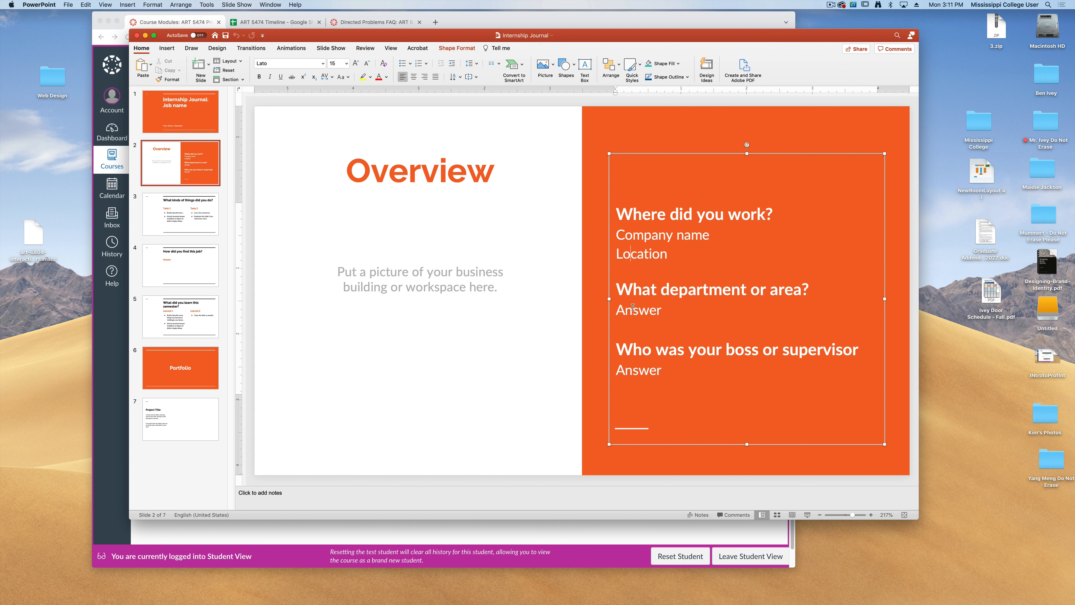
double_click(638, 309)
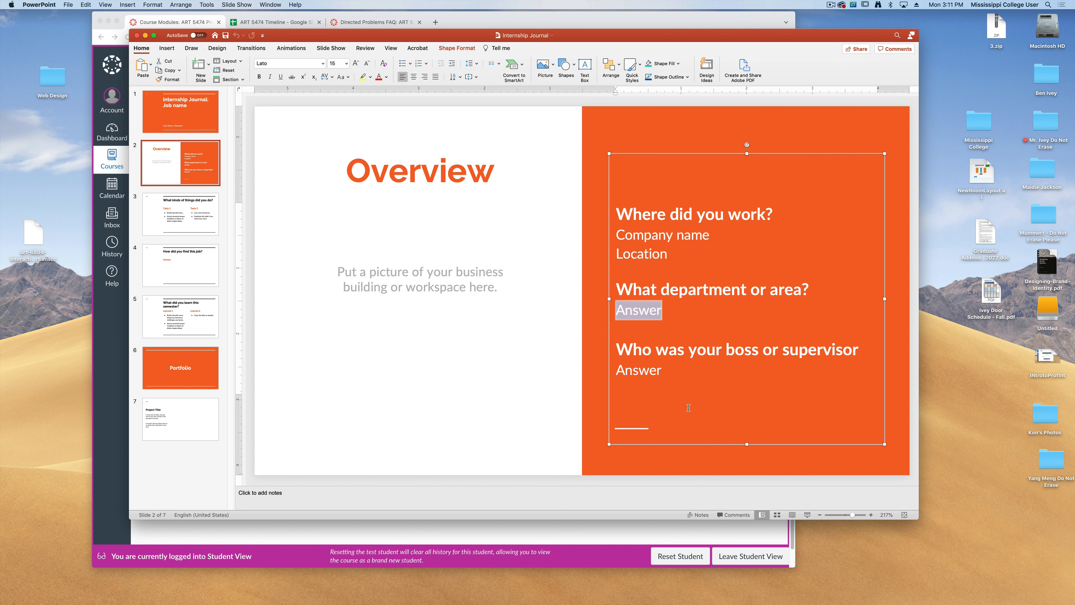
double_click(637, 378)
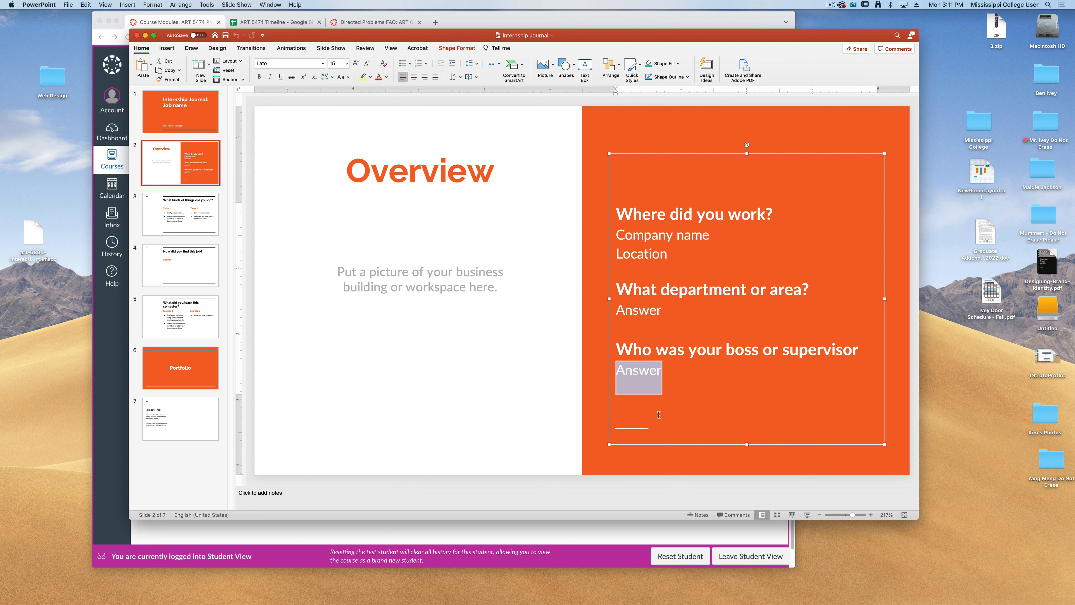
View the 'What kinds of things did you do' slide, then the 'How did you find this job' slide
click(180, 213)
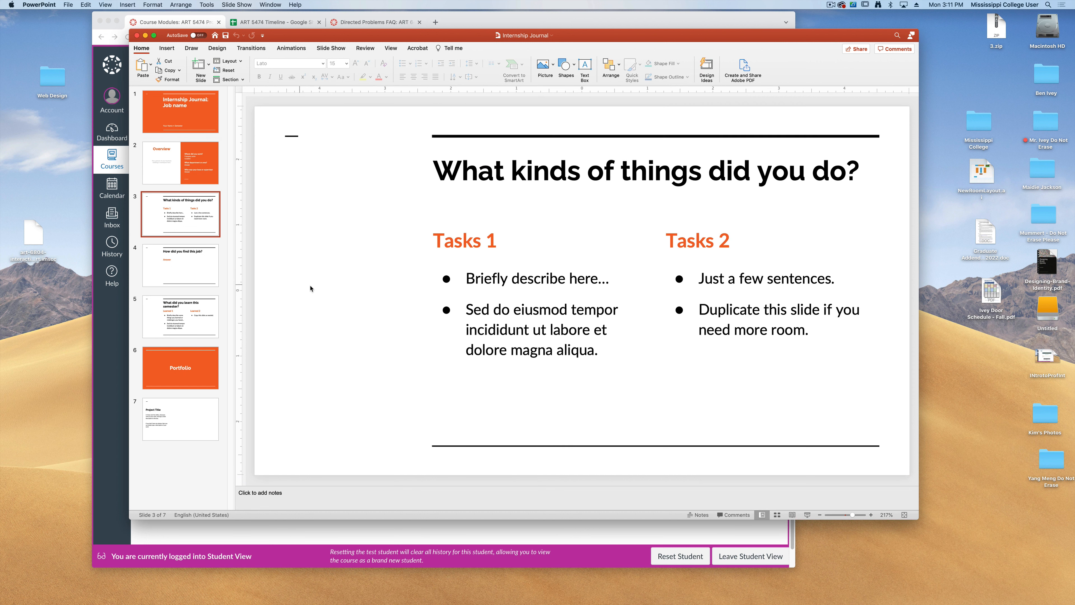
mouse_move(329, 289)
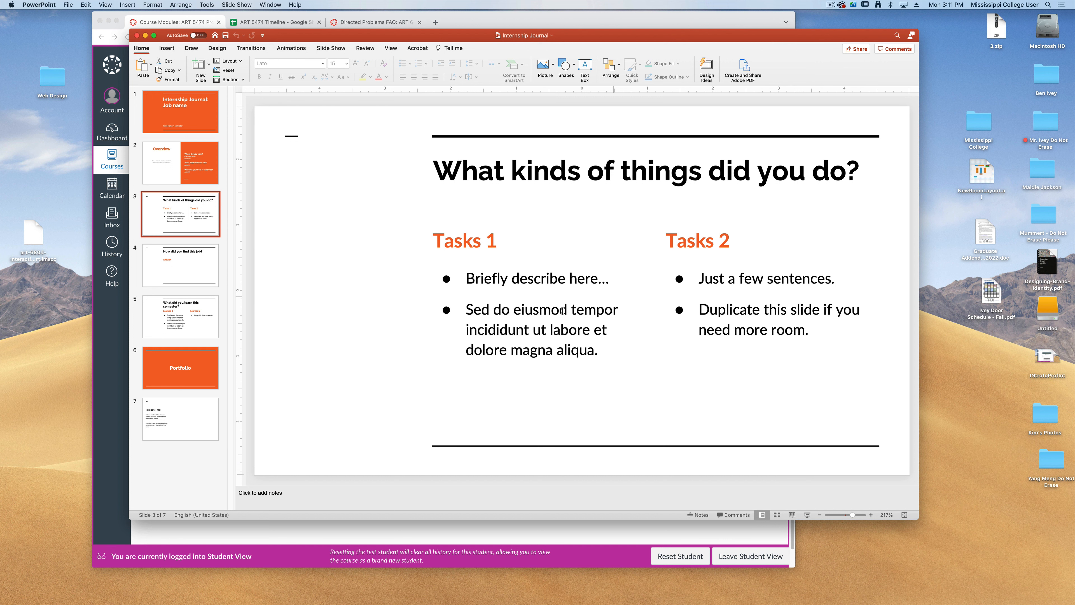
mouse_move(664, 220)
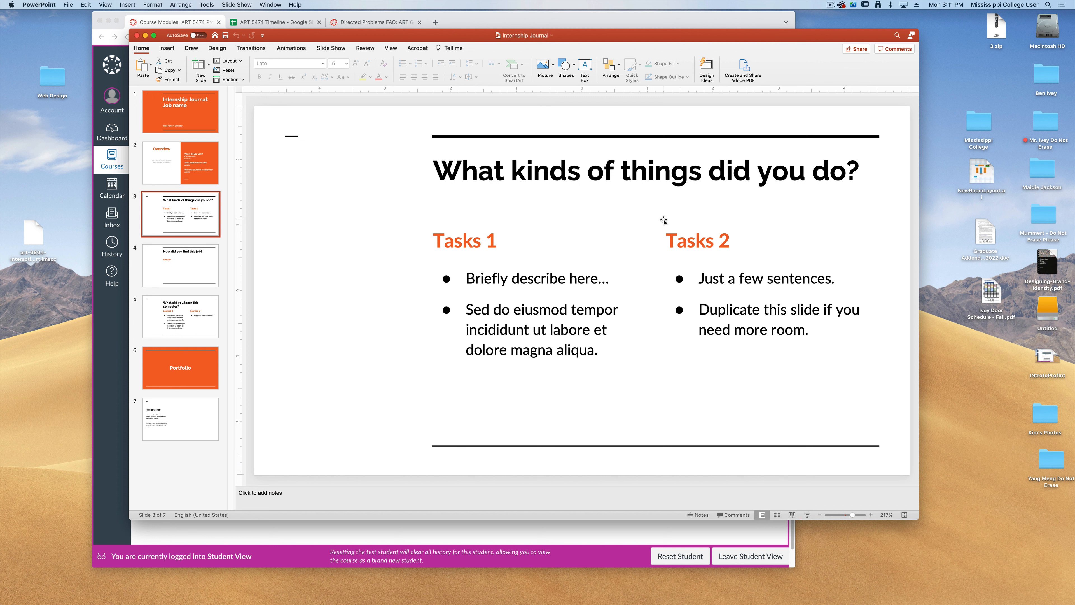
mouse_move(210, 241)
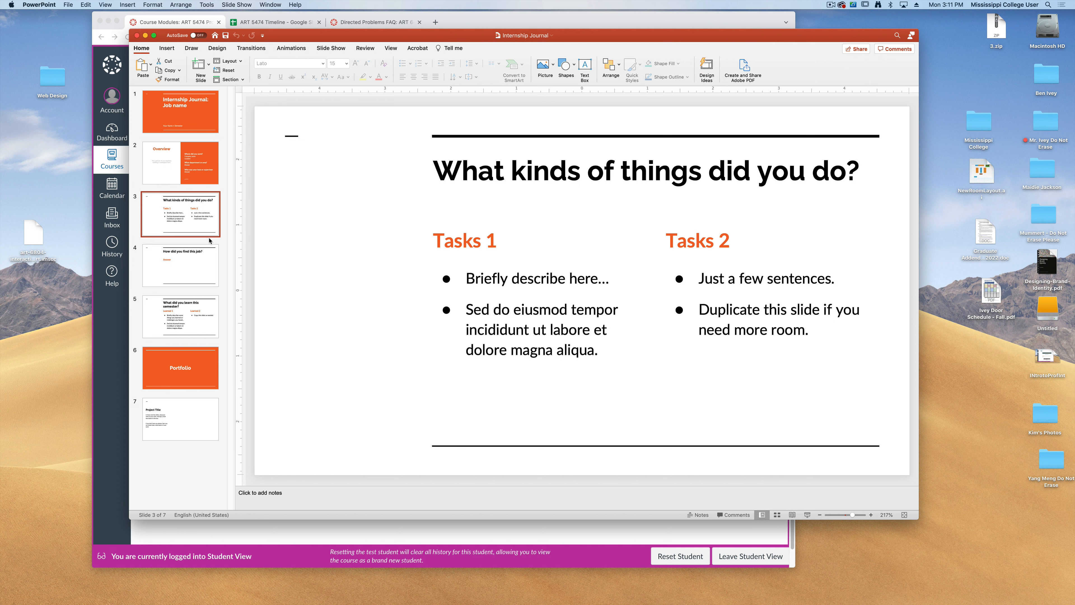
mouse_move(532, 226)
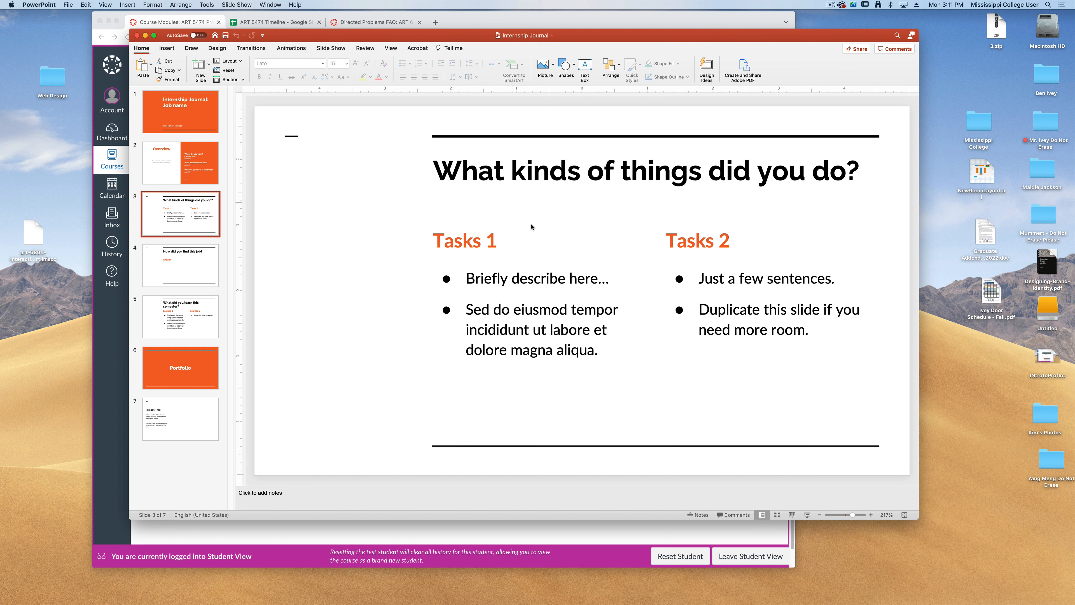
mouse_move(324, 348)
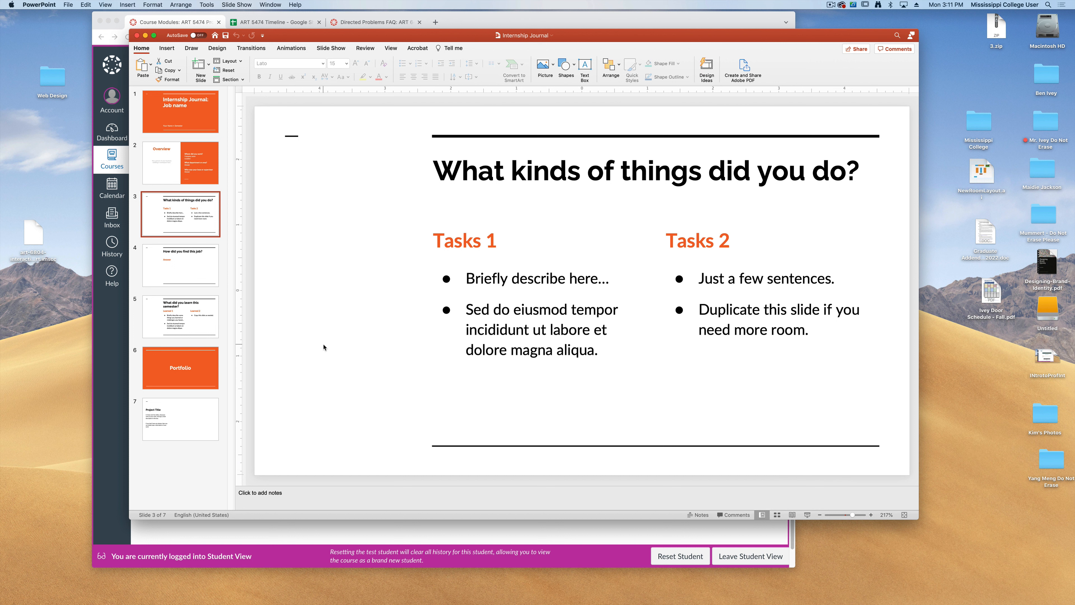
click(181, 266)
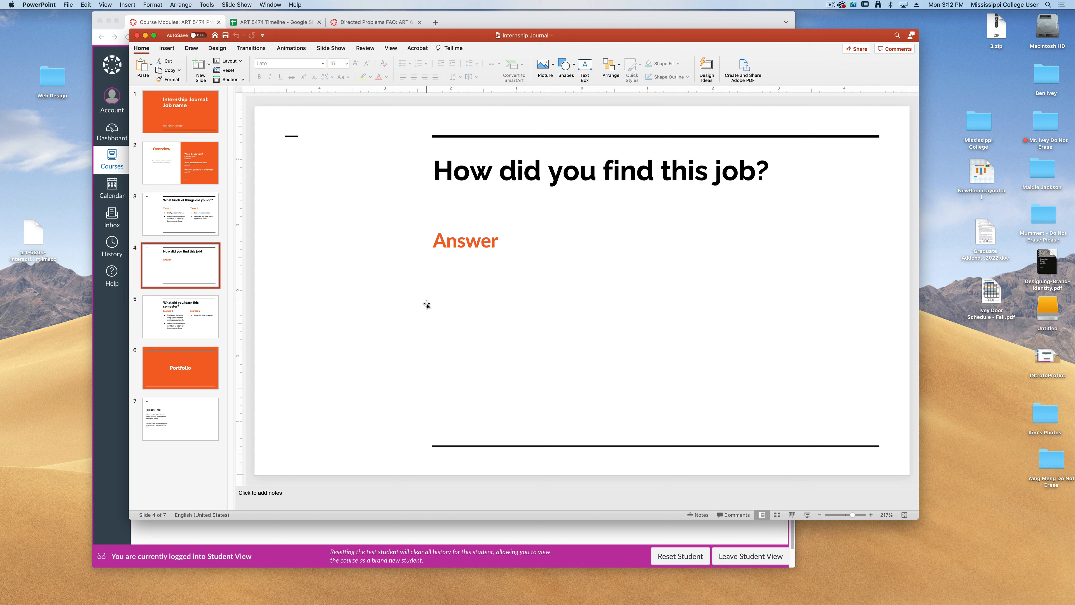
mouse_move(287, 312)
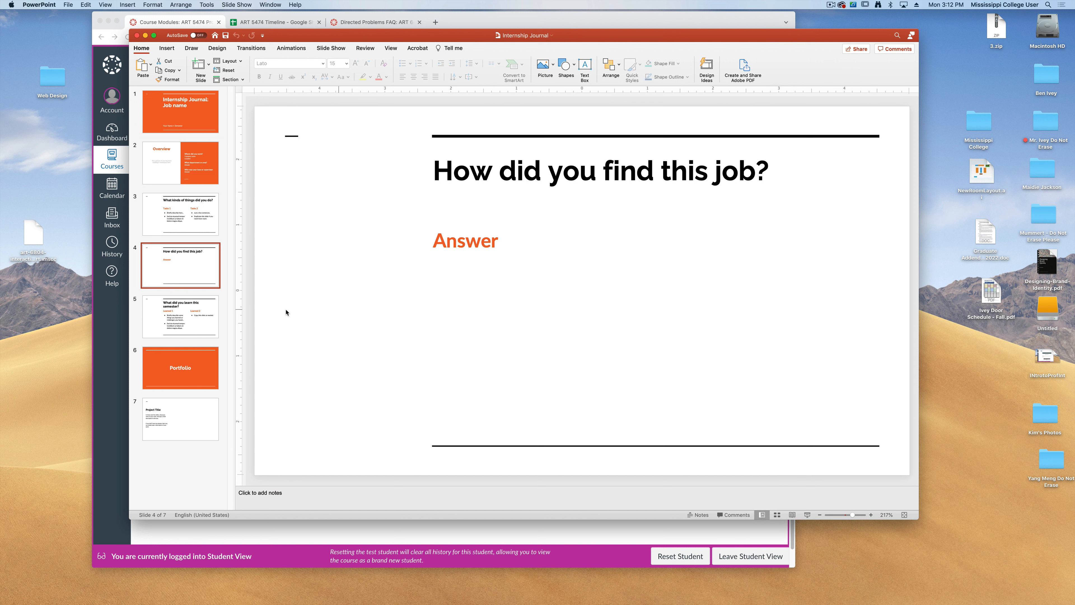
Review the 'What did you learn', Portfolio section and Project Title slides of the journal
click(180, 316)
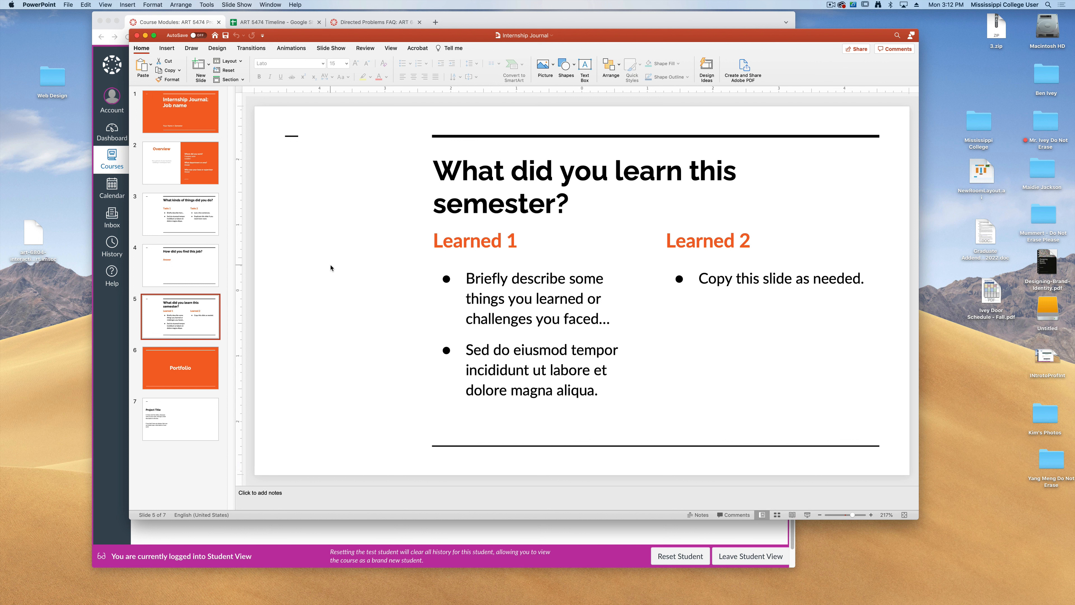
mouse_move(467, 244)
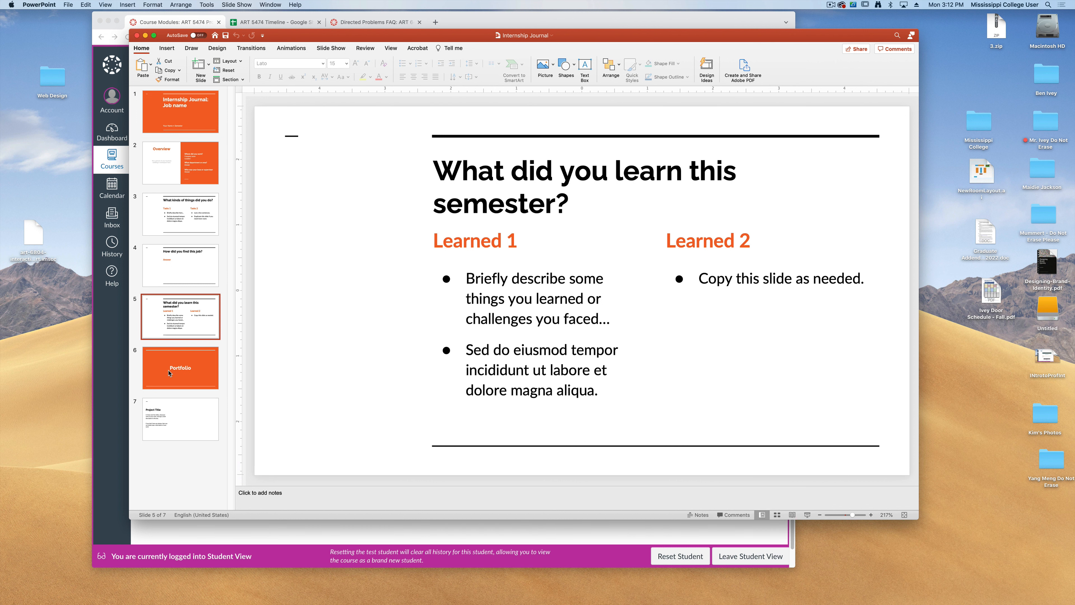
click(179, 367)
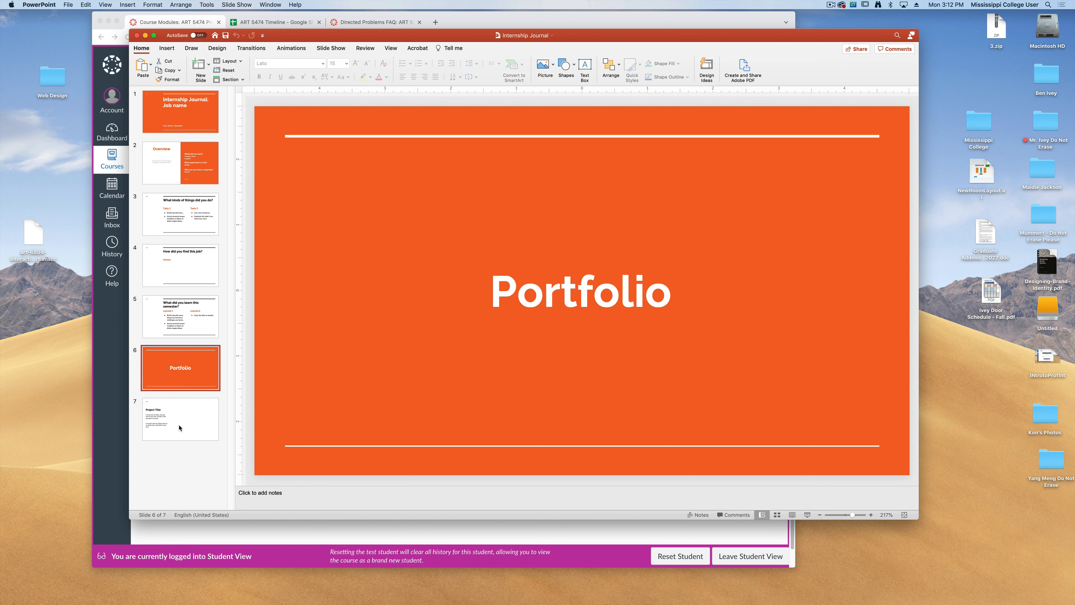
click(180, 418)
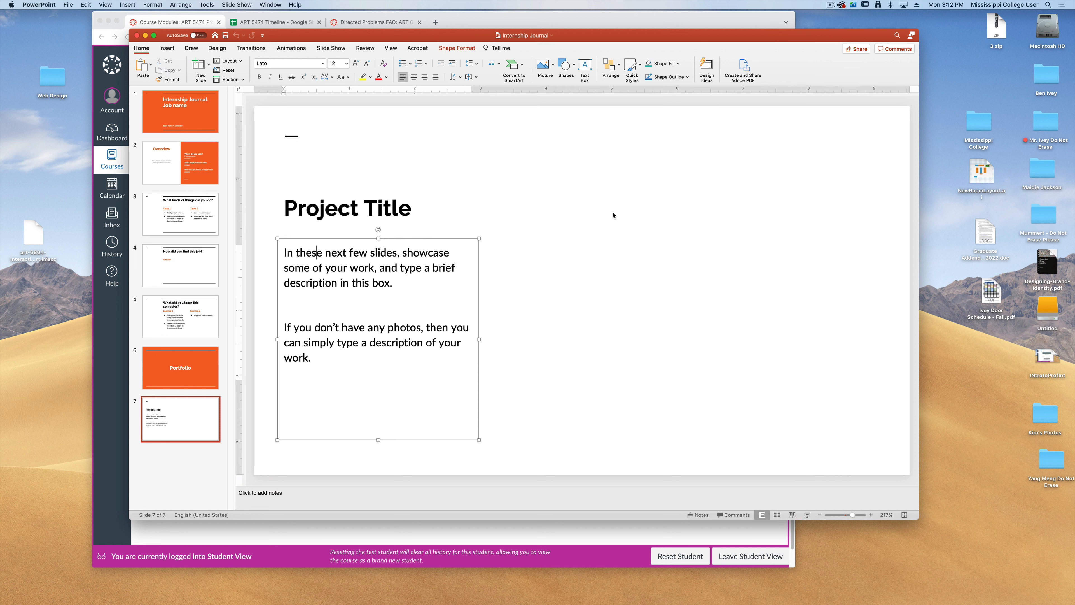
mouse_move(635, 198)
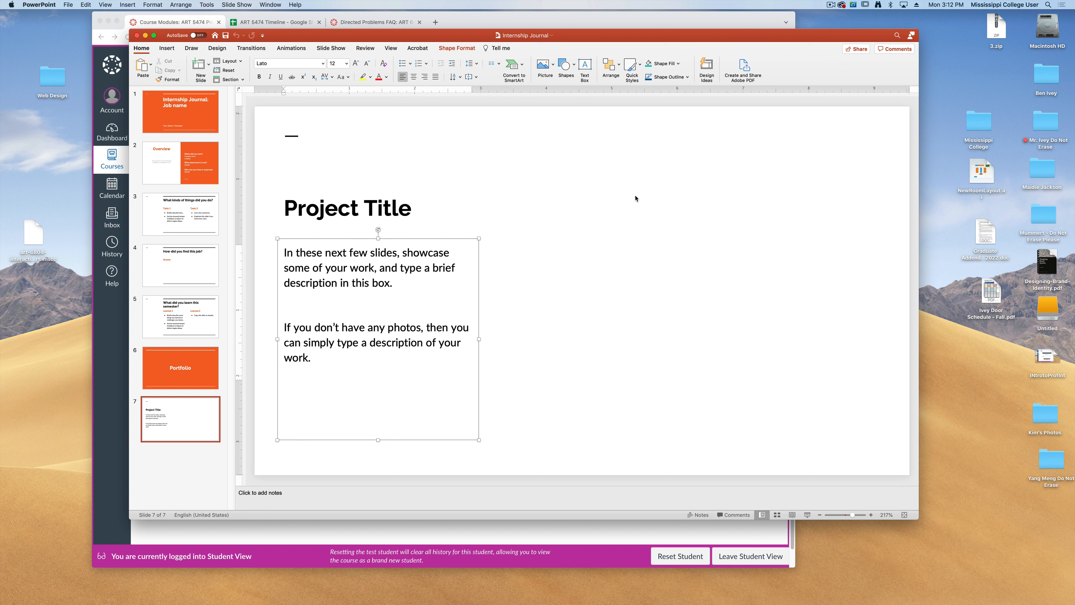
mouse_move(714, 394)
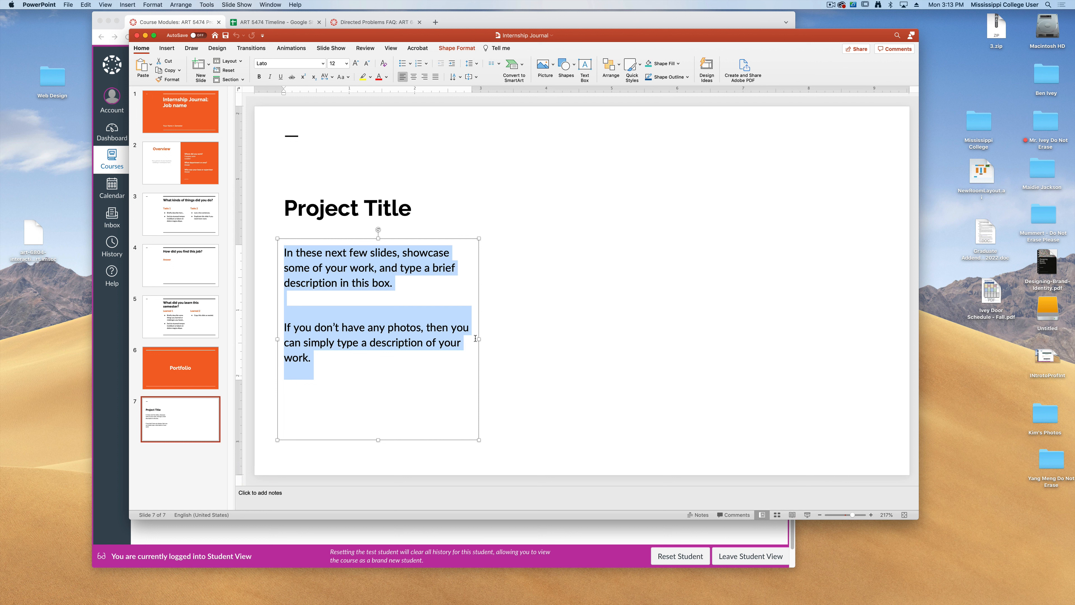
click(516, 421)
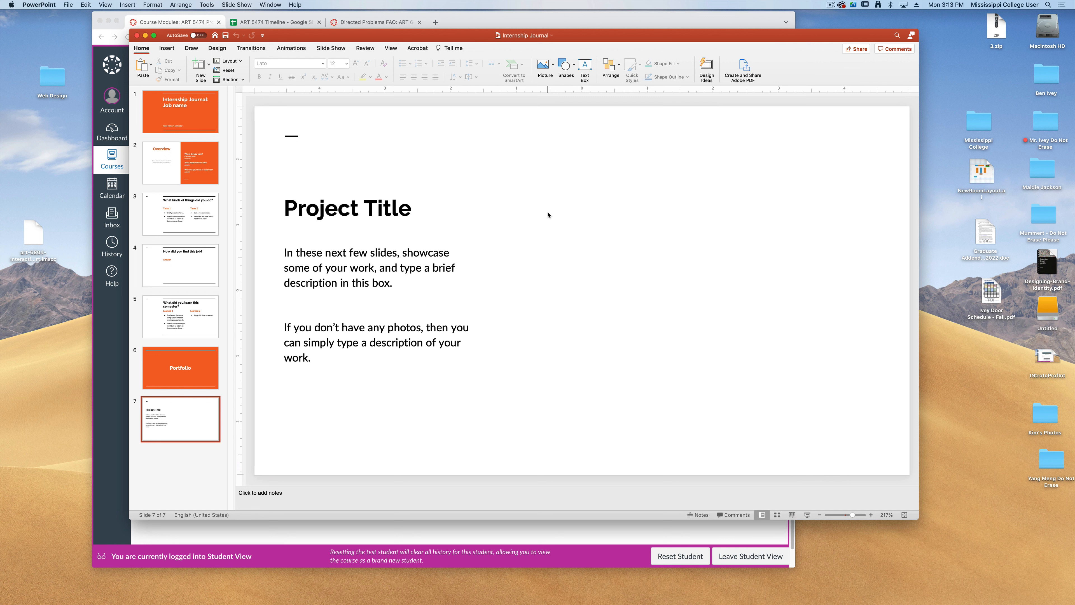
mouse_move(517, 223)
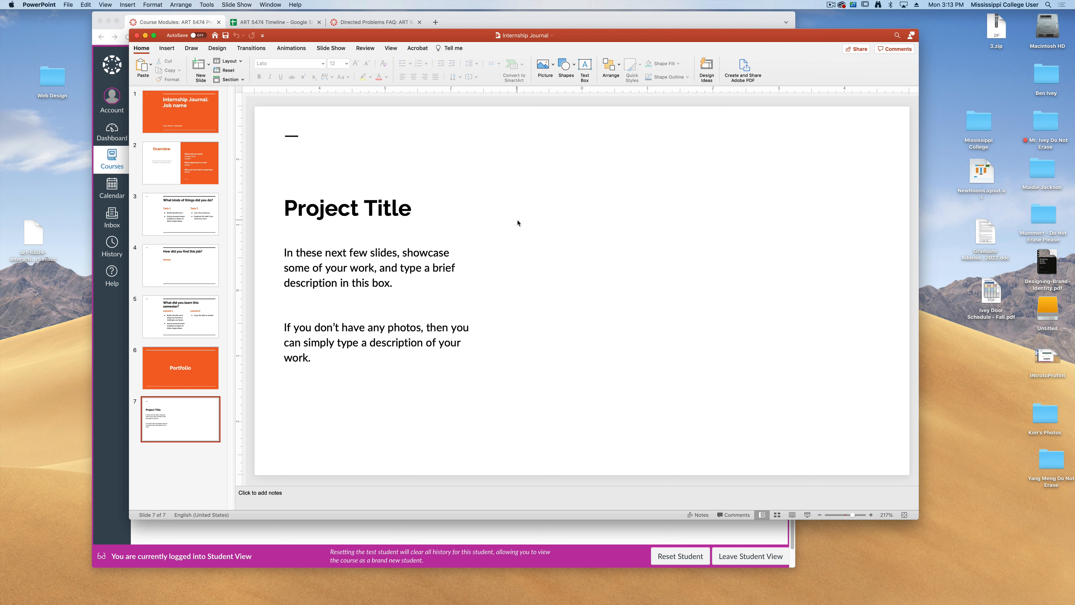
mouse_move(504, 229)
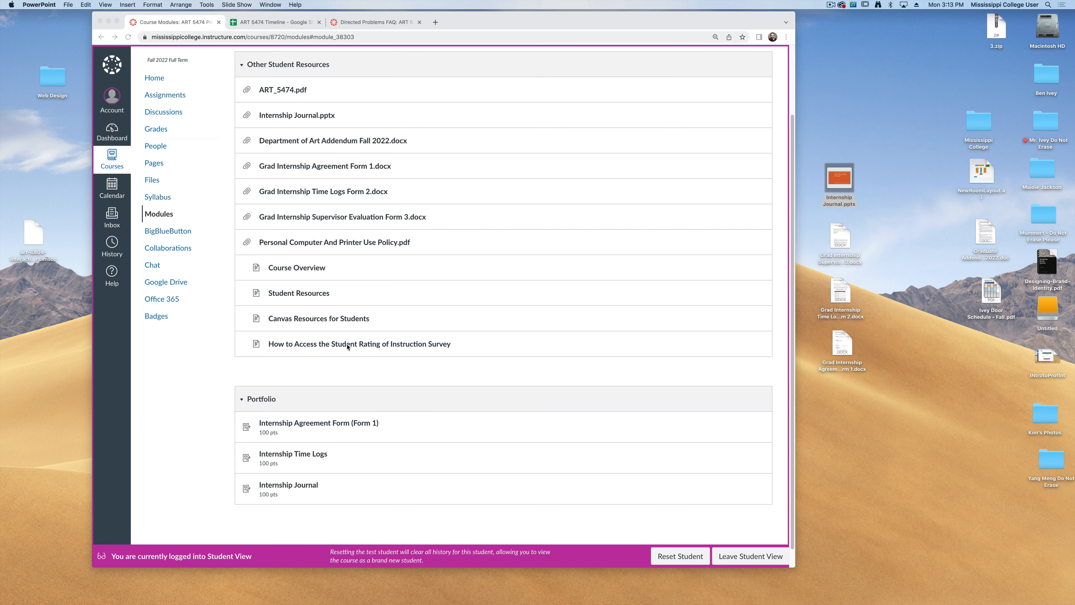
Return to the Canvas modules page and go into the Internship Time Logs assignment
click(314, 380)
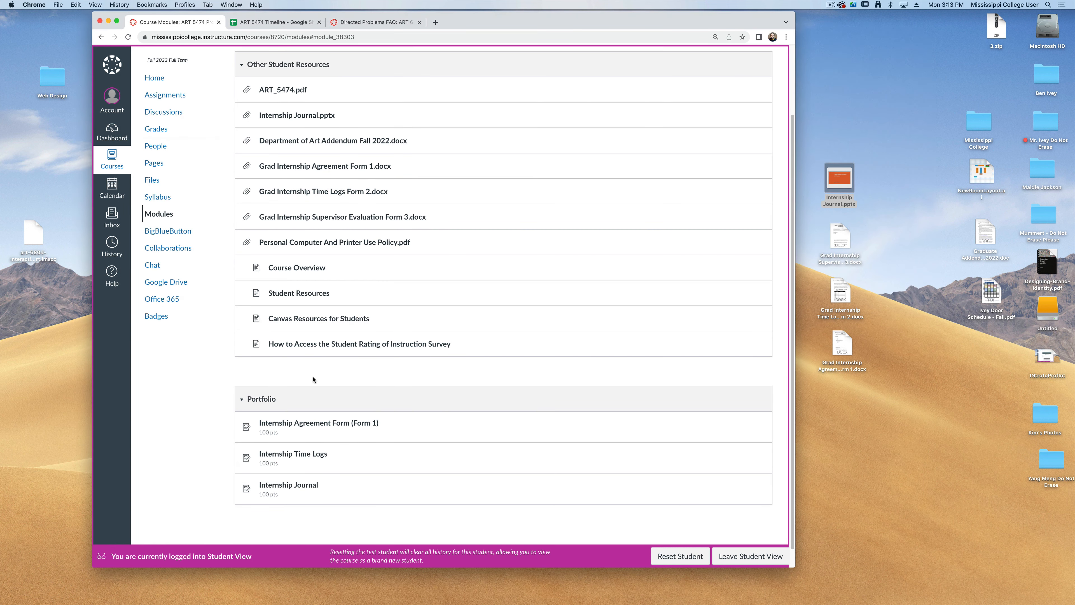
mouse_move(271, 409)
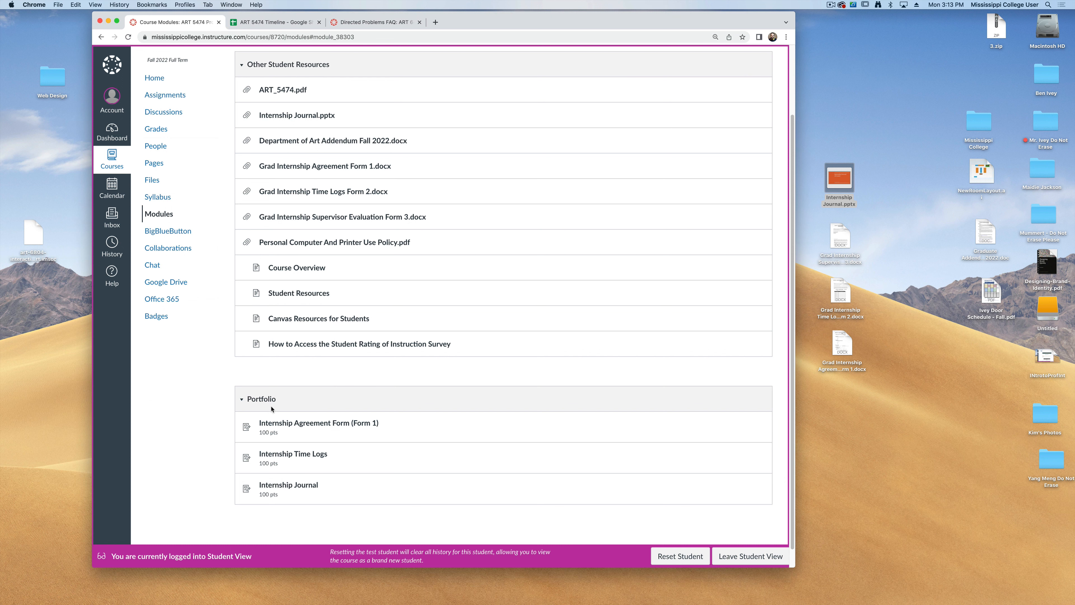
click(293, 453)
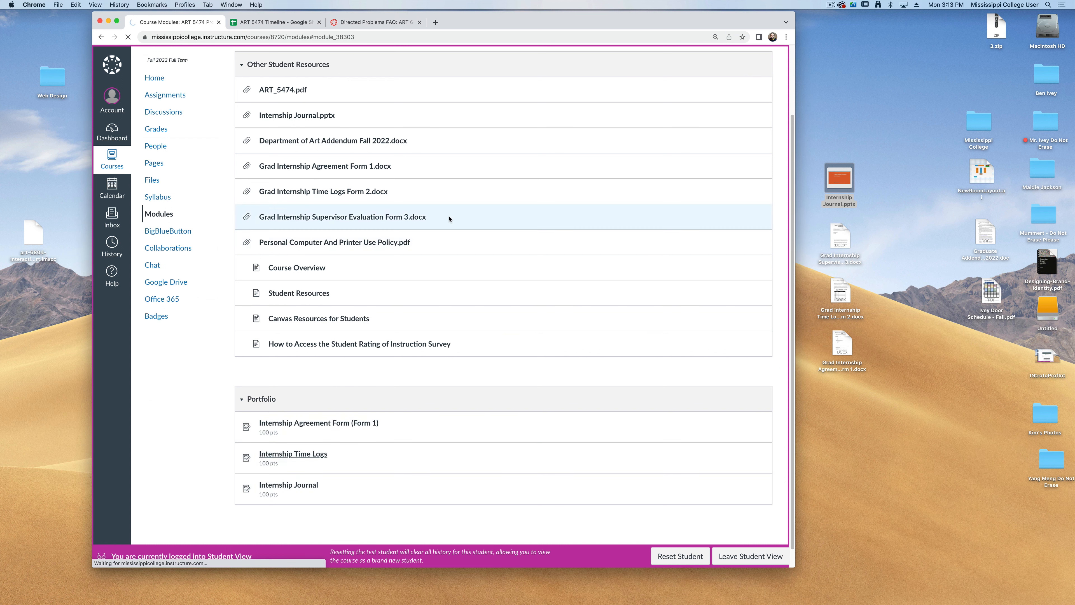
click(293, 453)
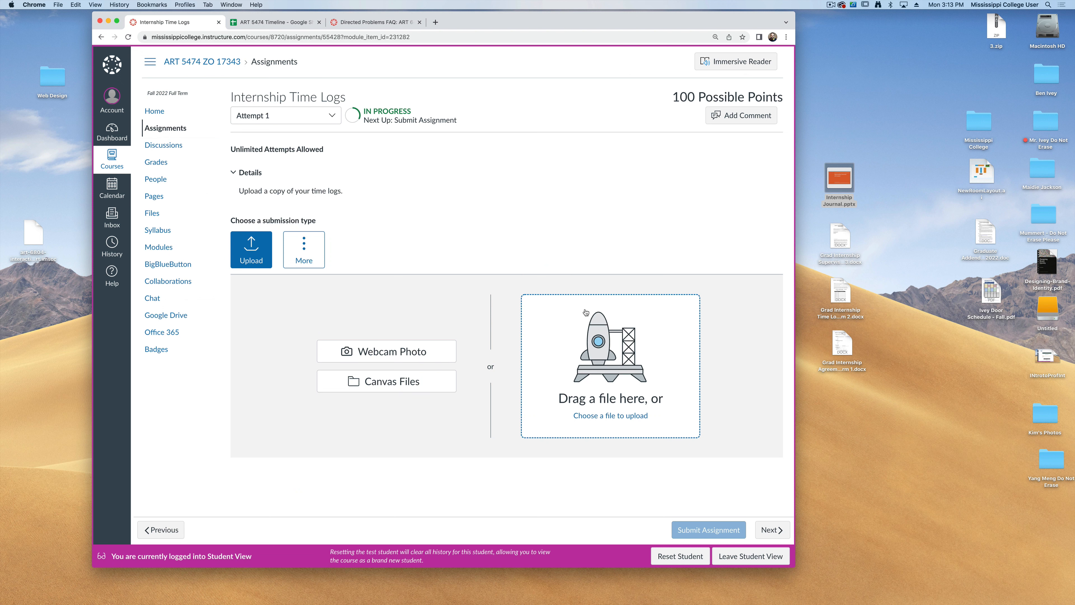
mouse_move(538, 262)
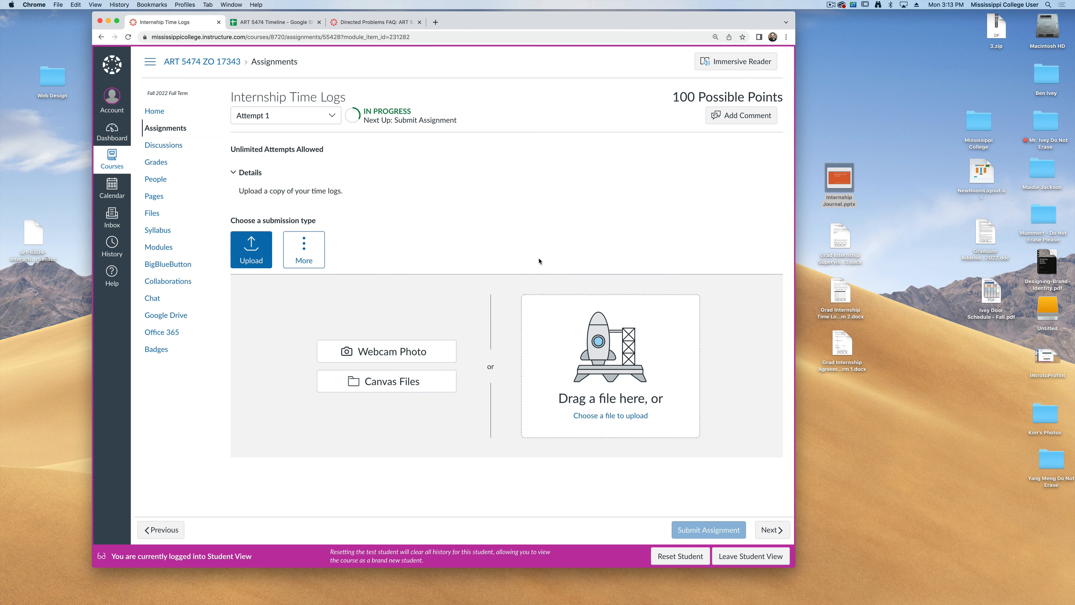
click(159, 247)
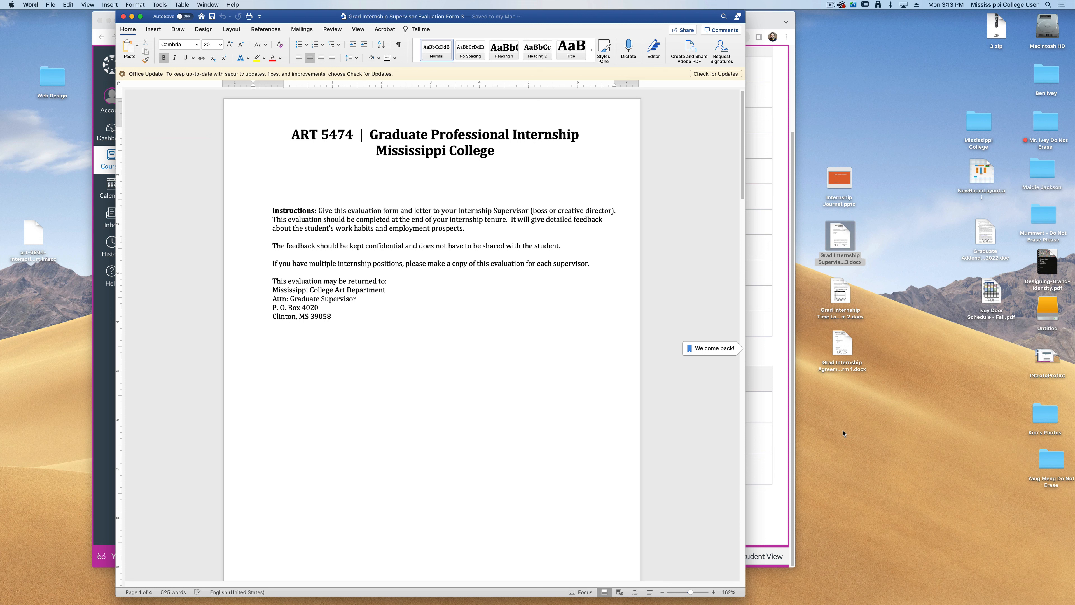
Read through the Grad Internship Supervisor Evaluation Form in Word down to its checklist page
click(291, 134)
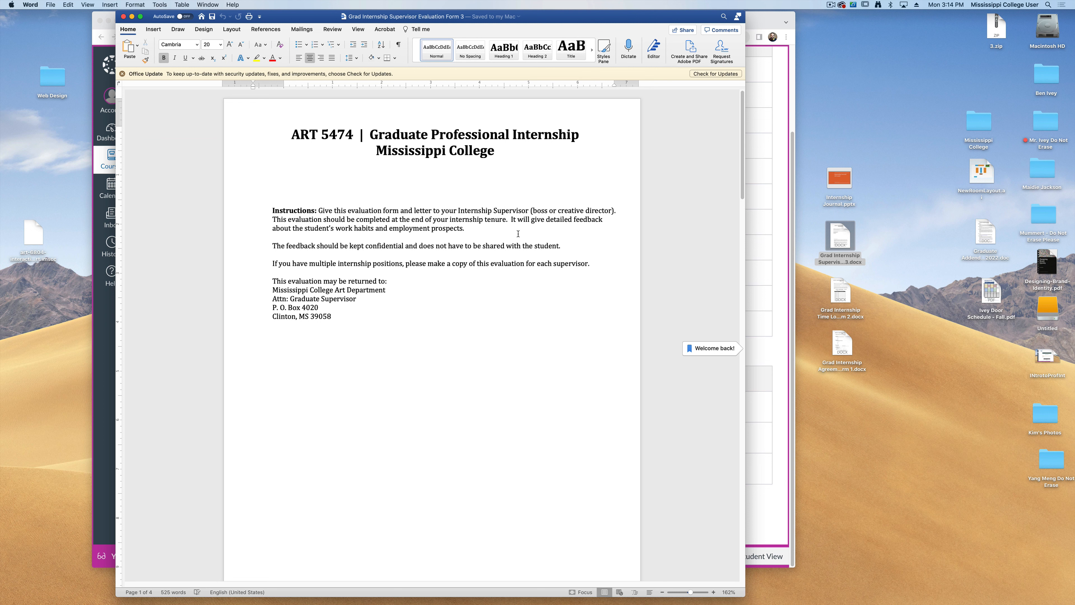
scroll(down, 3)
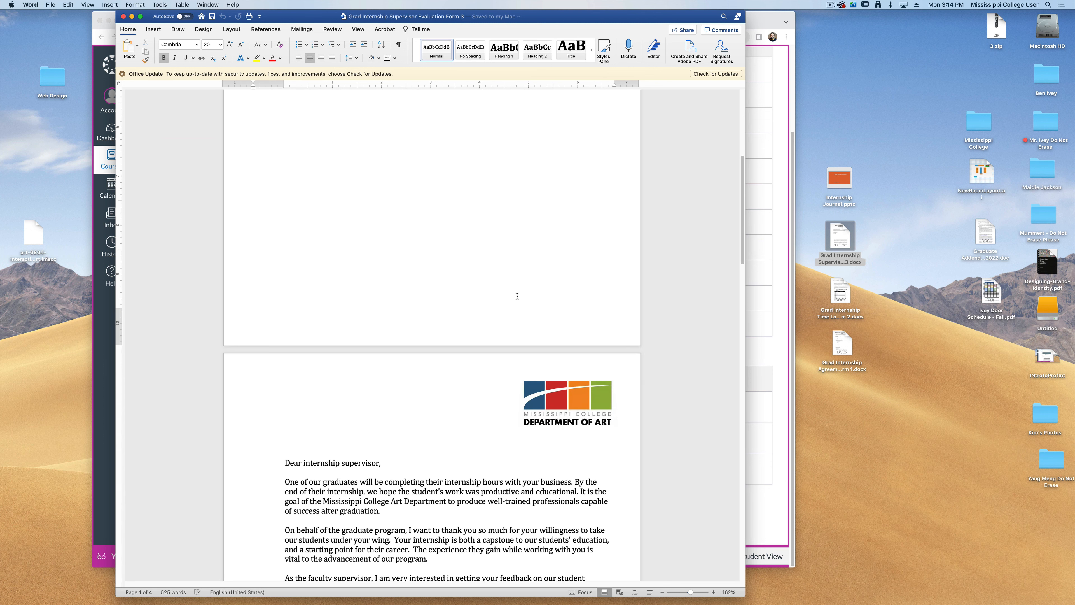
scroll(down, 3)
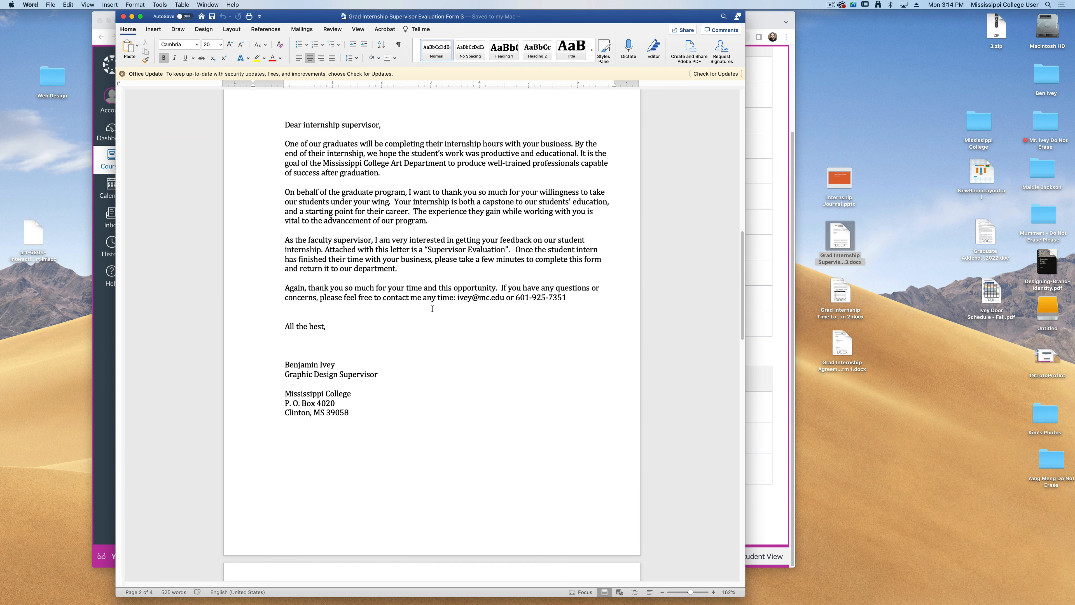
scroll(down, 3)
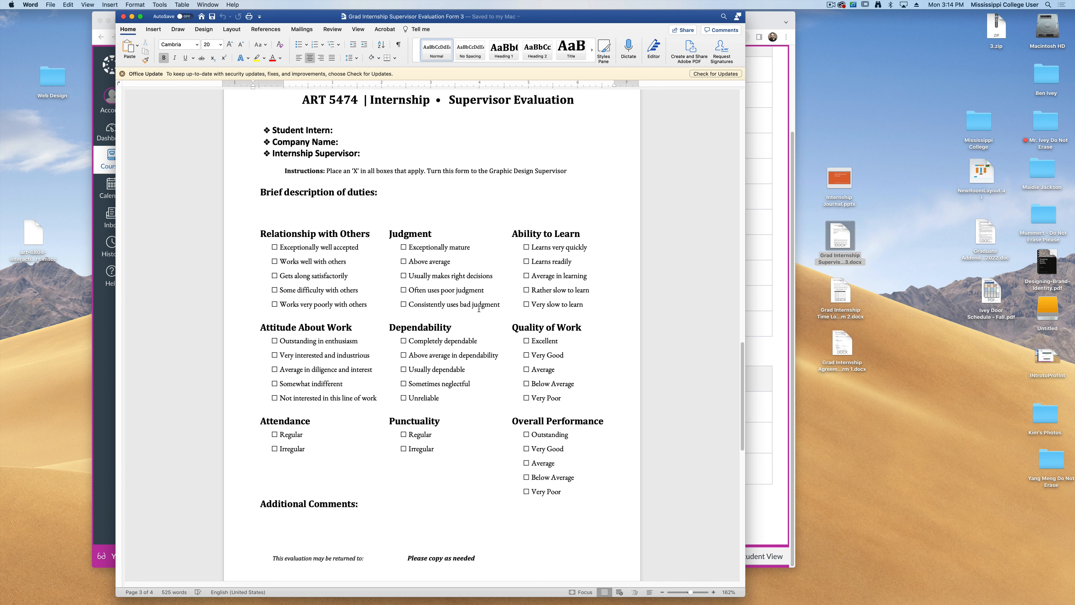
scroll(down, 3)
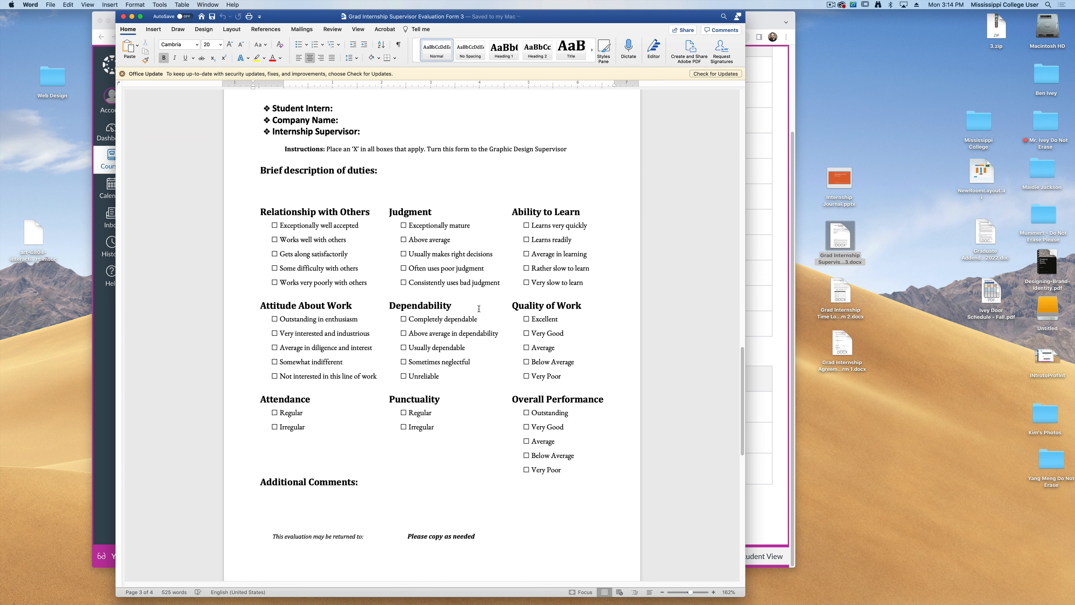
scroll(up, 3)
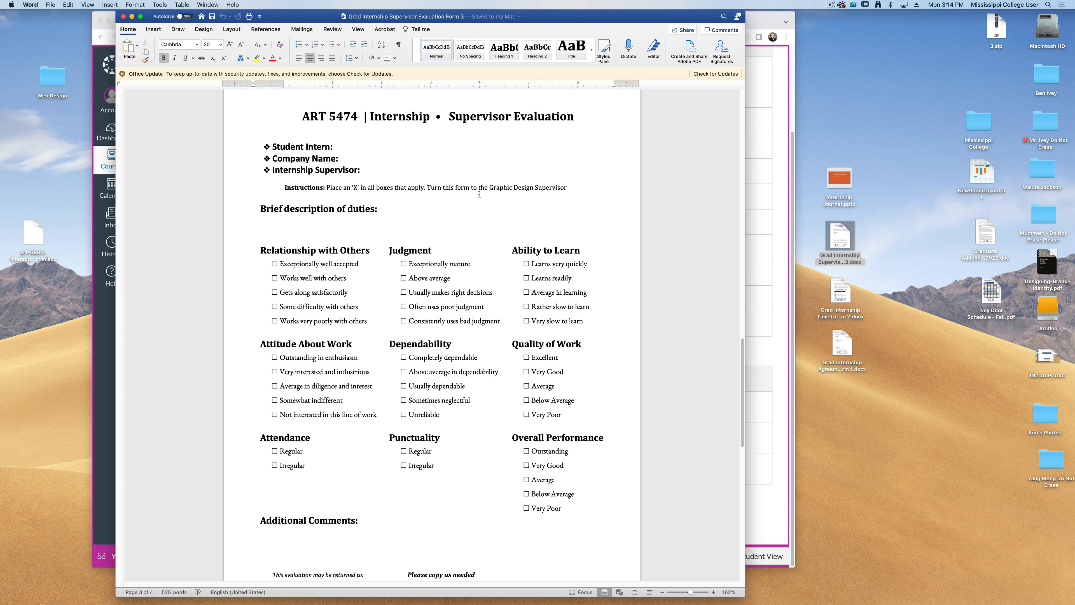
mouse_move(537, 236)
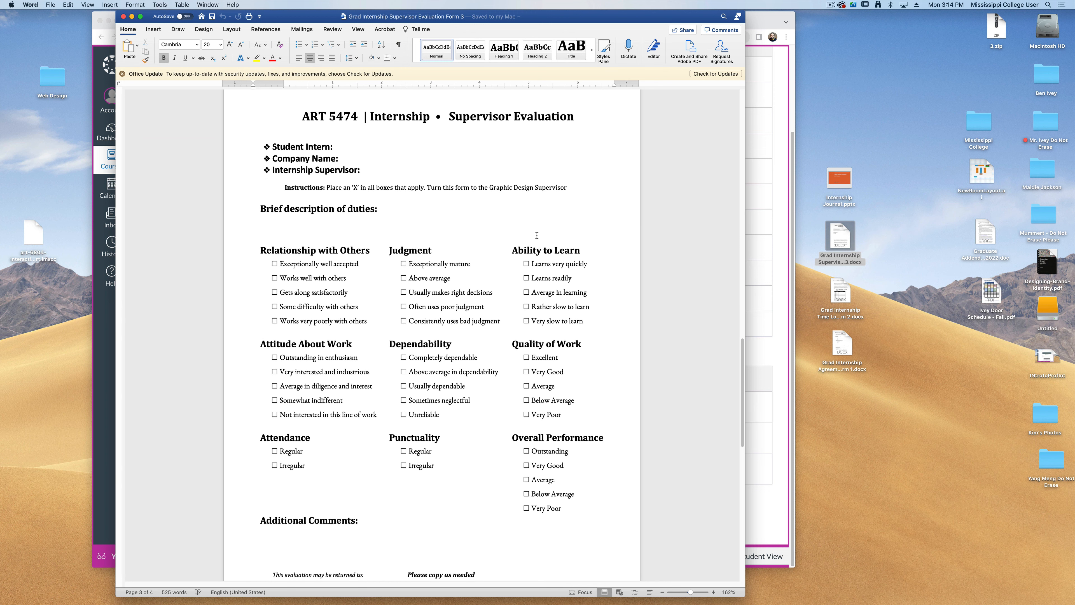
mouse_move(516, 214)
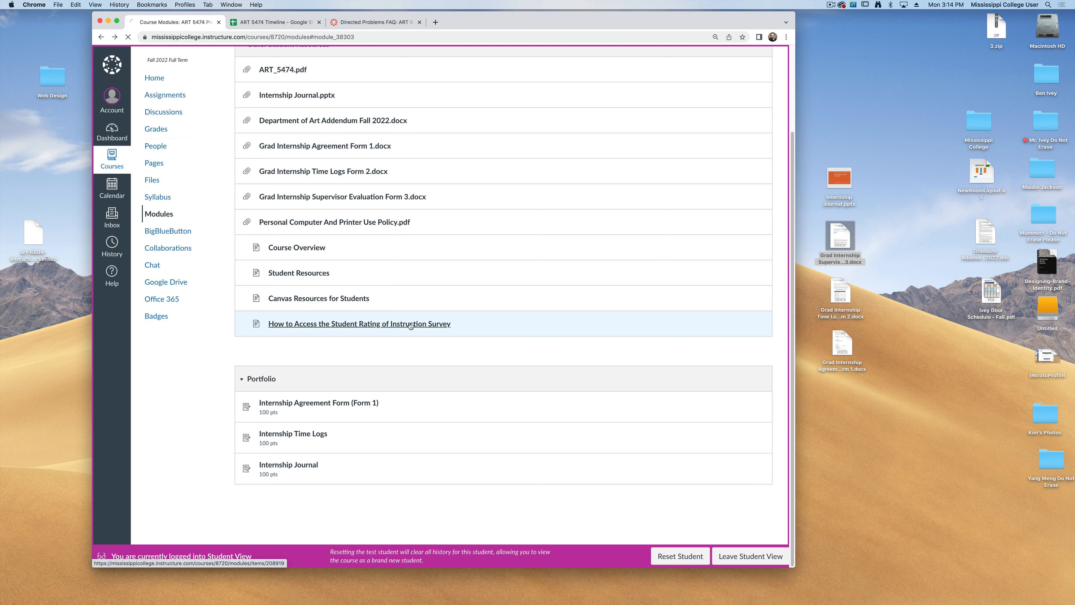
Switch to Chrome and bring up the ART 5474 Timeline Google Sheet
click(154, 77)
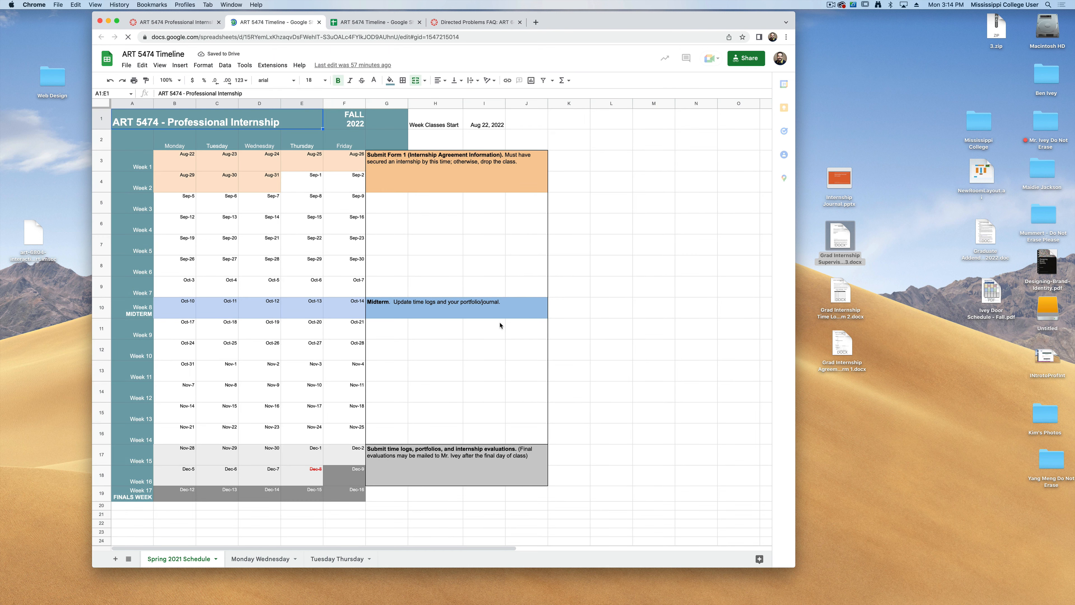
Review the Spring 2021 Schedule with the Midterm row selected, then return to the Canvas course Home page
click(483, 265)
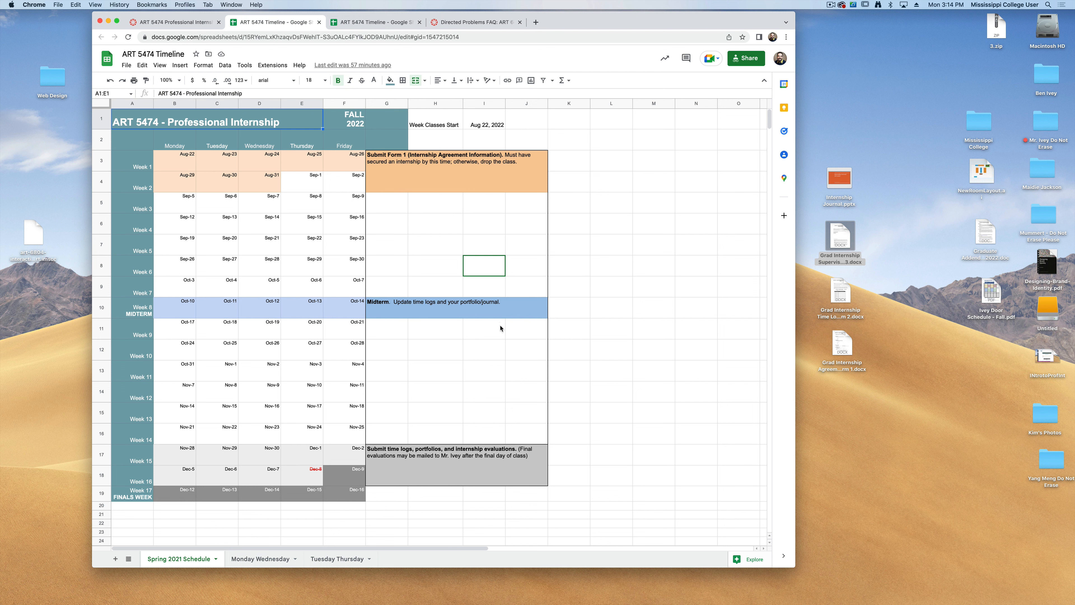
mouse_move(286, 164)
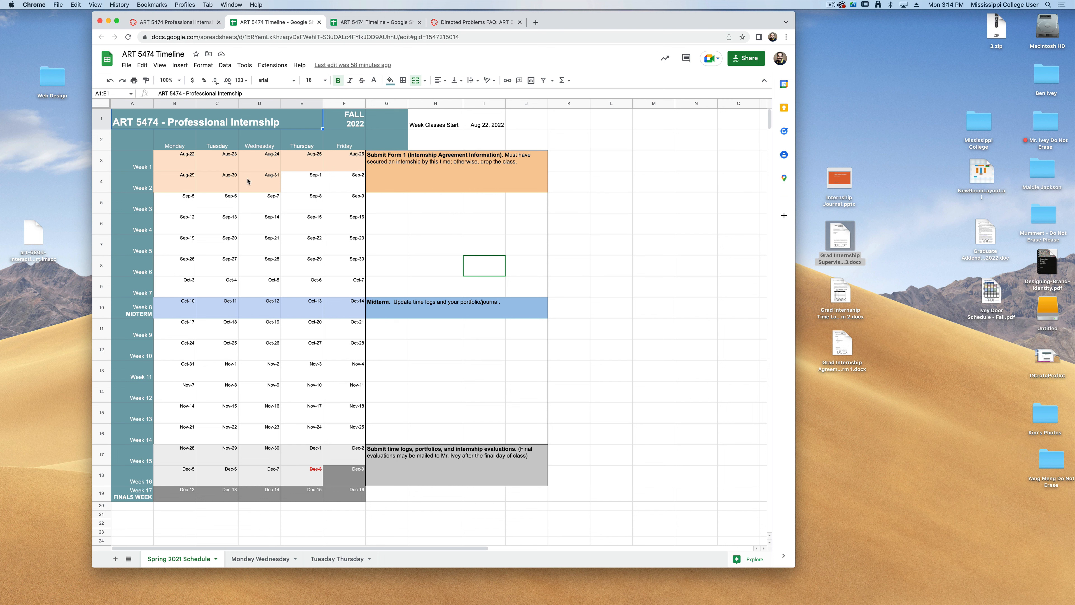
mouse_move(306, 190)
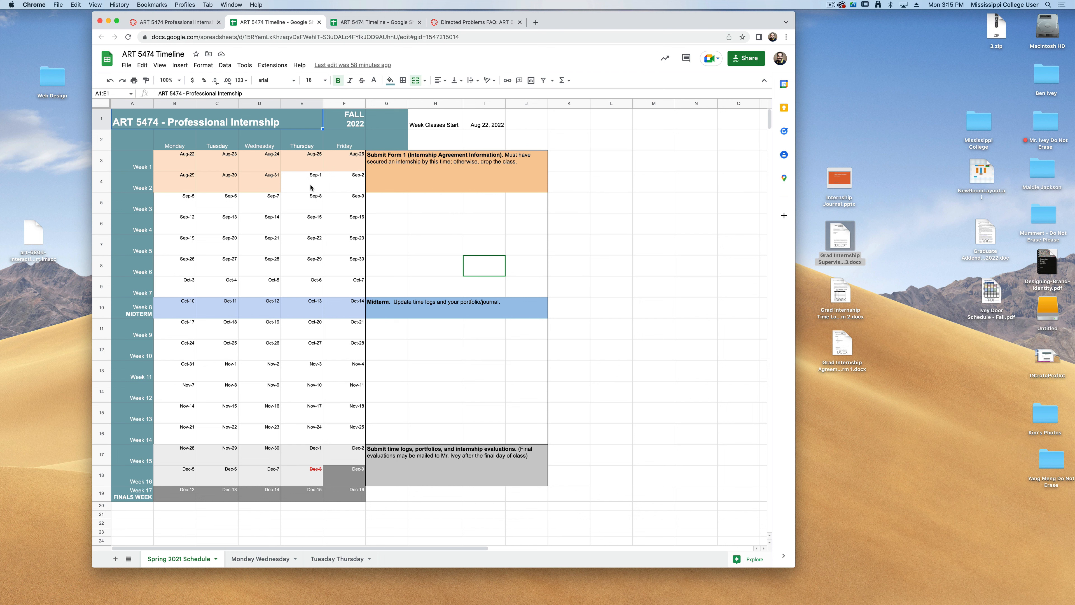
mouse_move(318, 226)
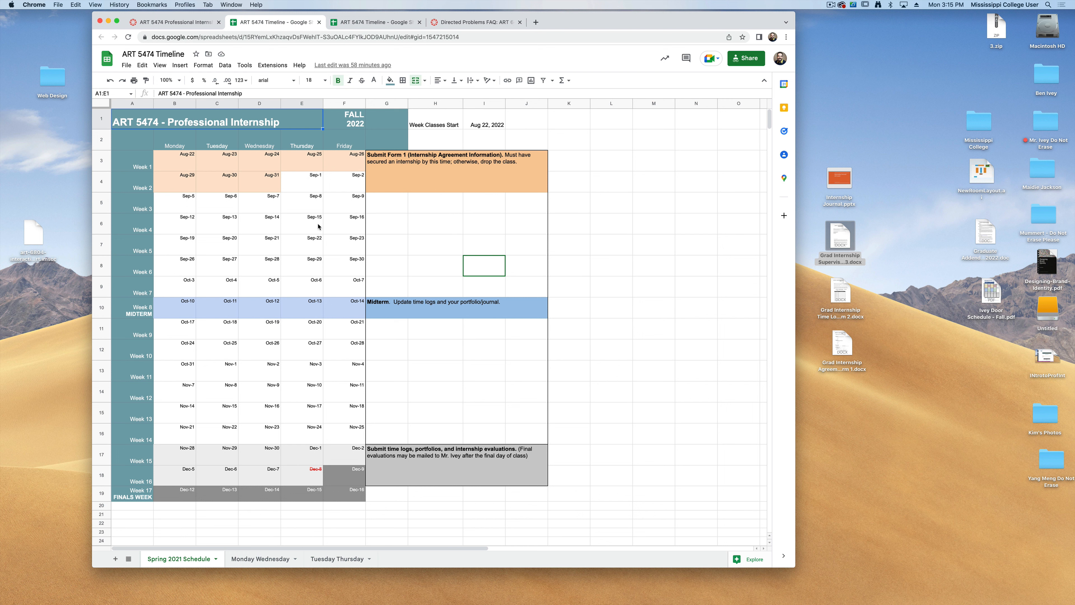
mouse_move(294, 188)
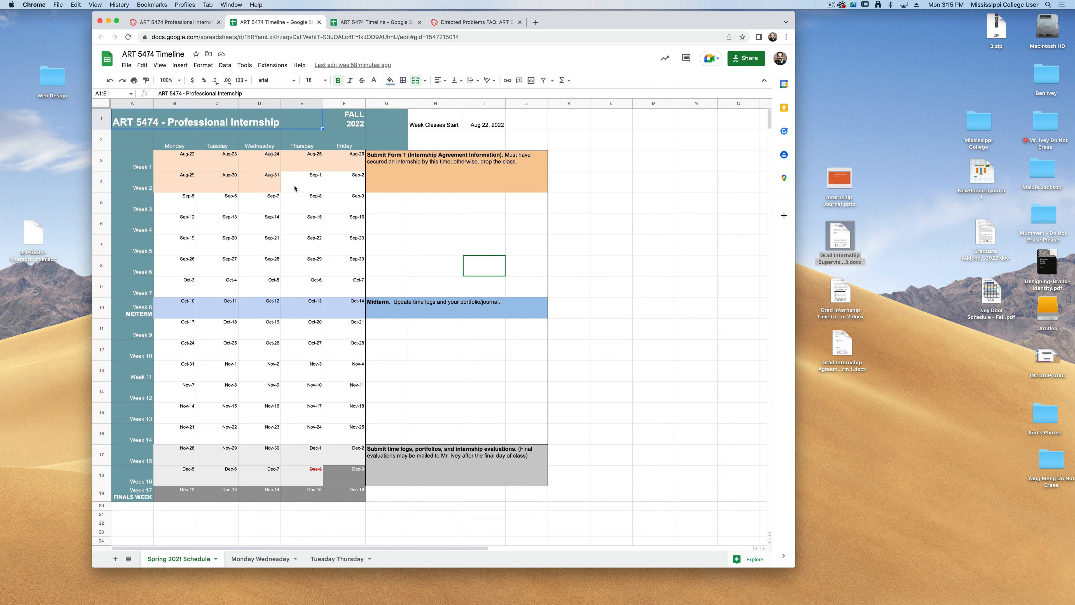
mouse_move(272, 187)
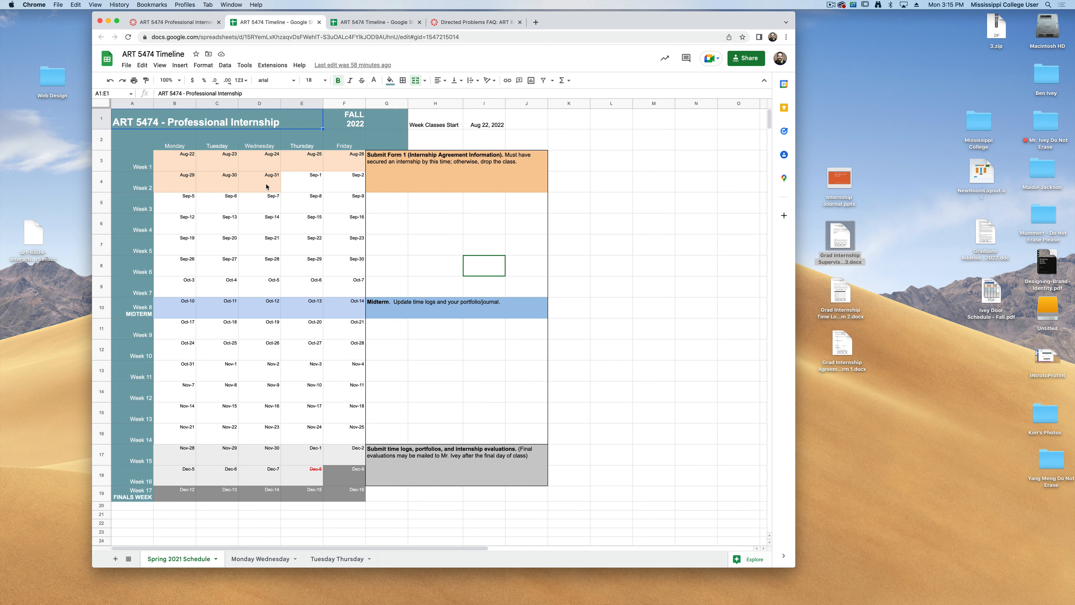
mouse_move(392, 163)
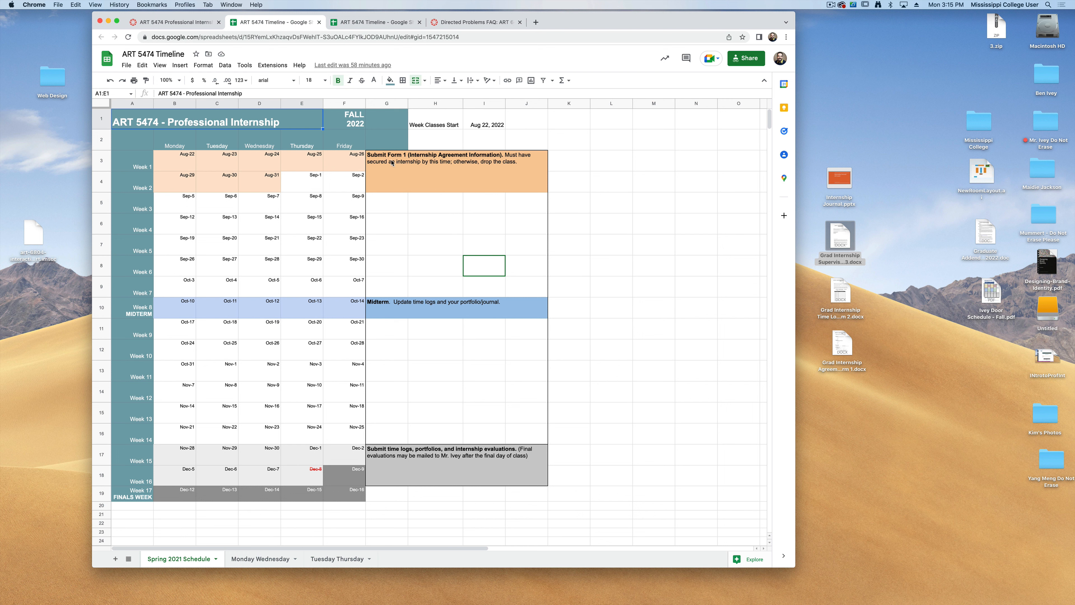
mouse_move(213, 183)
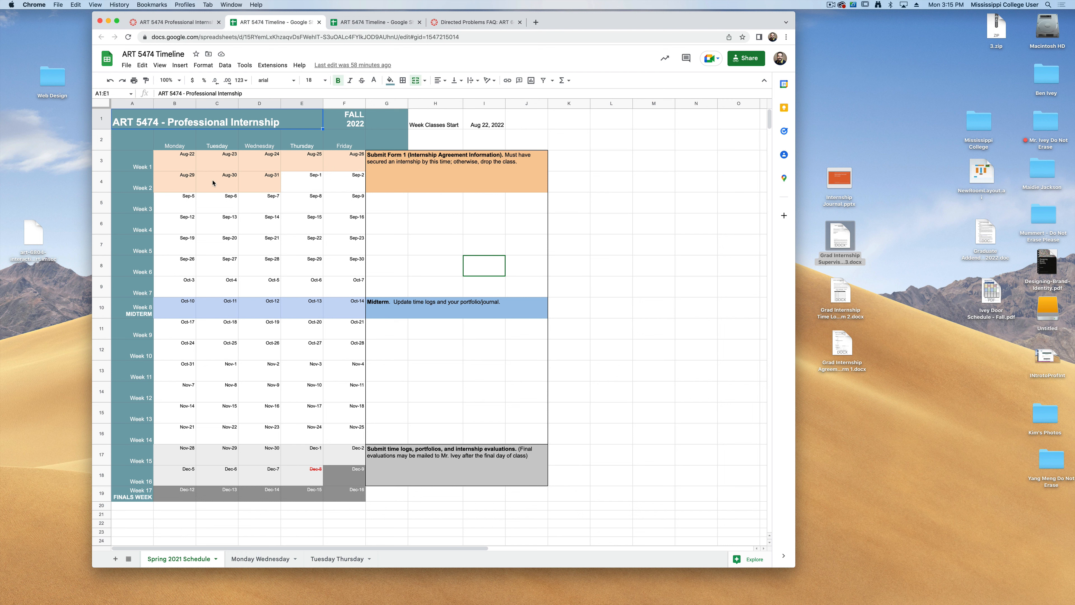
mouse_move(327, 299)
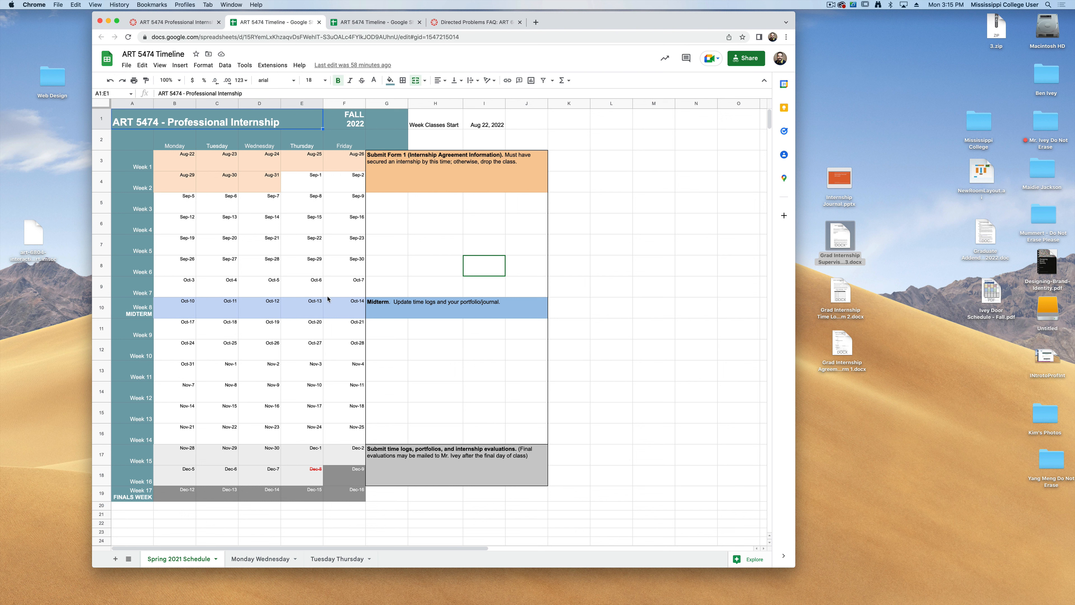
mouse_move(428, 314)
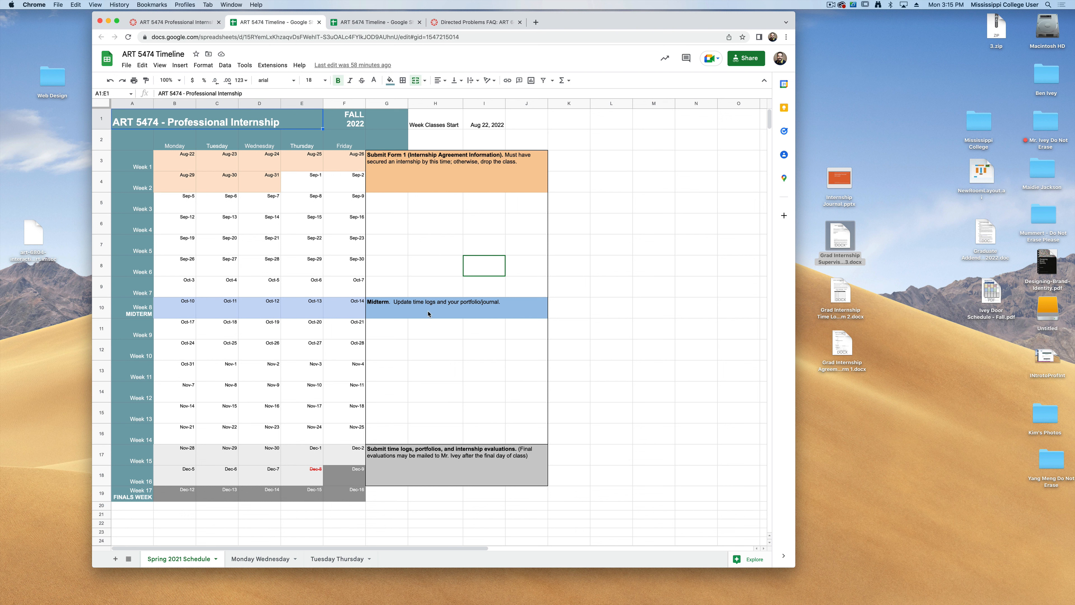
mouse_move(477, 320)
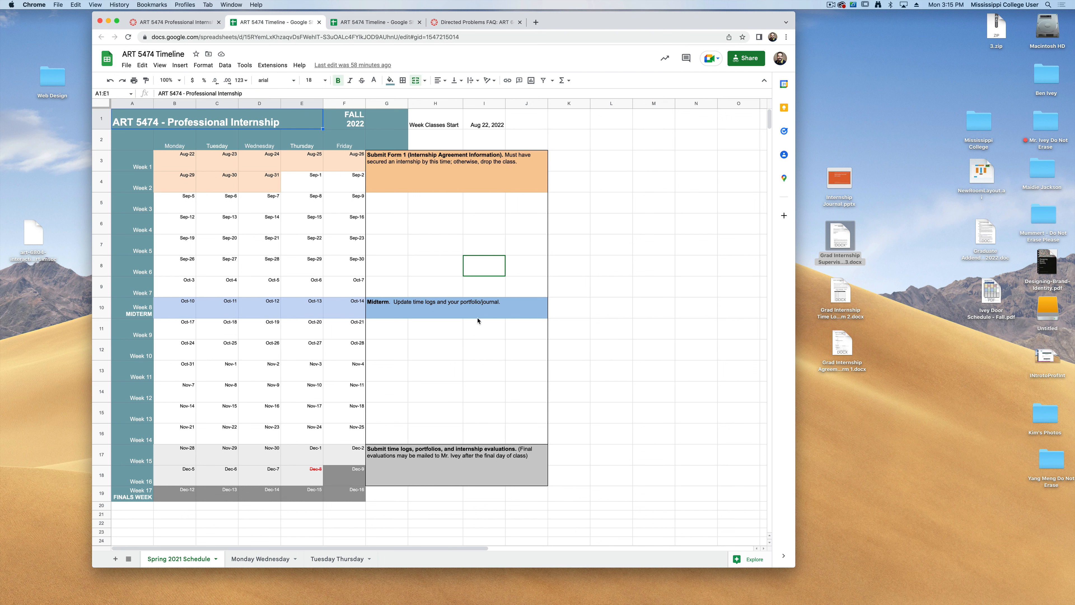
click(456, 307)
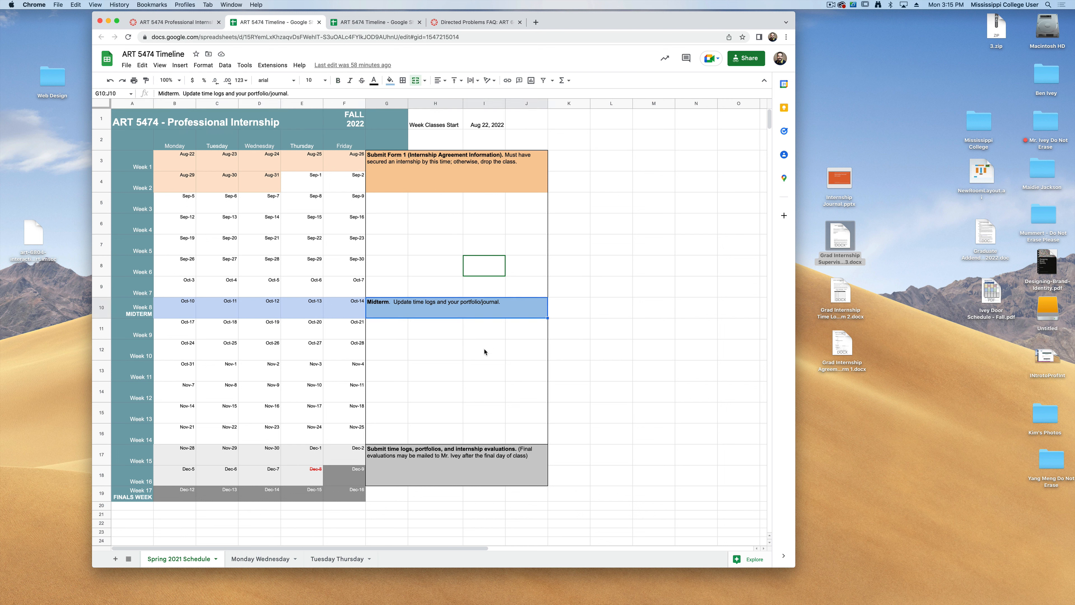
mouse_move(380, 334)
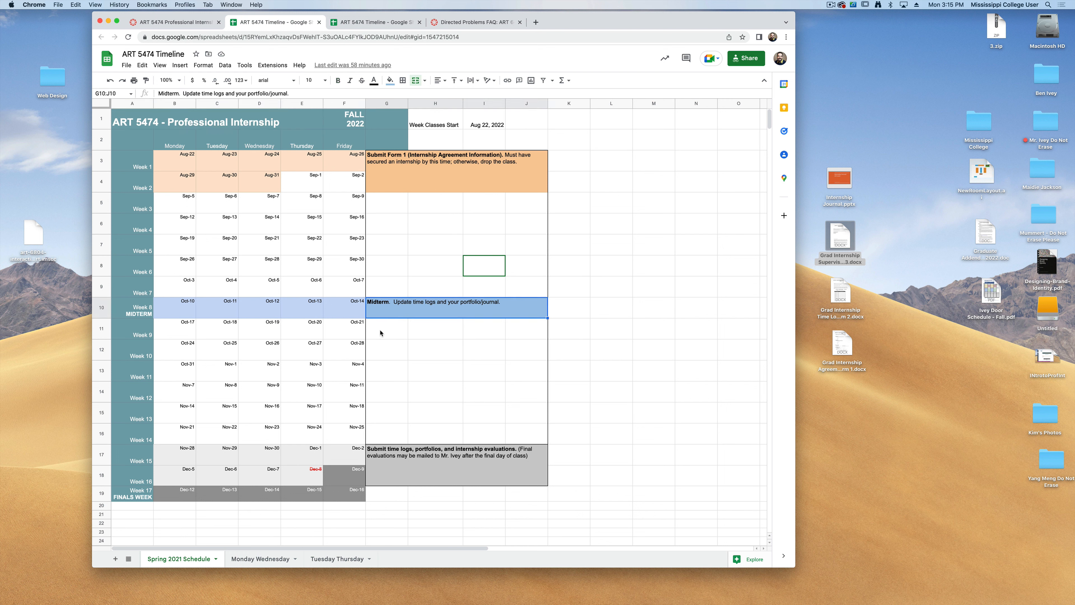
mouse_move(390, 474)
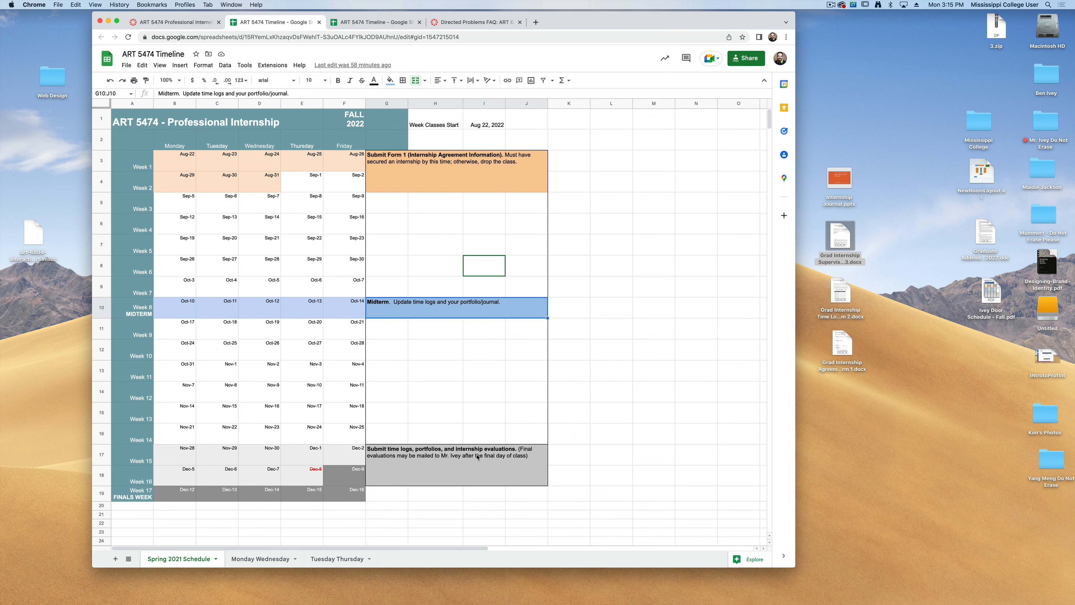
mouse_move(486, 471)
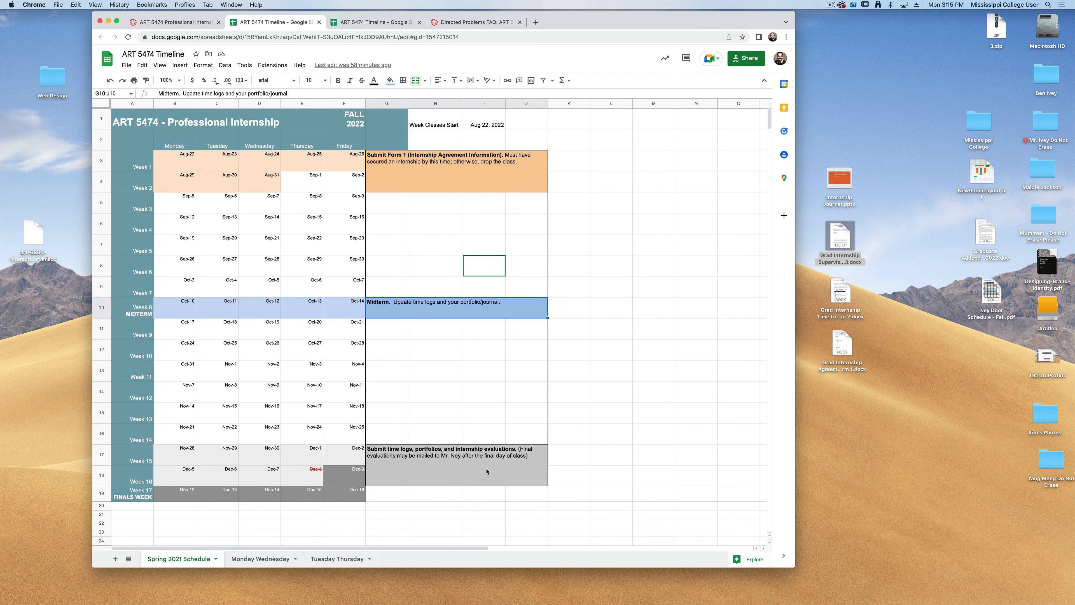
mouse_move(409, 465)
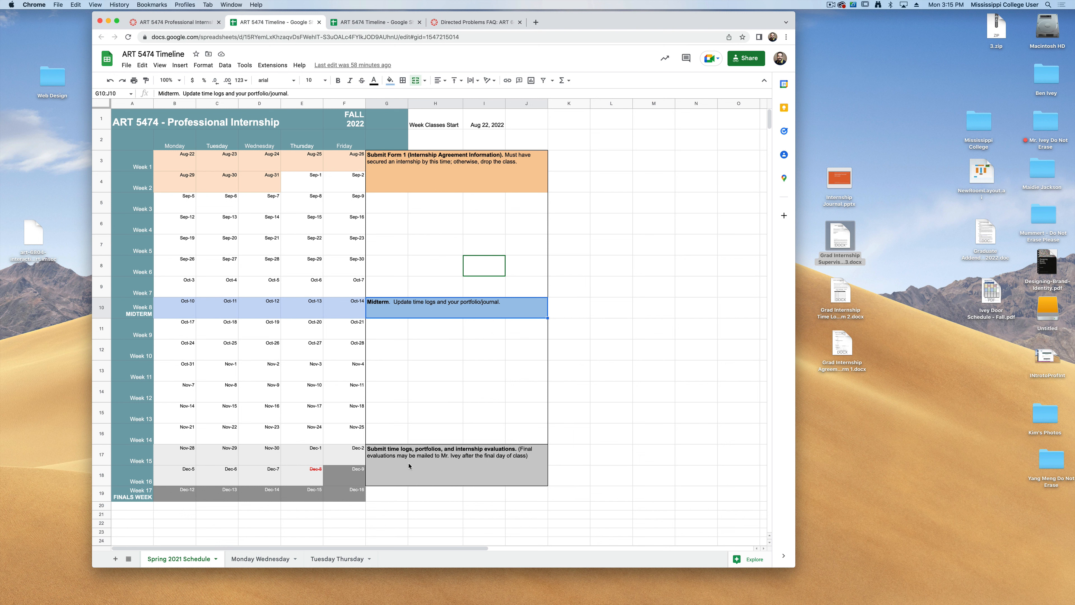
mouse_move(425, 452)
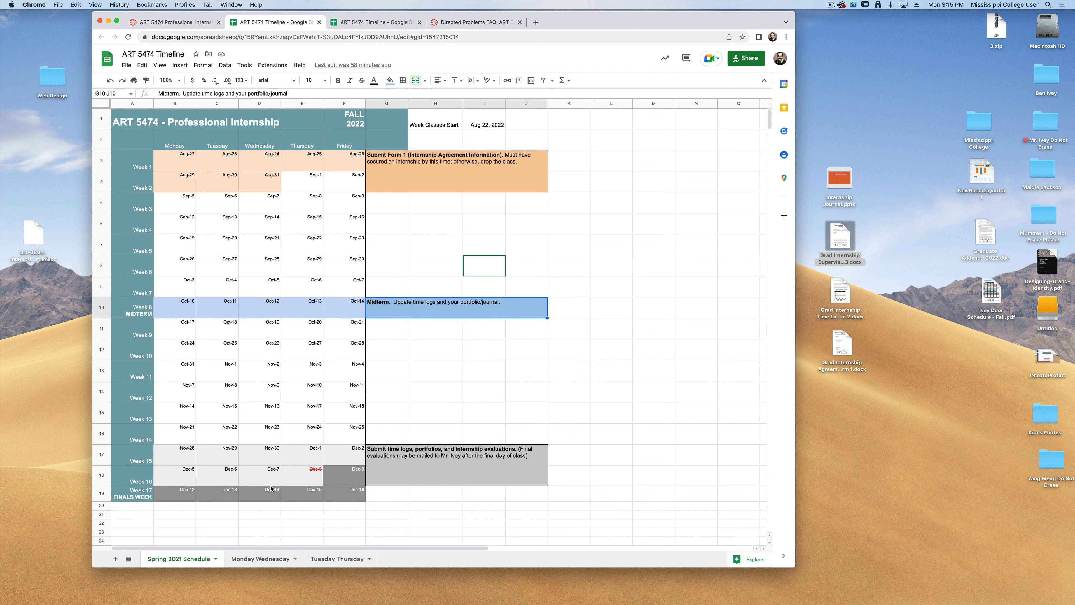
click(175, 22)
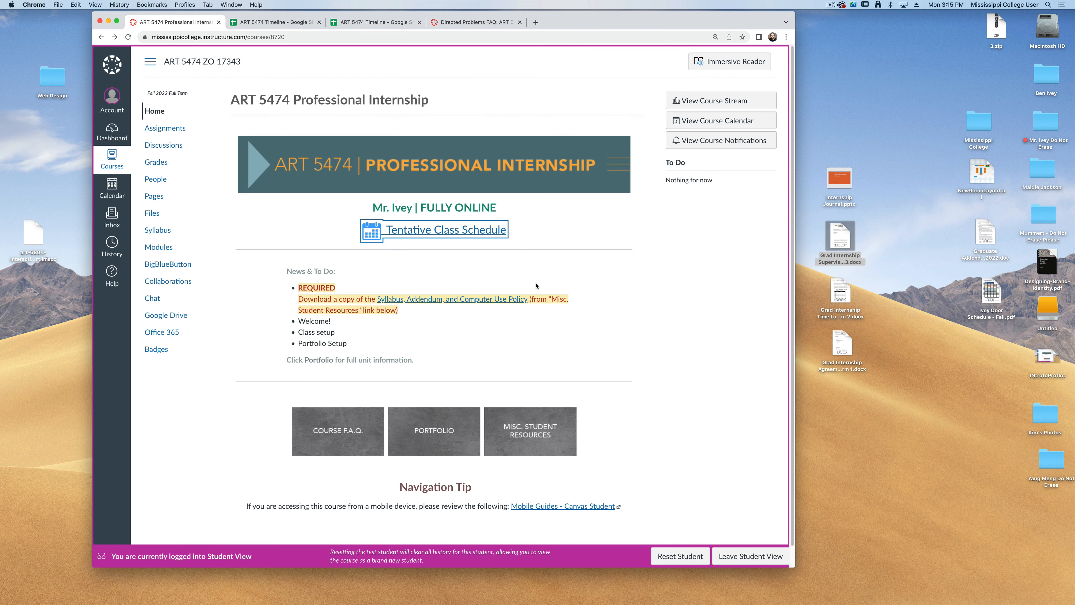